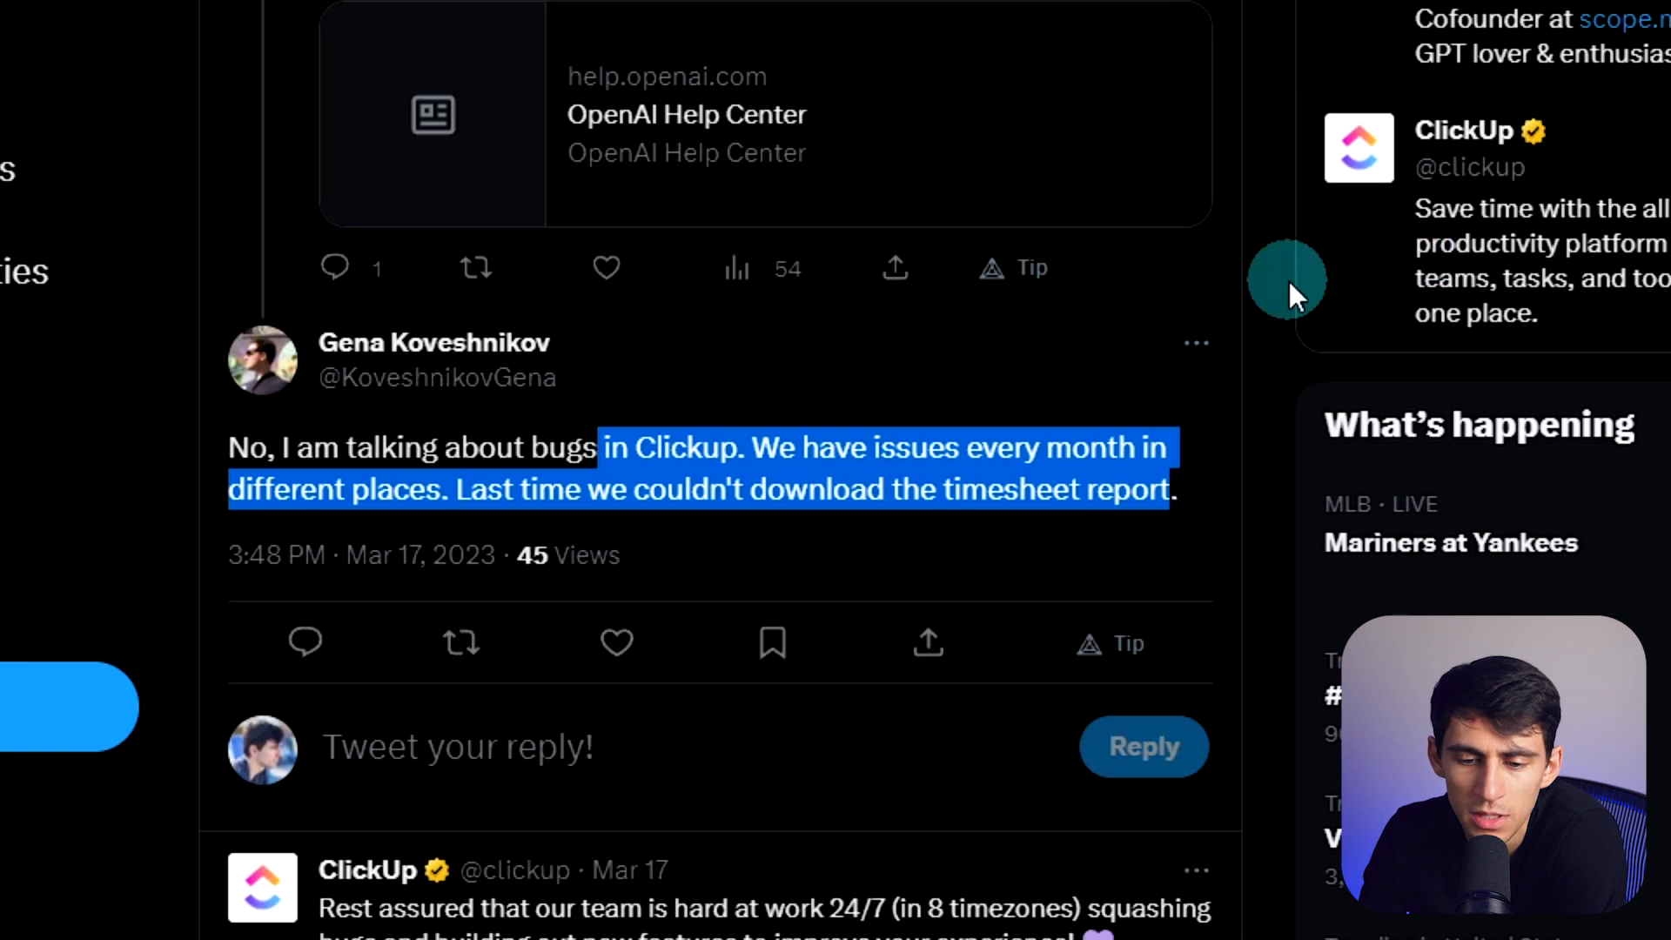
Step: Go from the SmartSuite pricing page to the homepage and sign in to the workspace
scroll("down", 3)
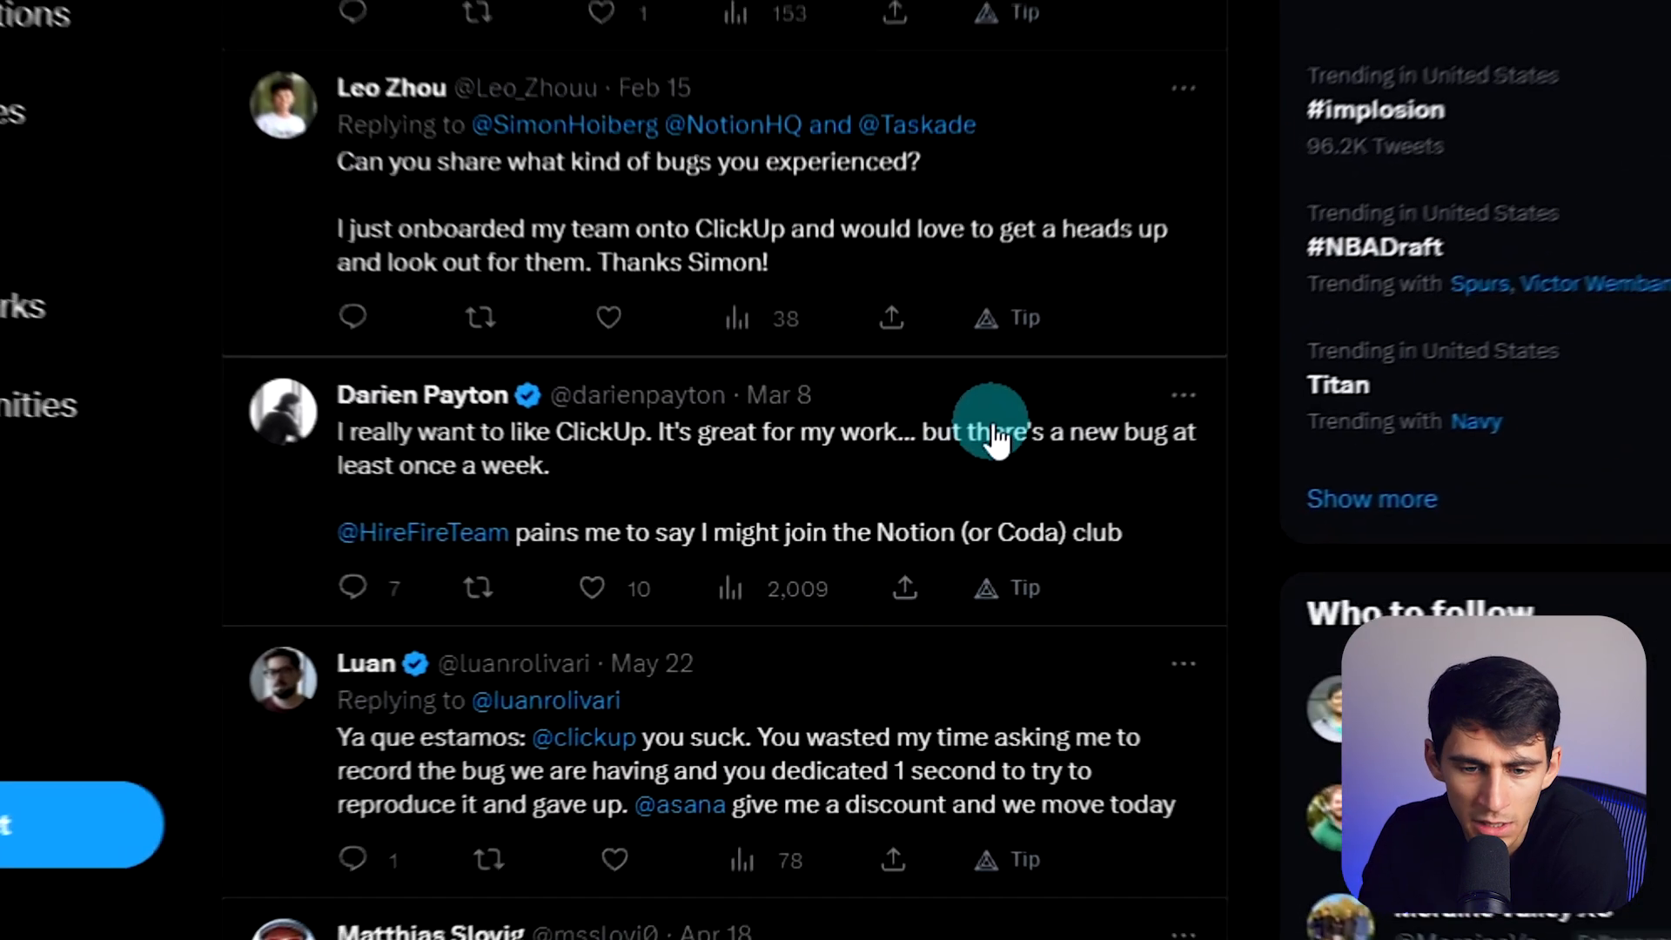
scroll("down", 3)
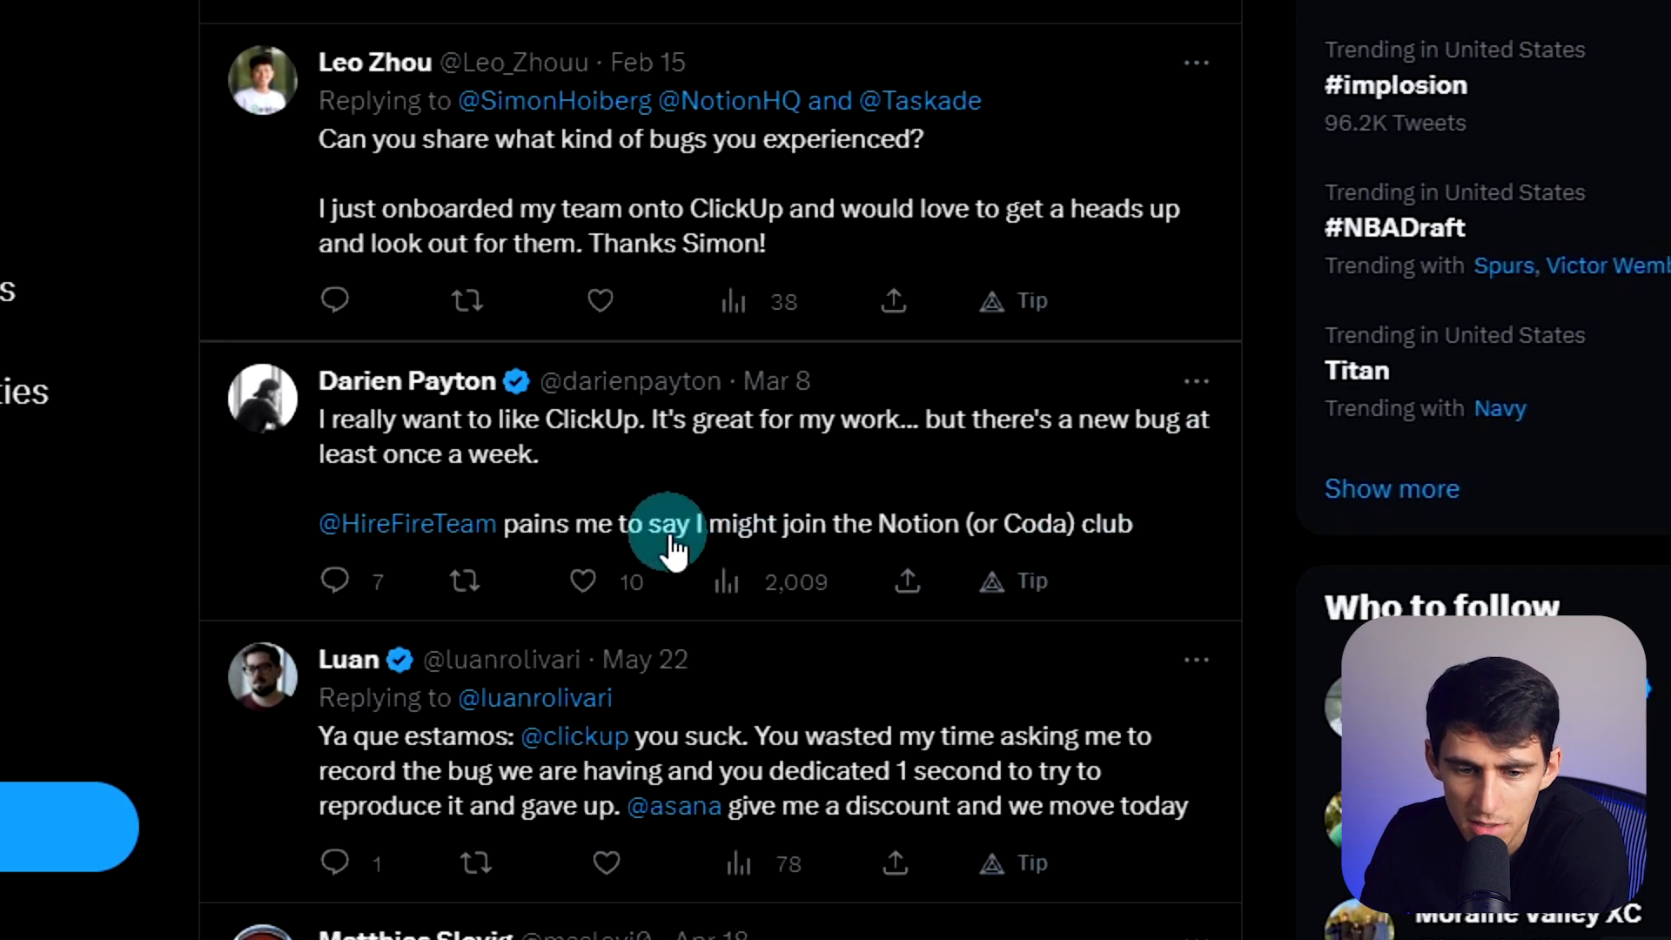
mouse_move(736, 522)
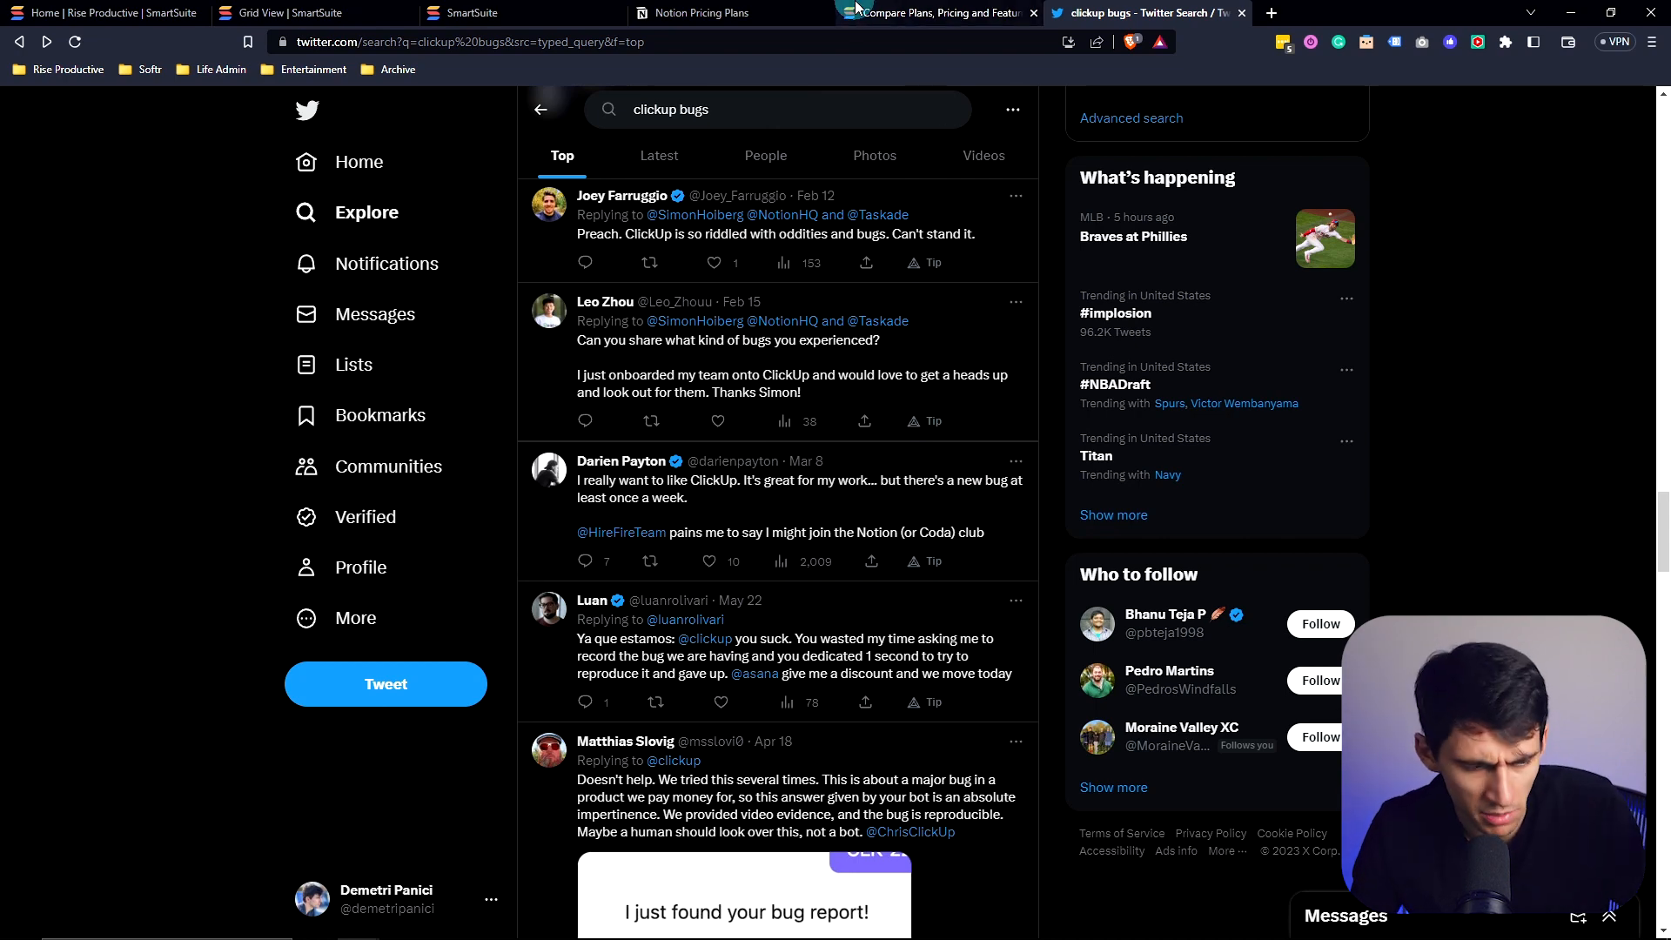
left_click(935, 13)
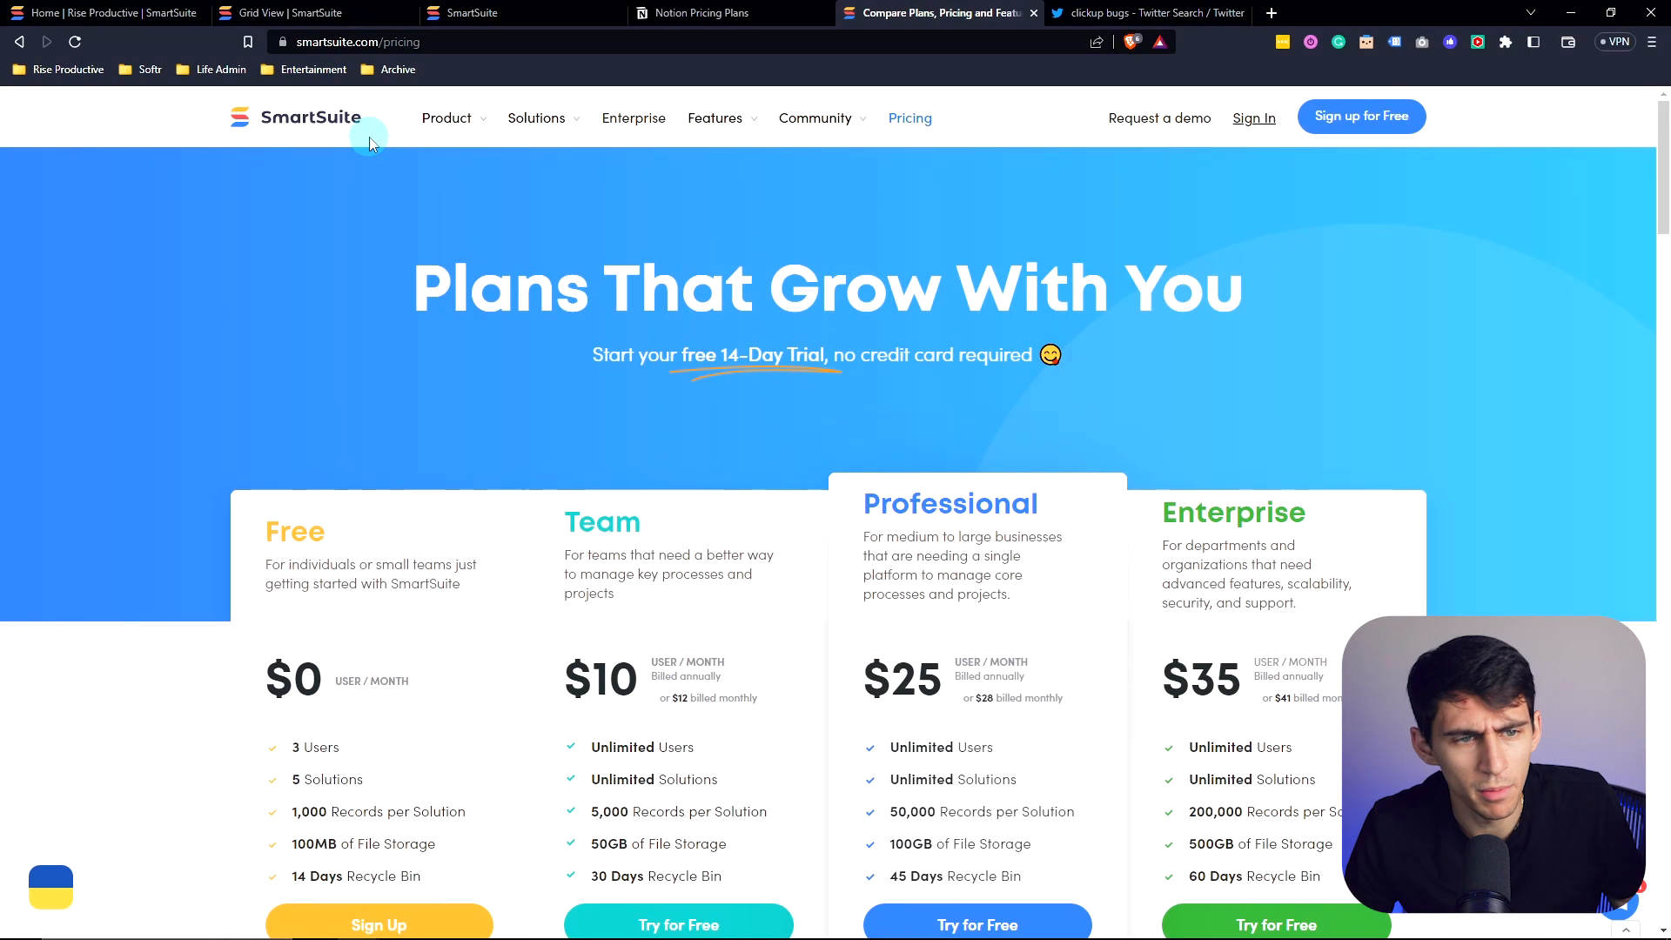
left_click(307, 118)
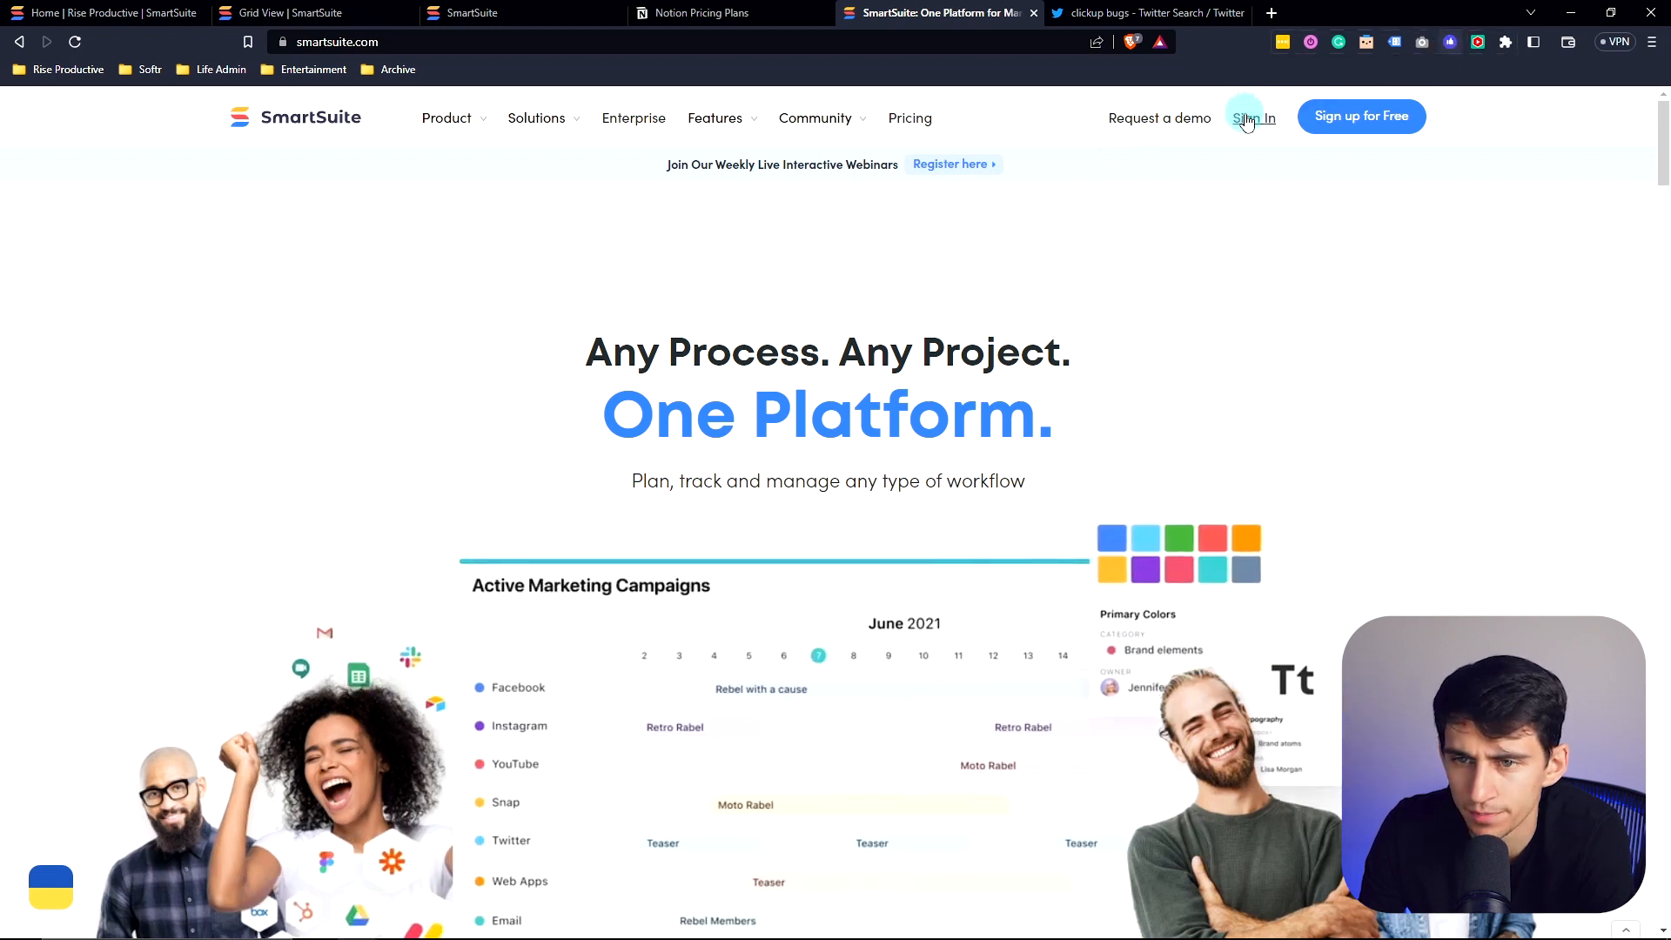
left_click(1255, 117)
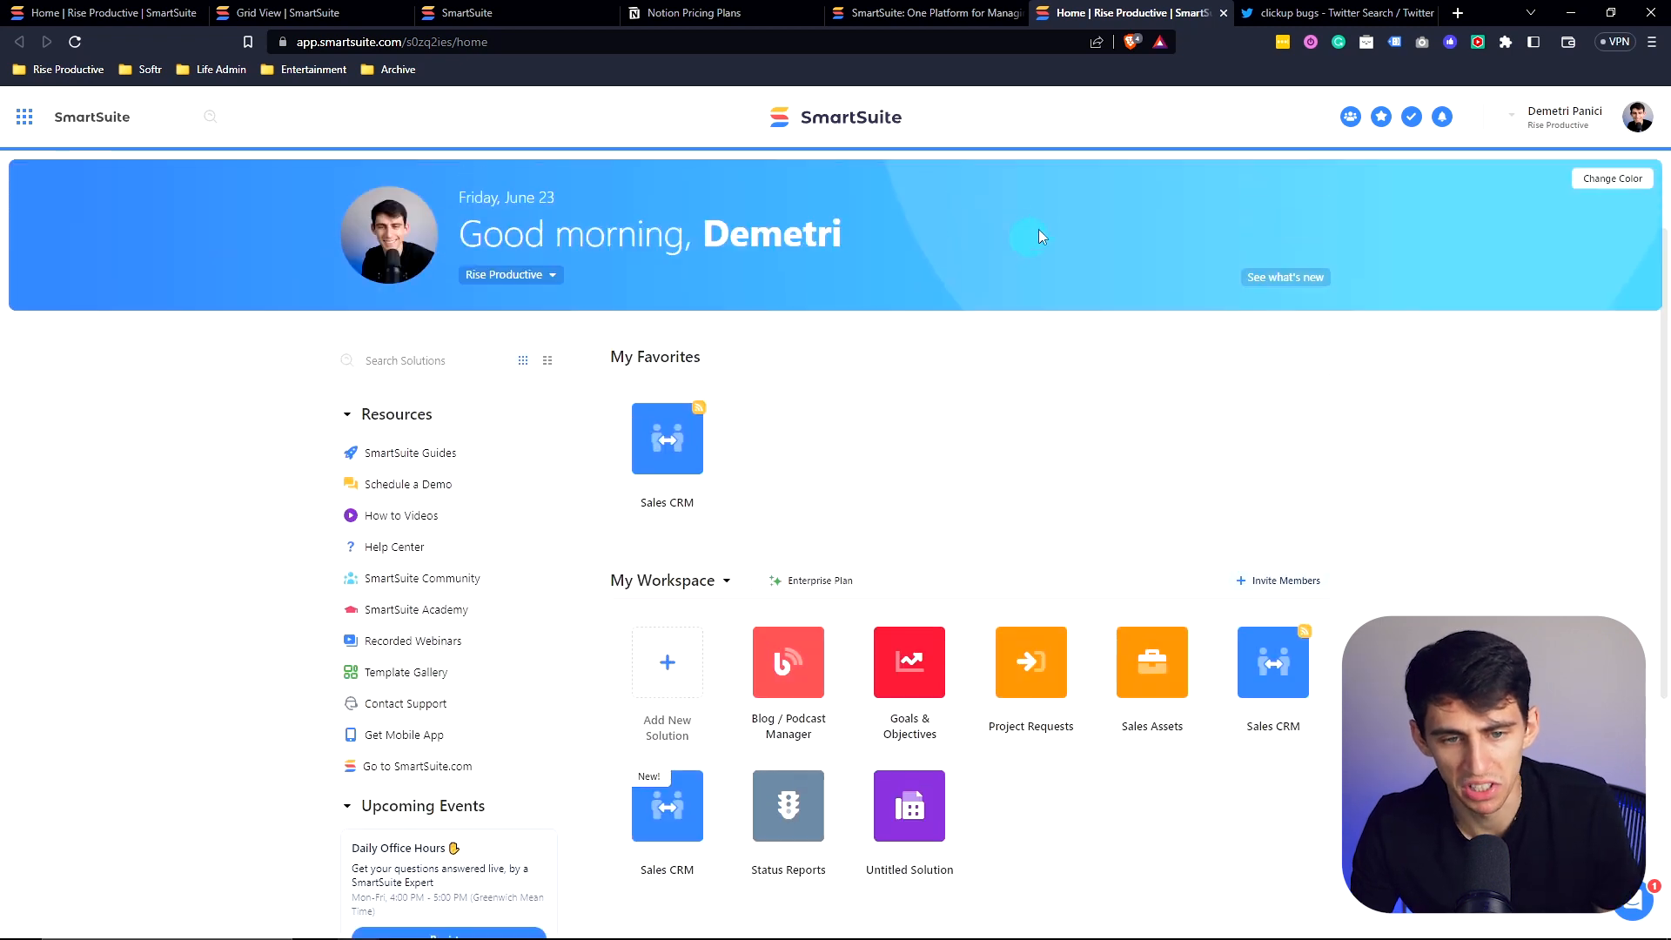
Step: Open the Sales CRM solution from the My Favorites tiles on the home page
scroll("down", 3)
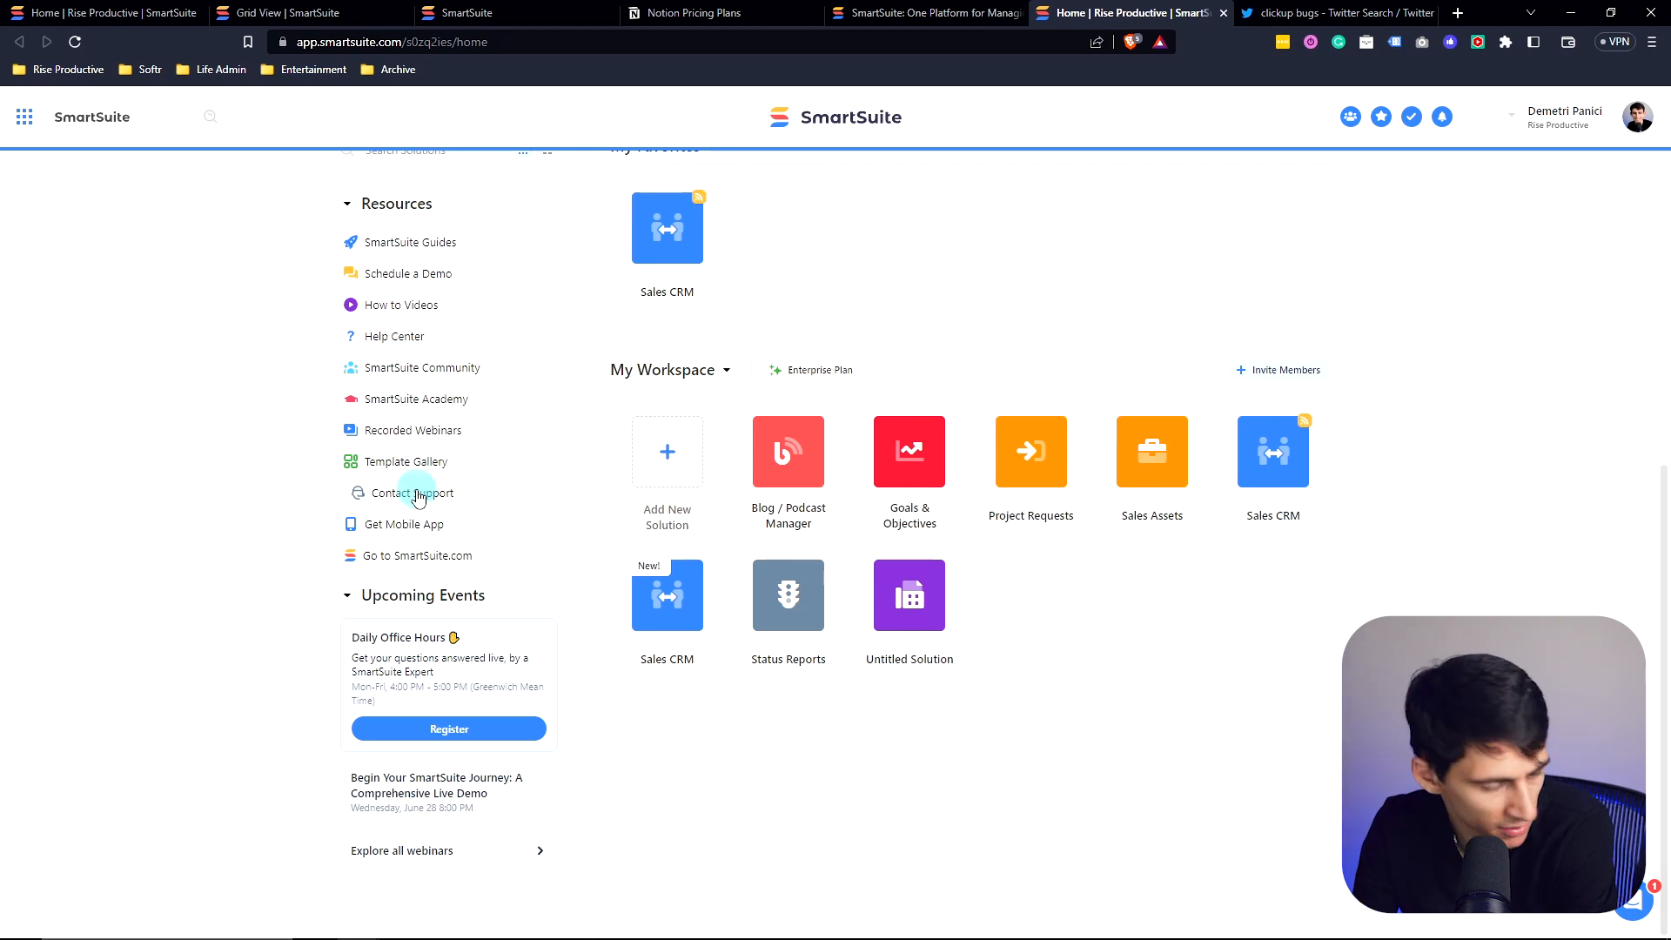
mouse_move(403, 523)
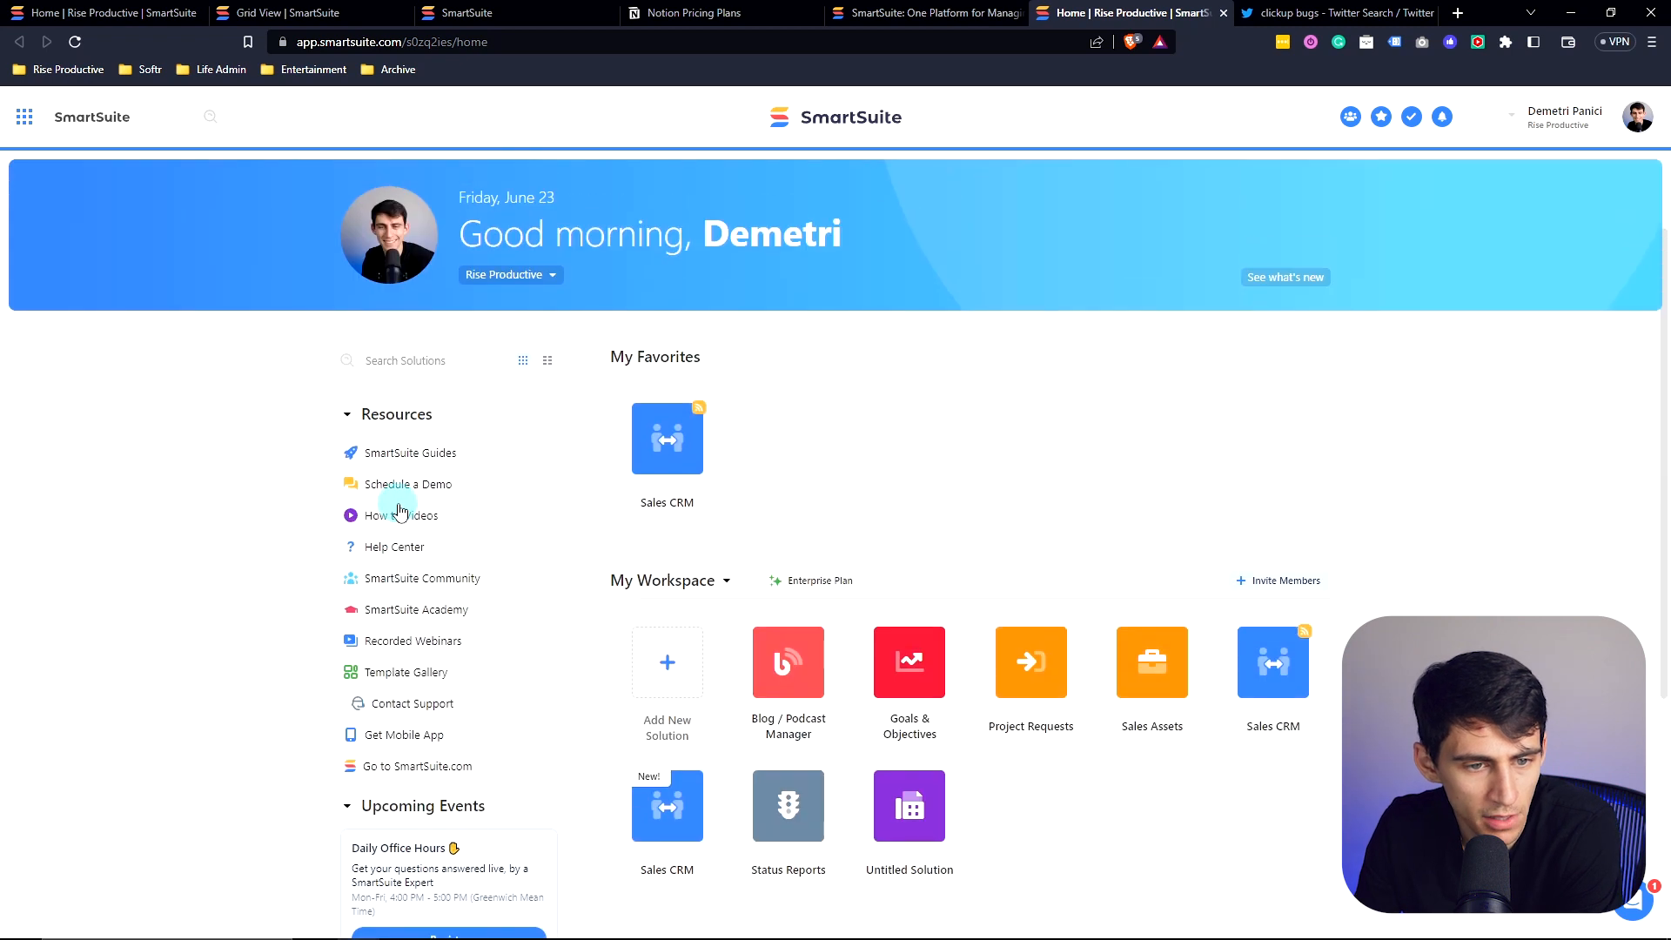
mouse_move(911, 371)
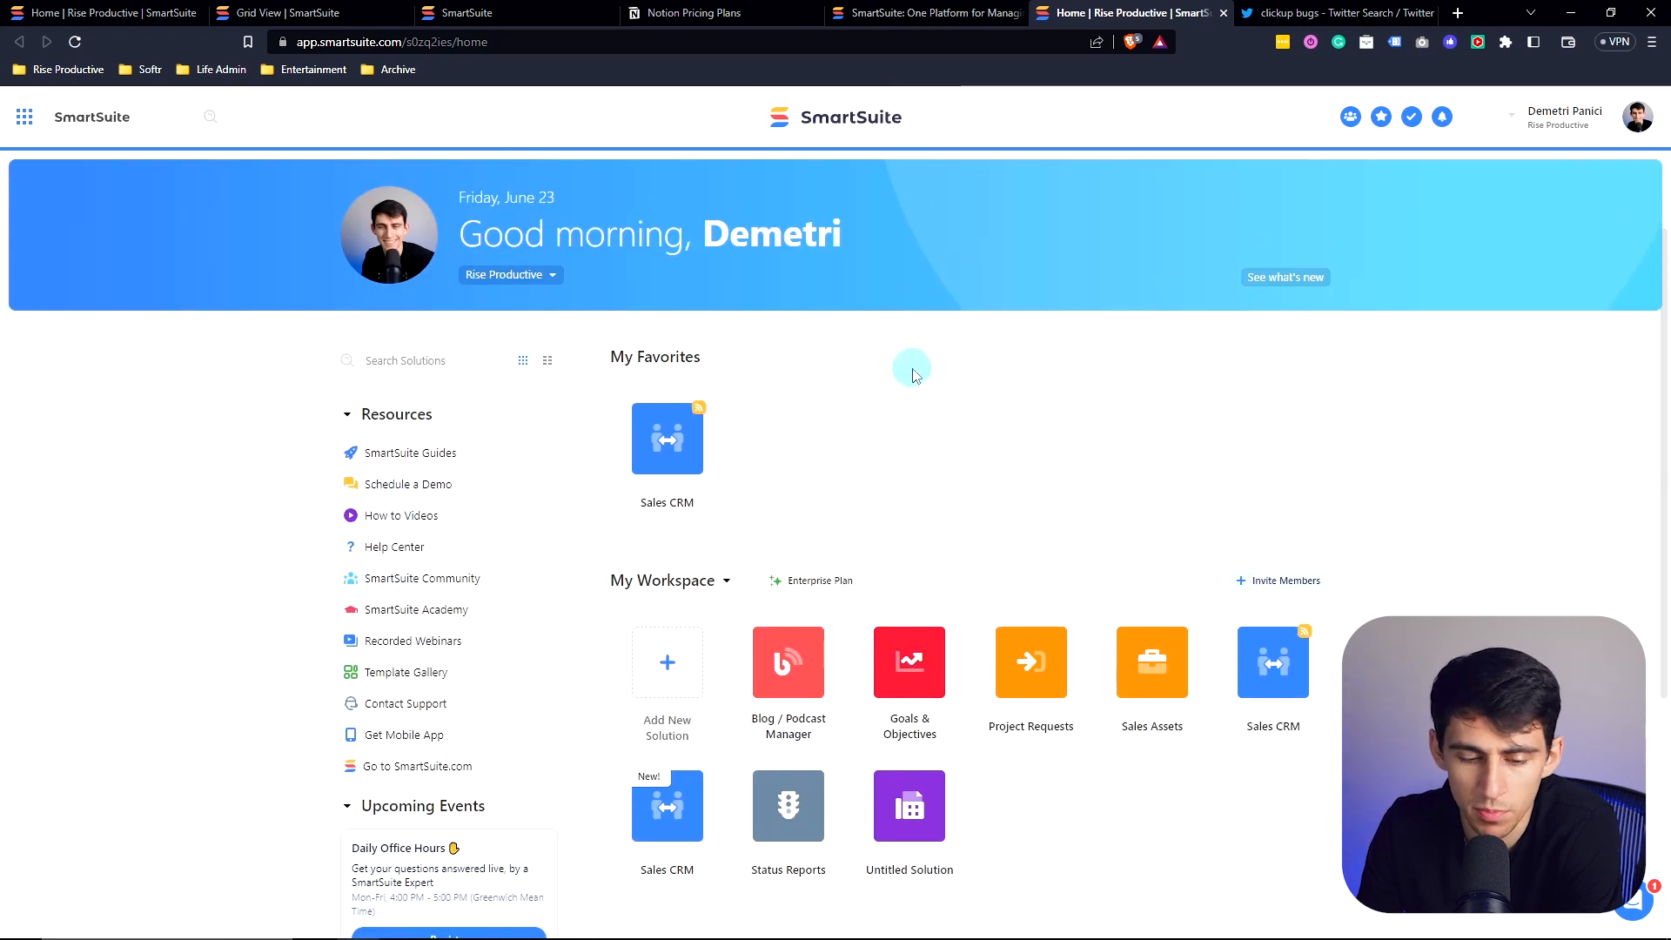
scroll("down", 3)
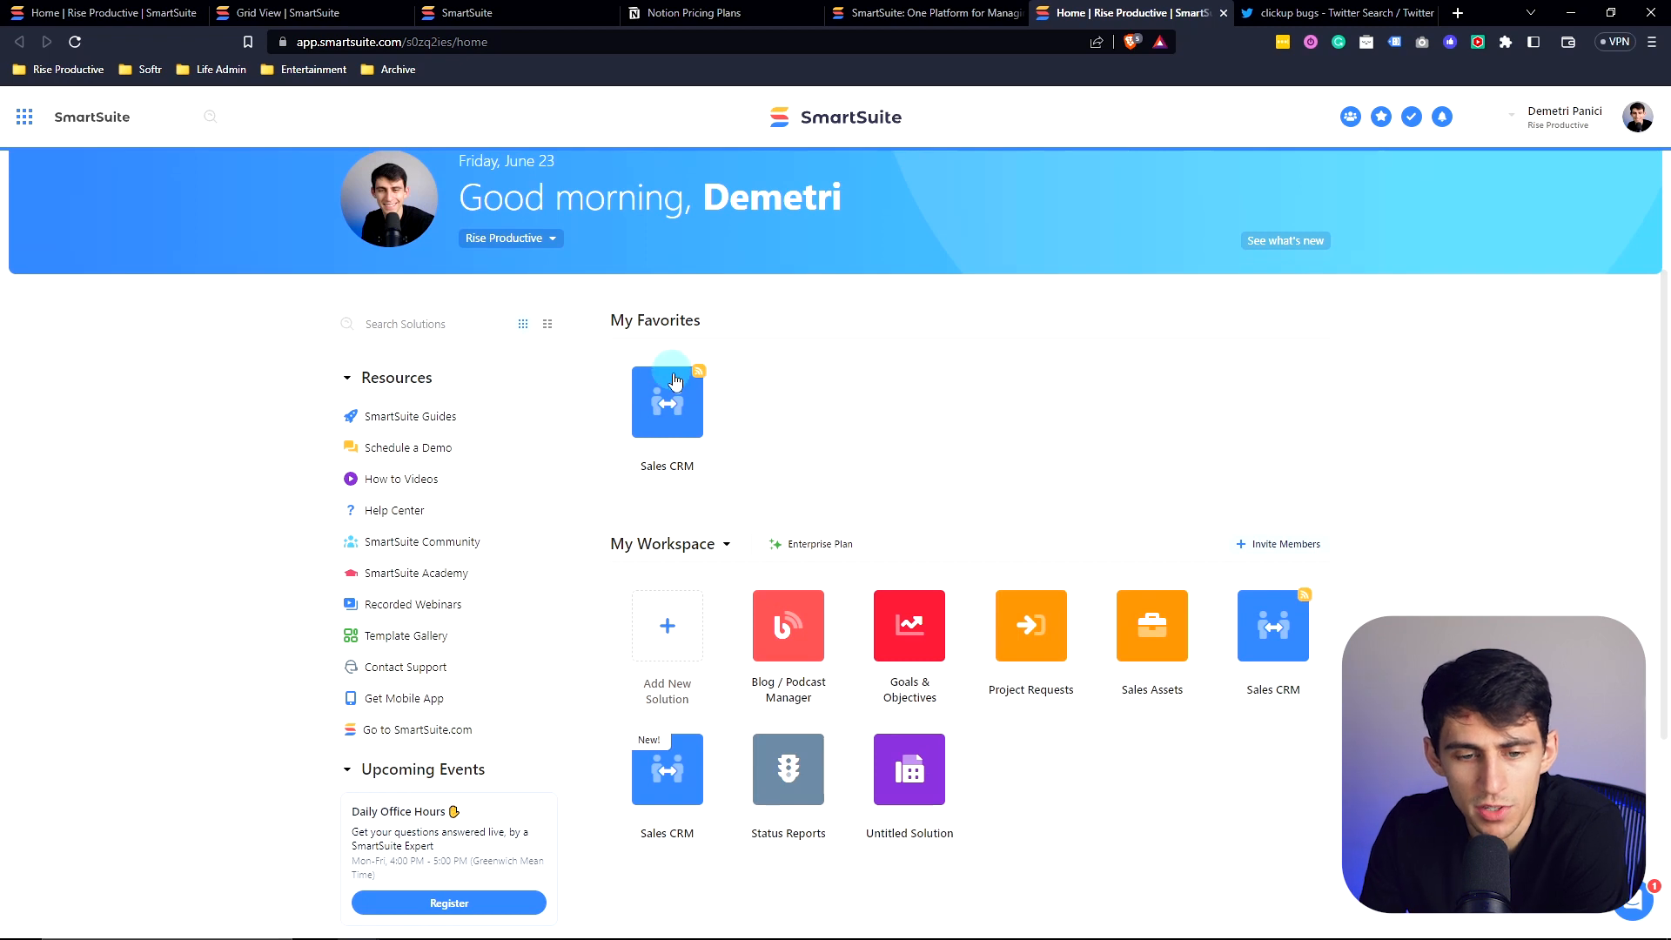
left_click(666, 402)
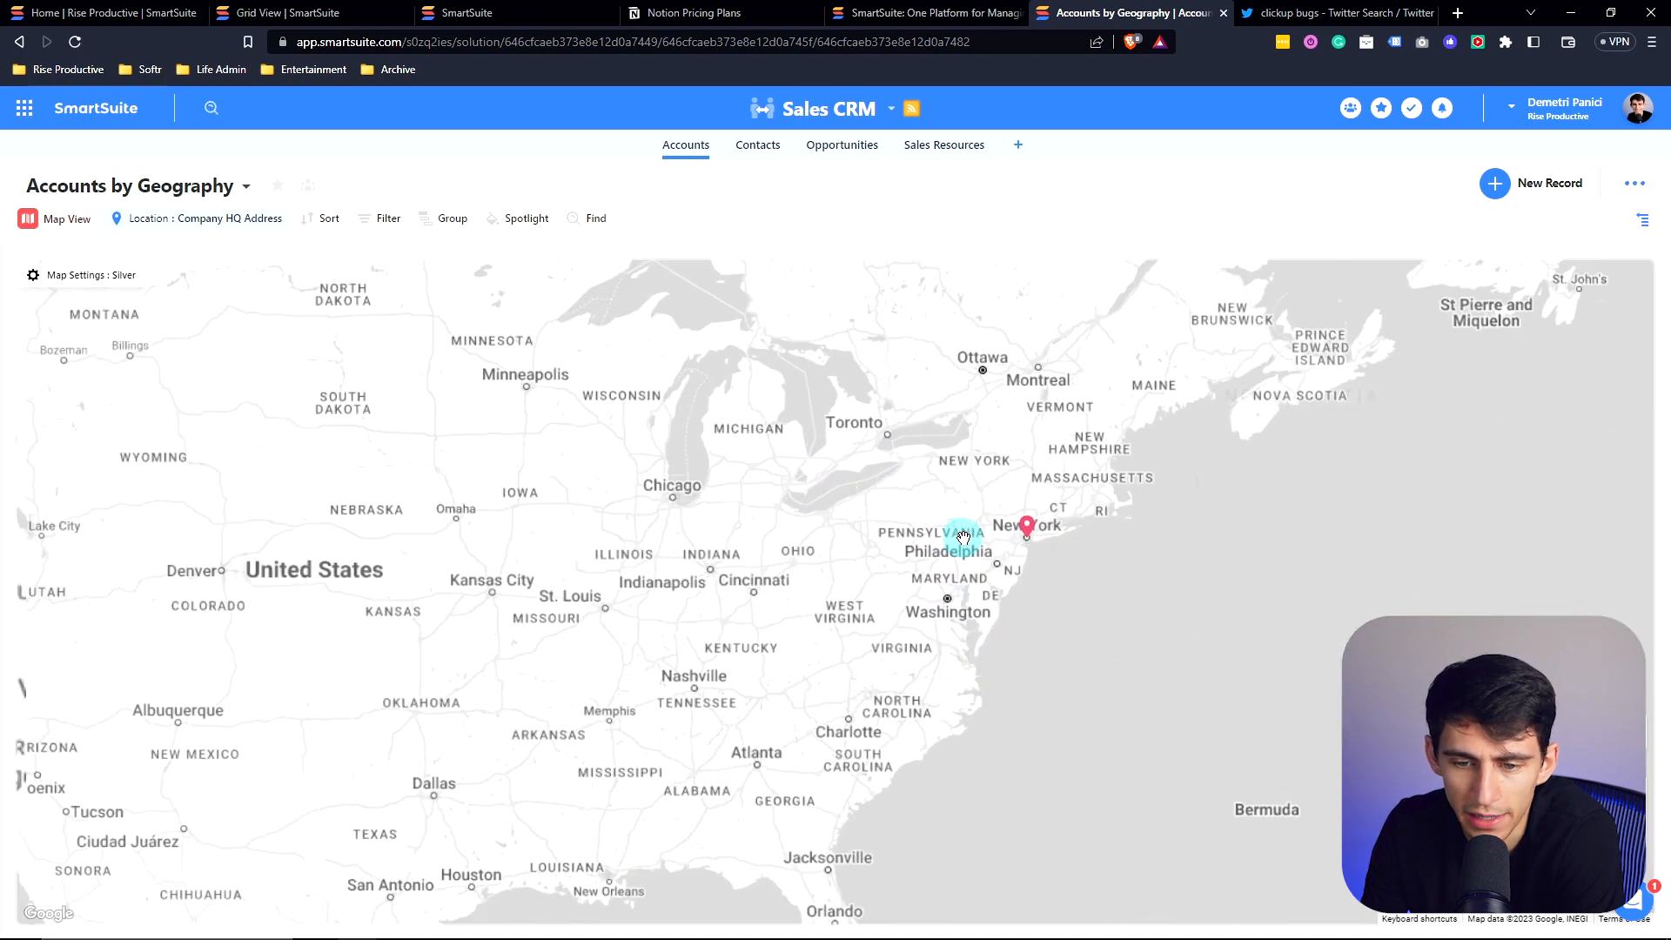
Step: Show Bloomjoy's New York pin, get directions, and pan across the northeast states
left_click(1027, 526)
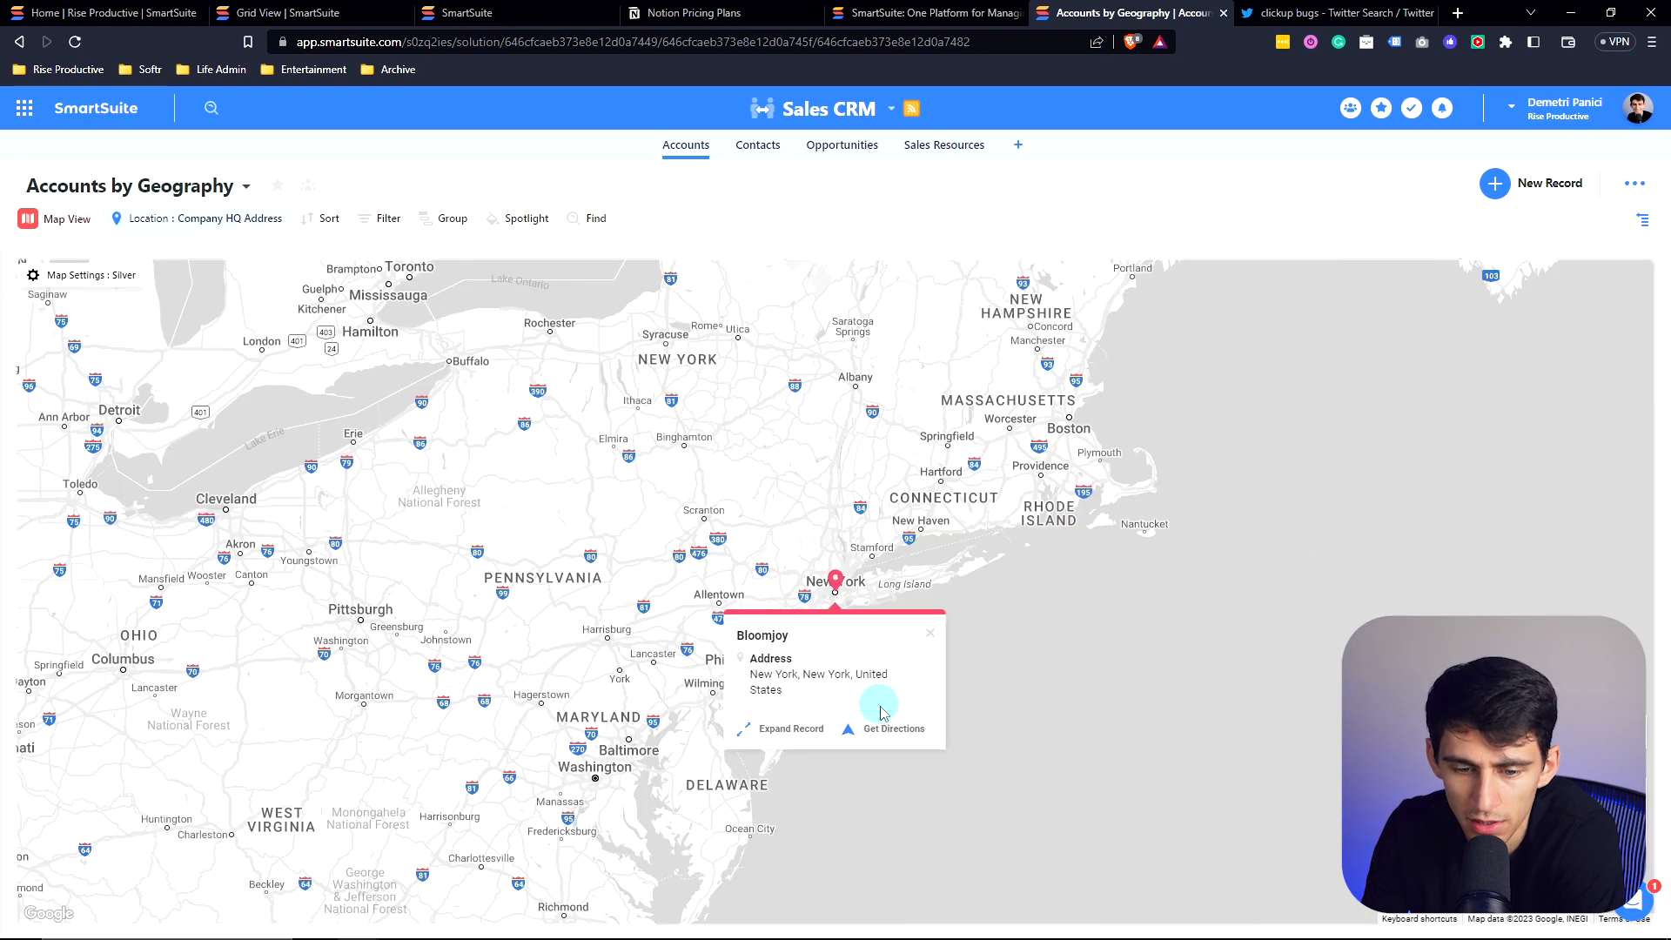
left_click(893, 729)
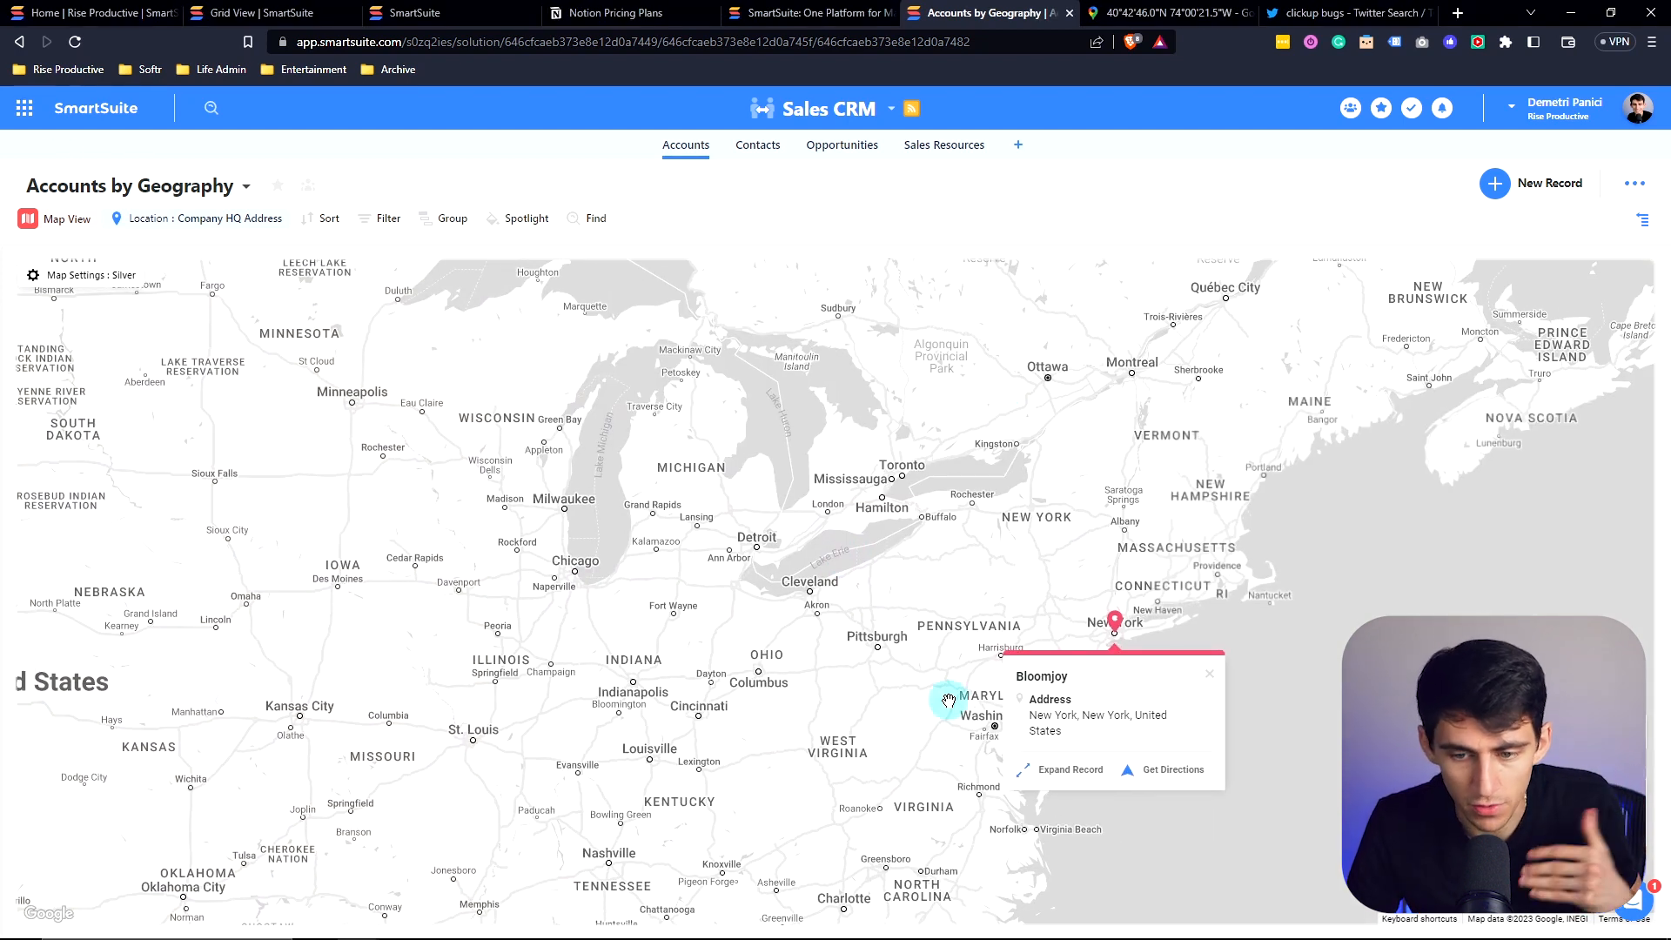
left_click_drag(946, 699, 760, 647)
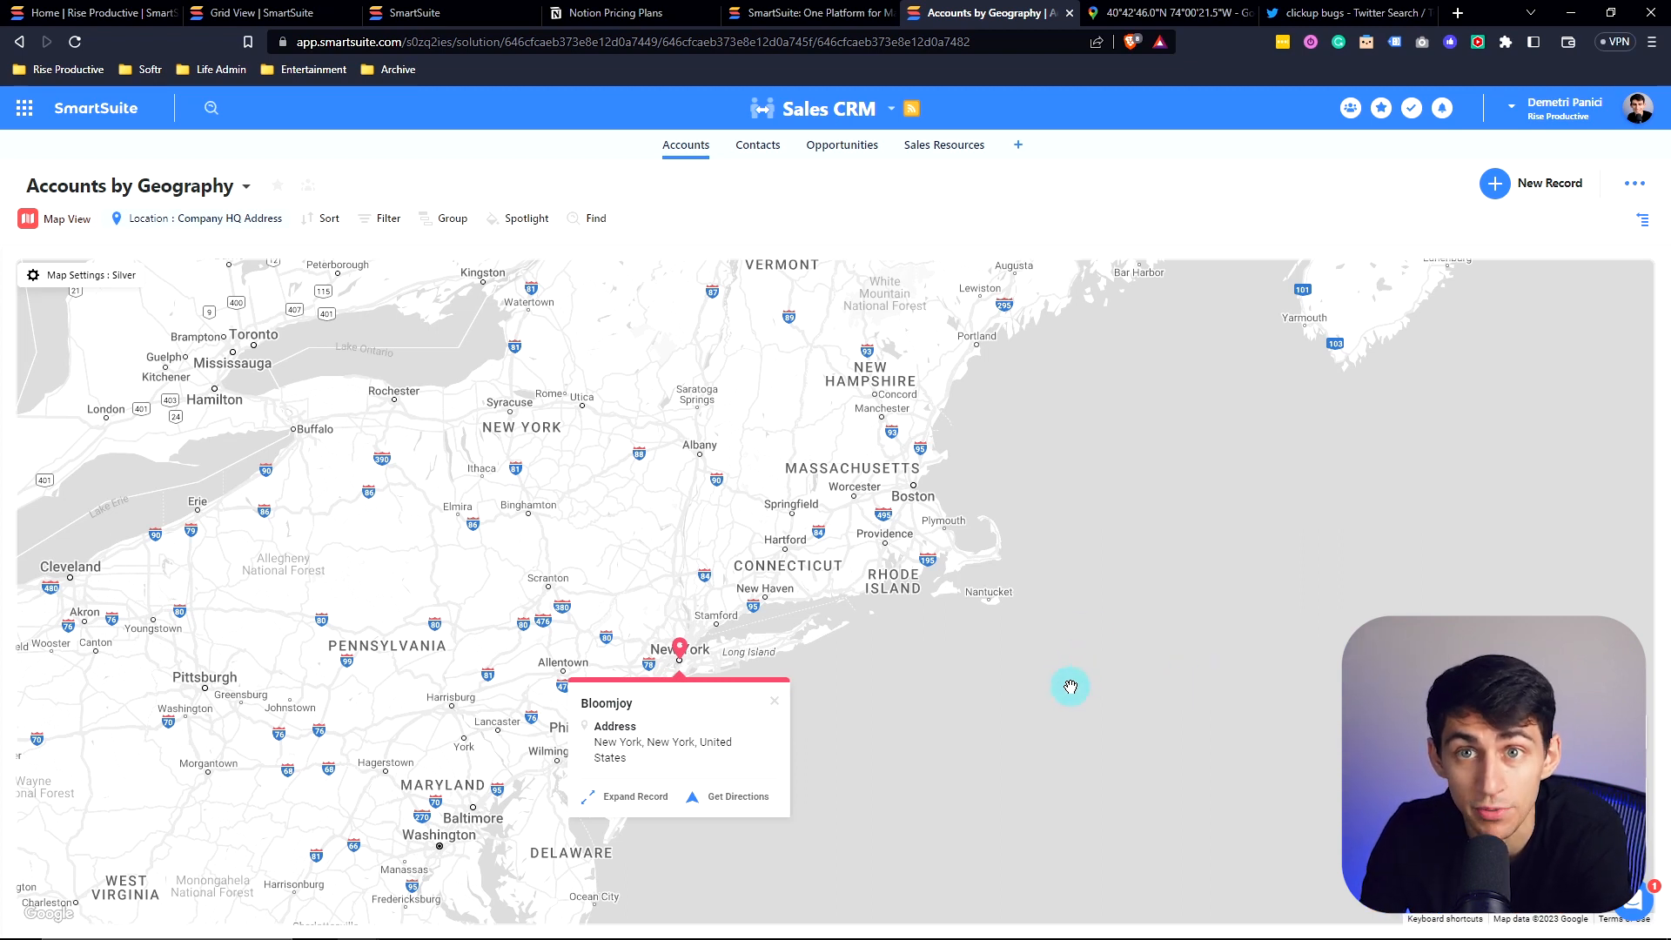
mouse_move(1035, 713)
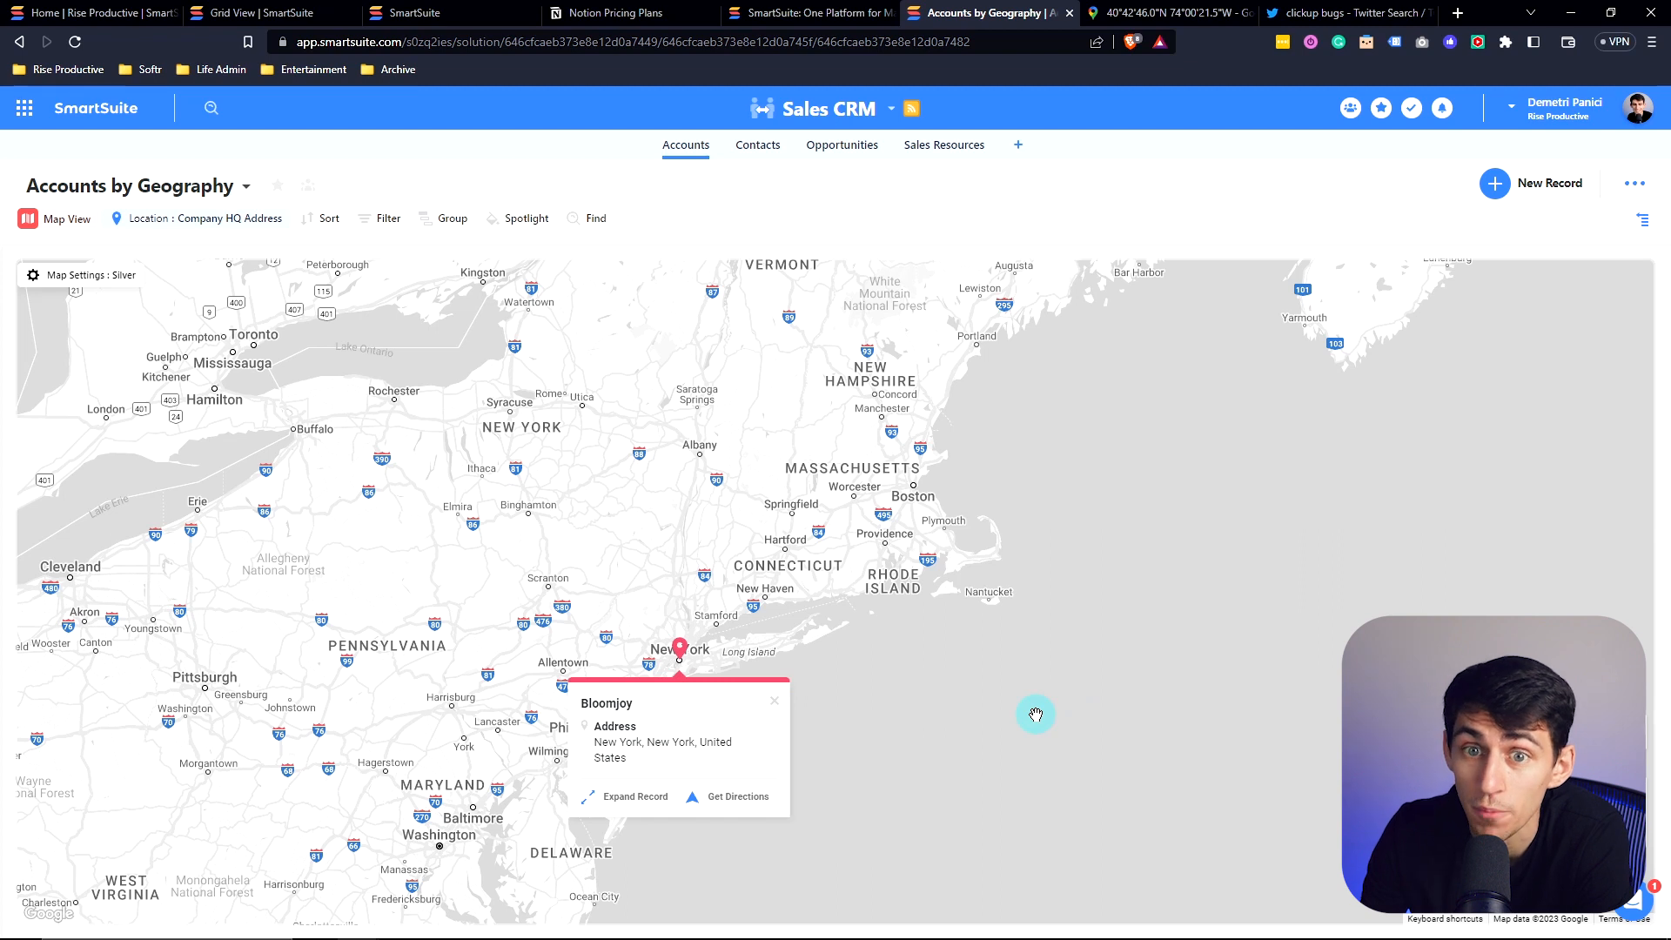
mouse_move(811, 659)
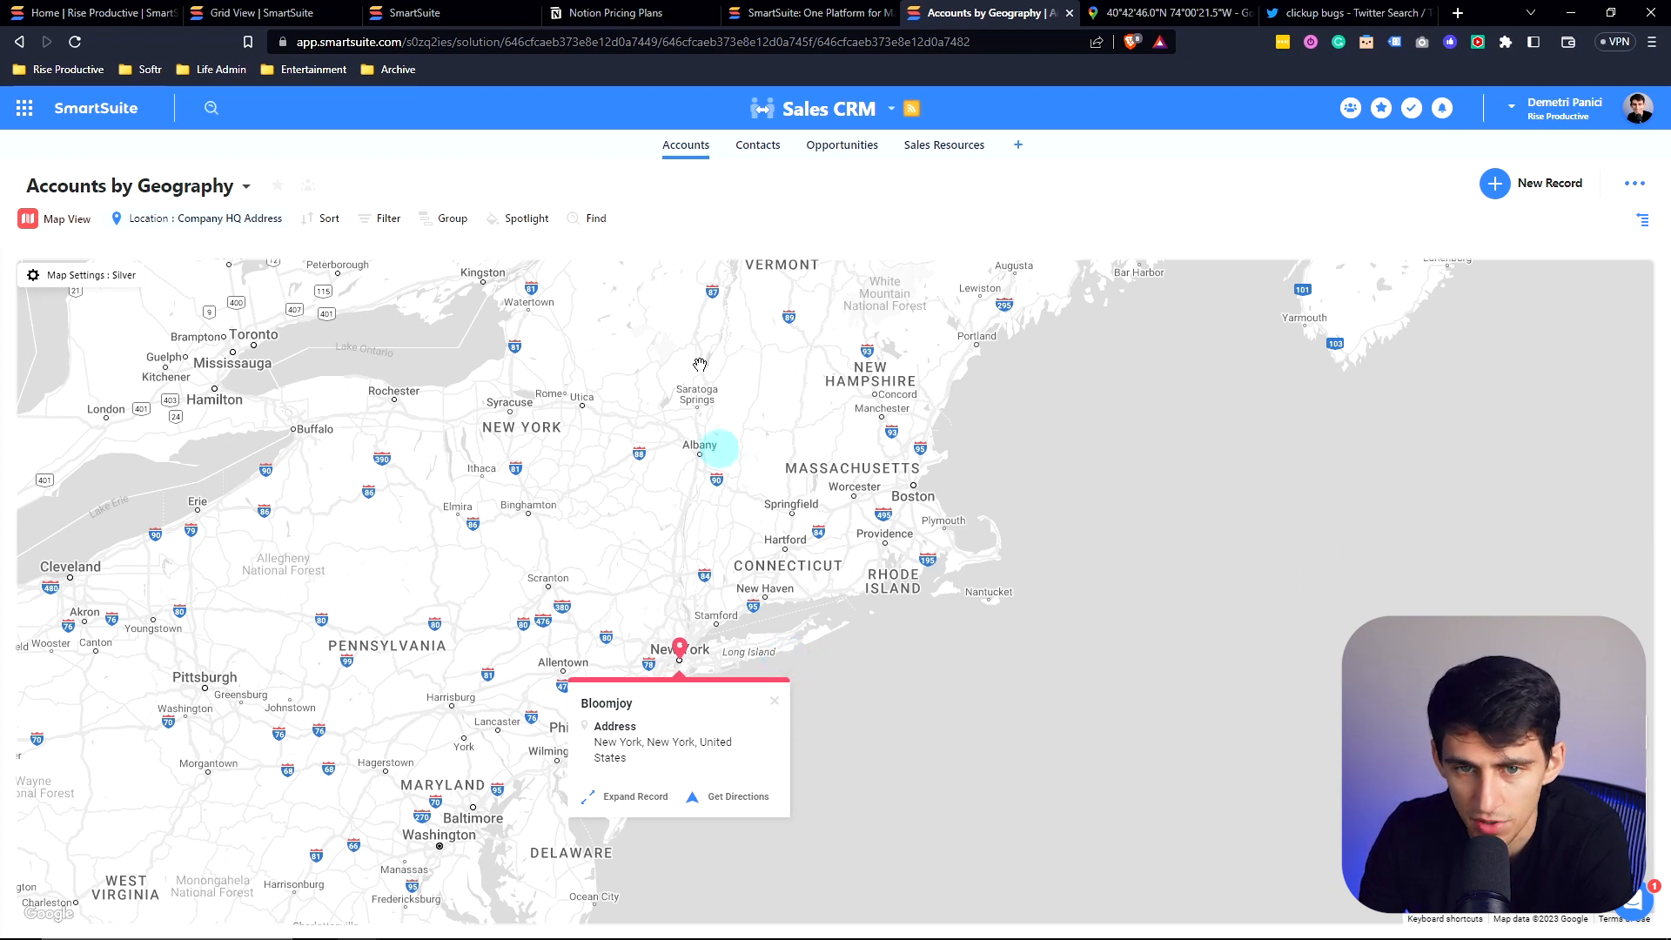
left_click(756, 144)
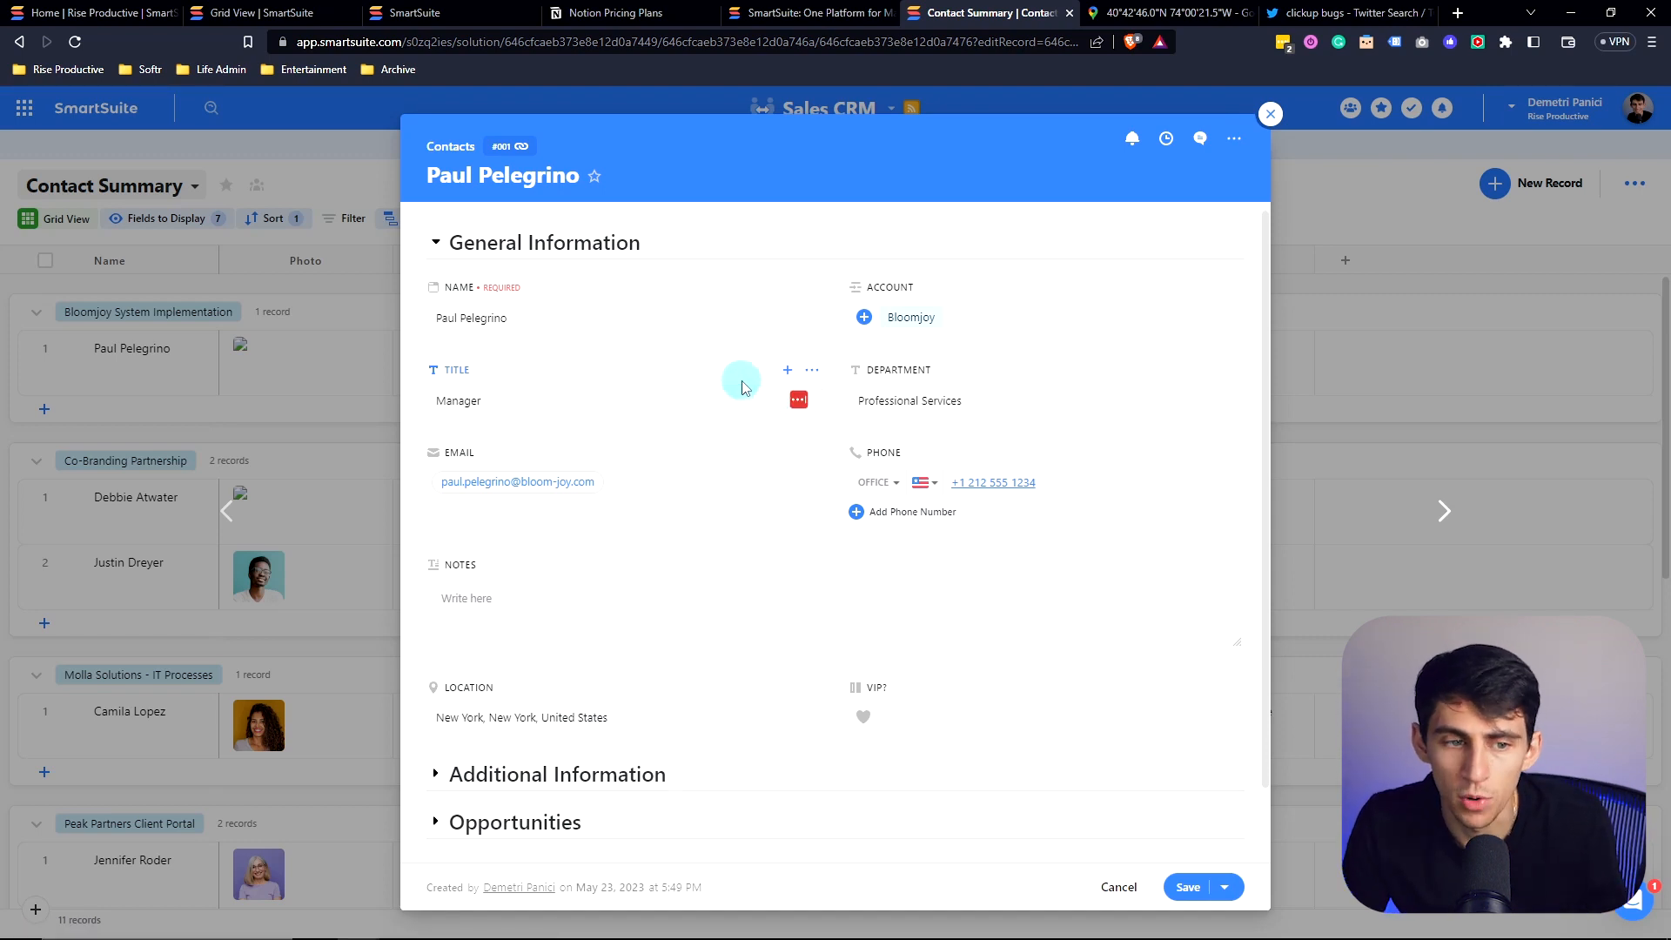
mouse_move(485, 368)
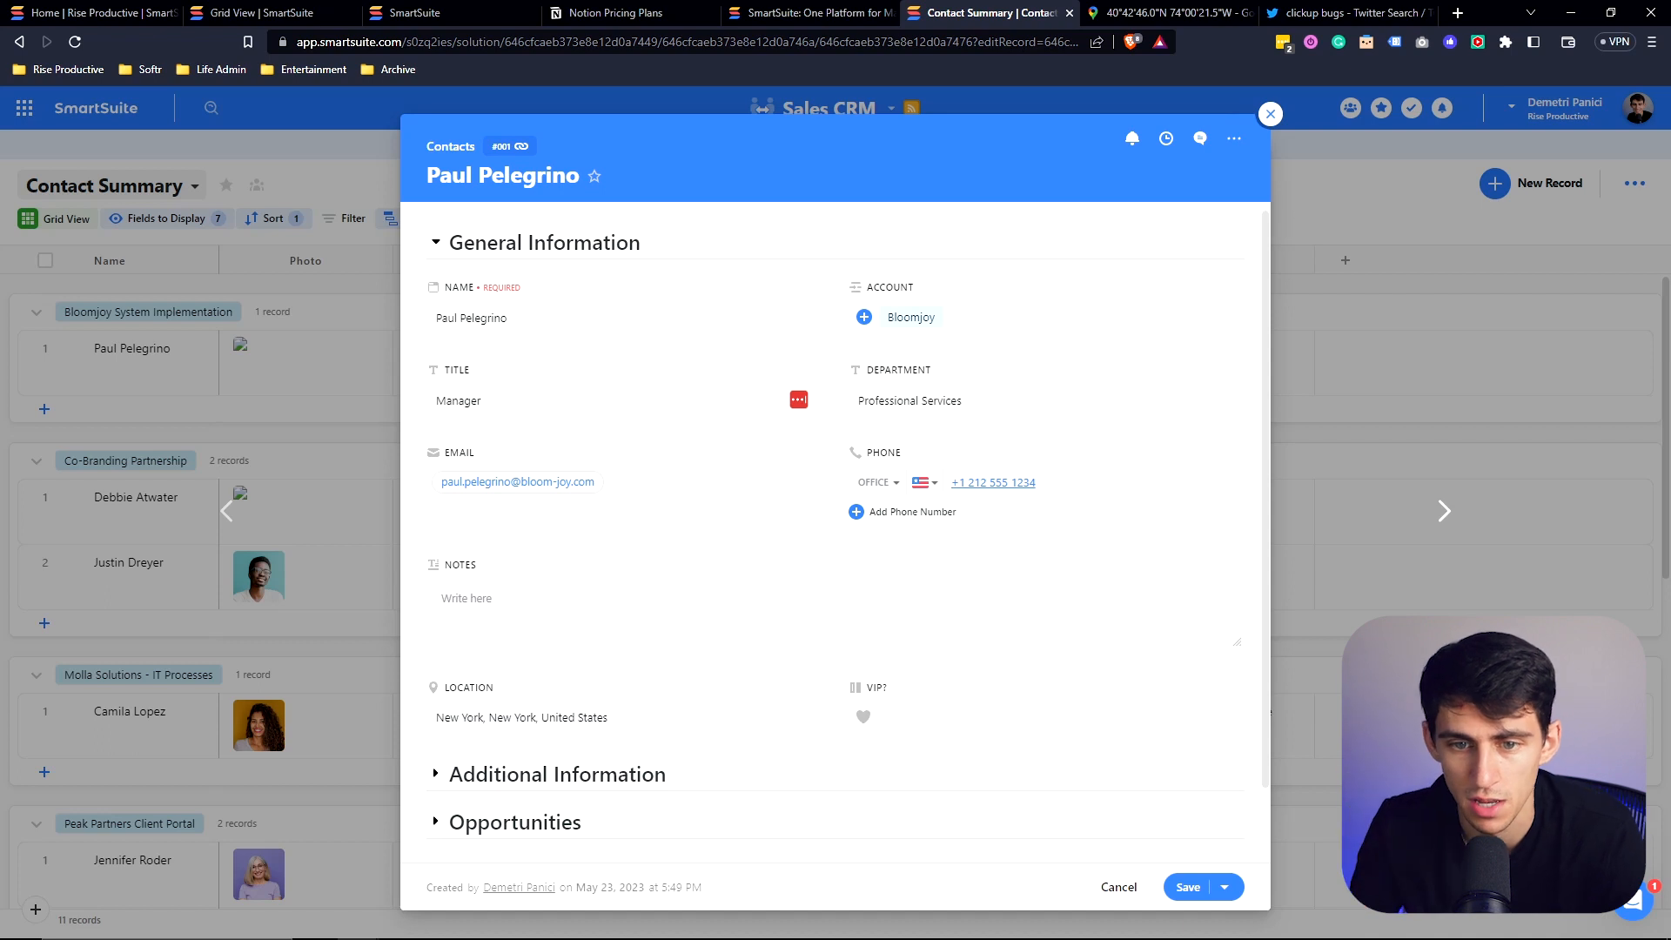
left_click(910, 317)
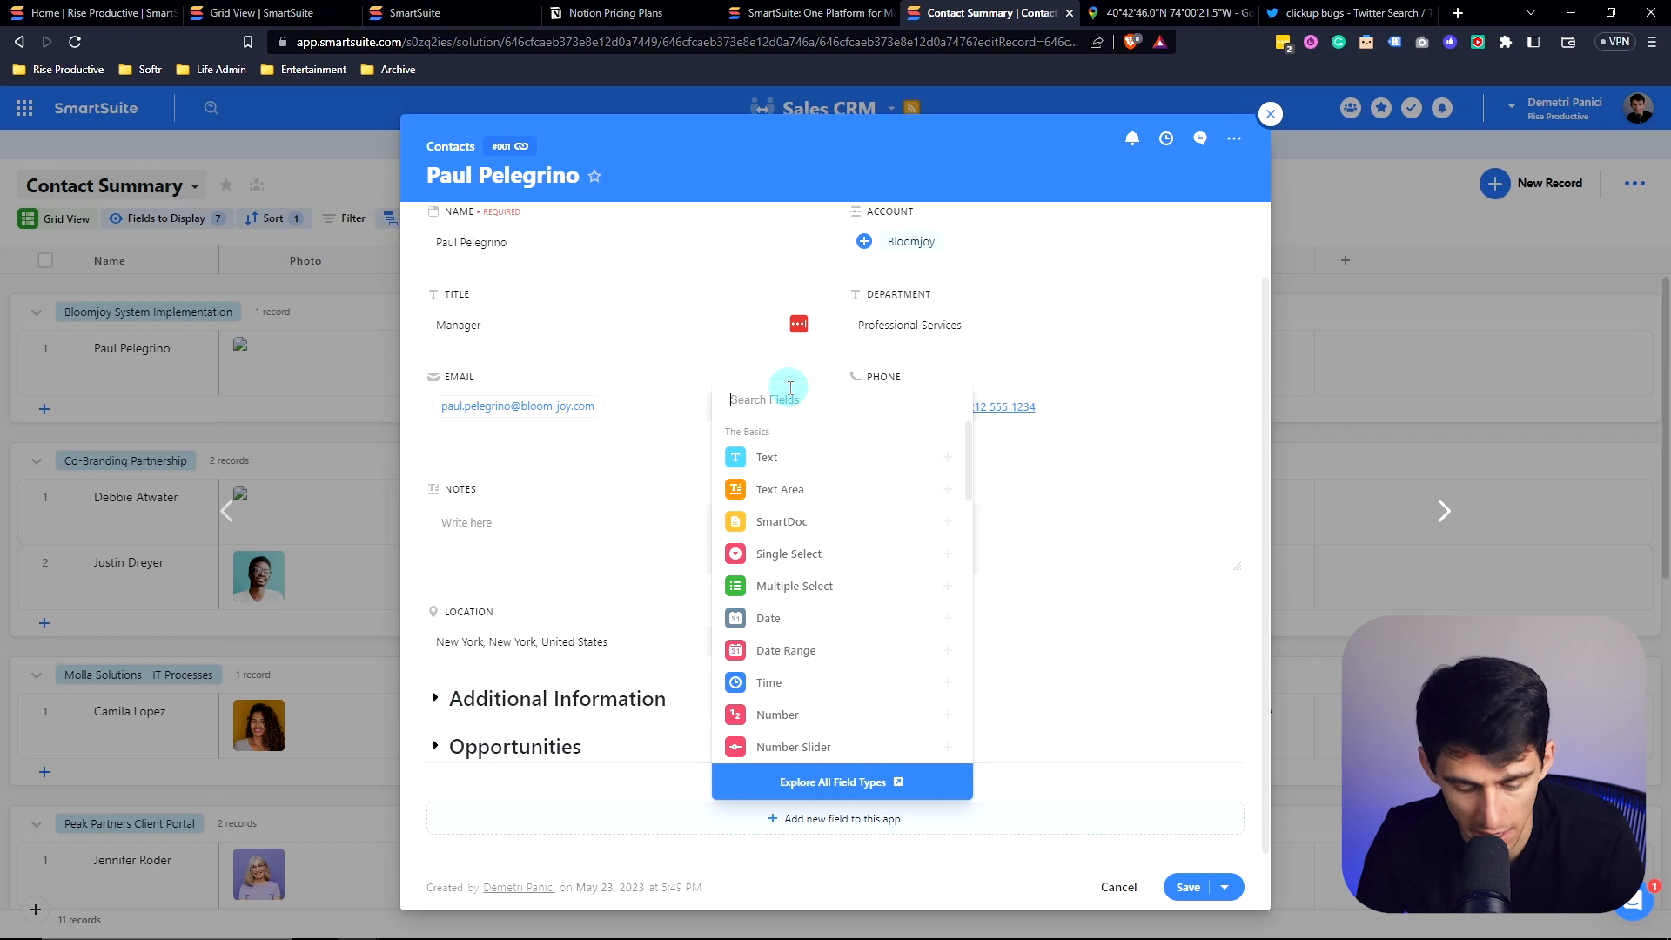
Step: Add Sub-Items and Checklist fields to the record, with a 'Sub Task' checklist item
type("sub")
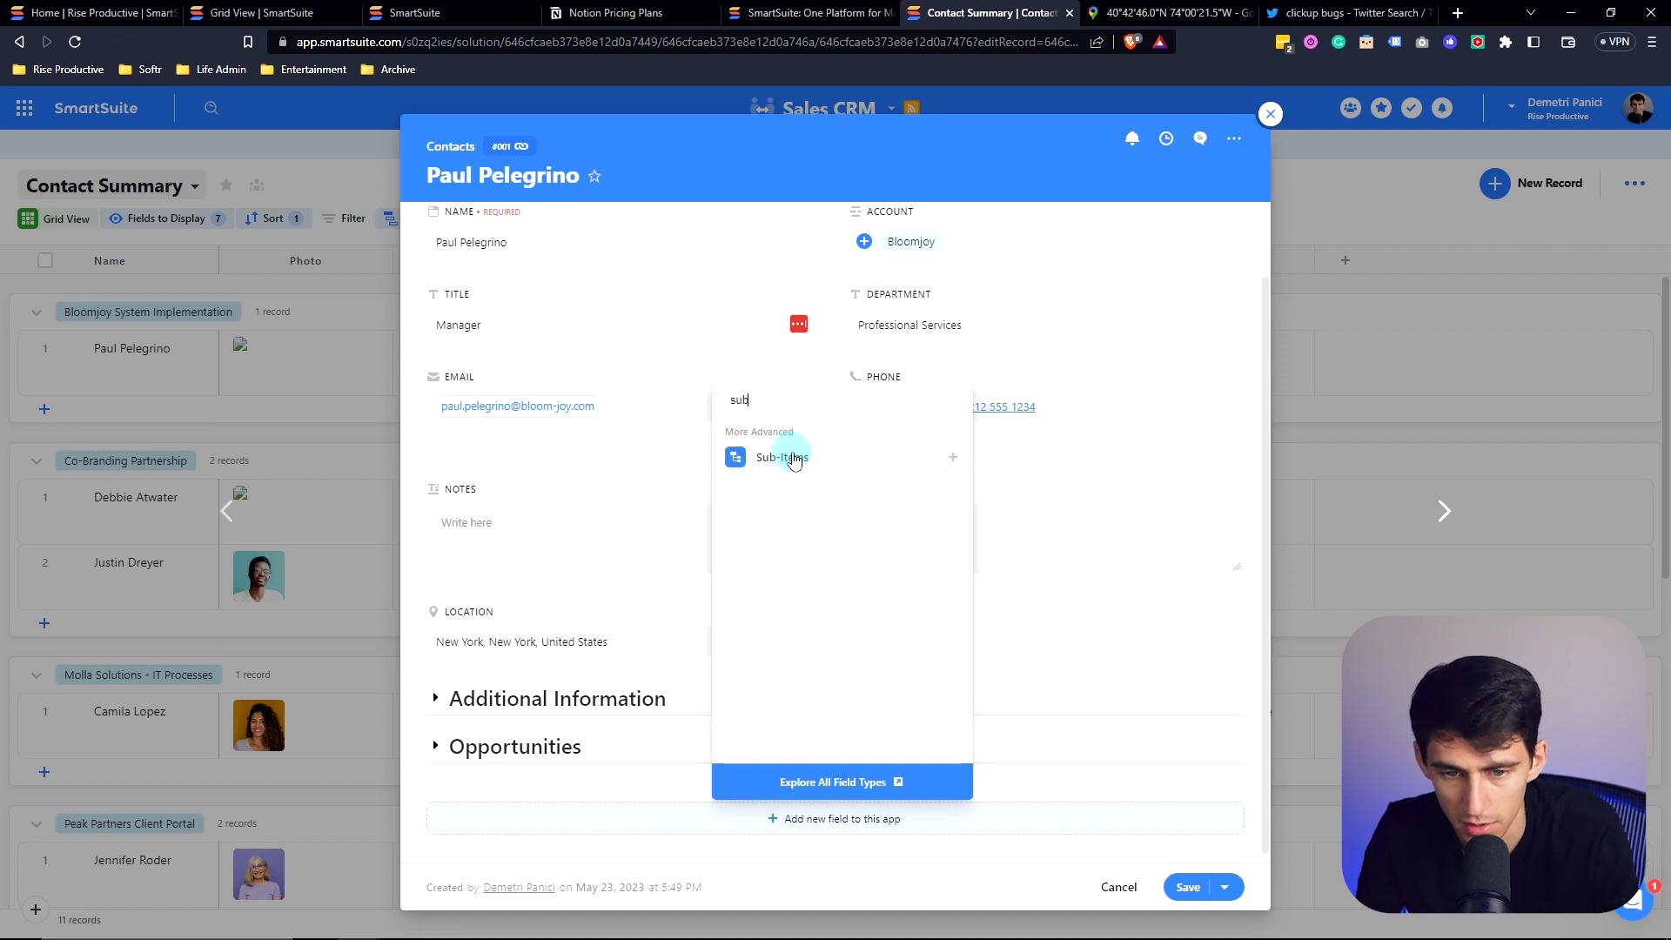
left_click(783, 456)
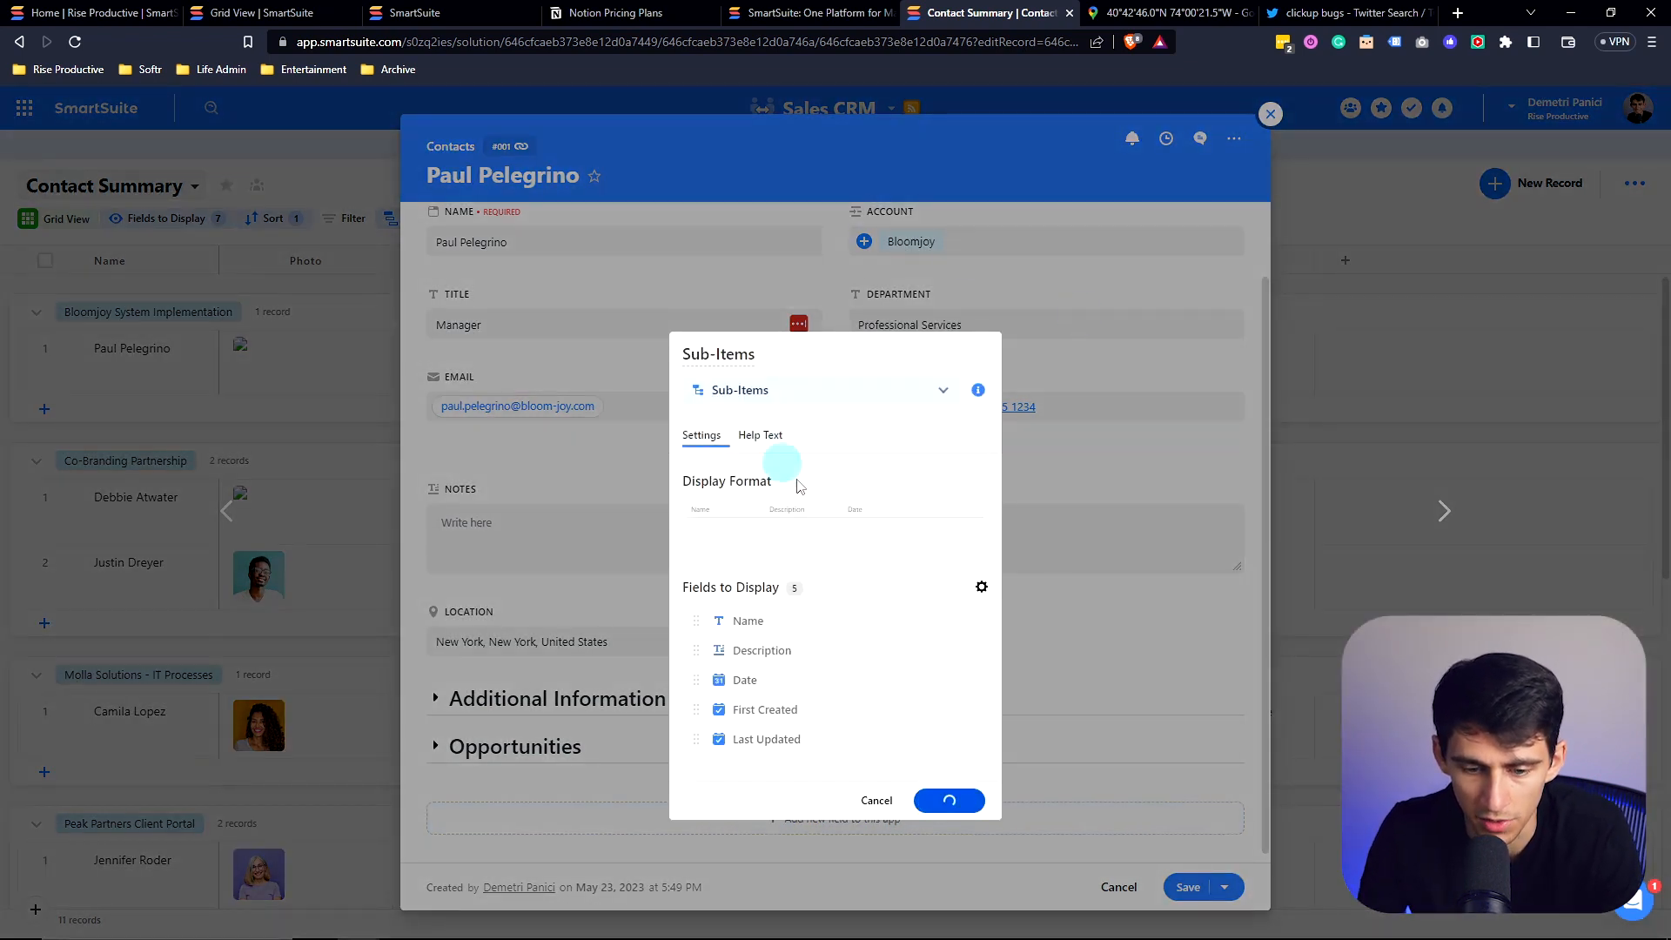
type("check")
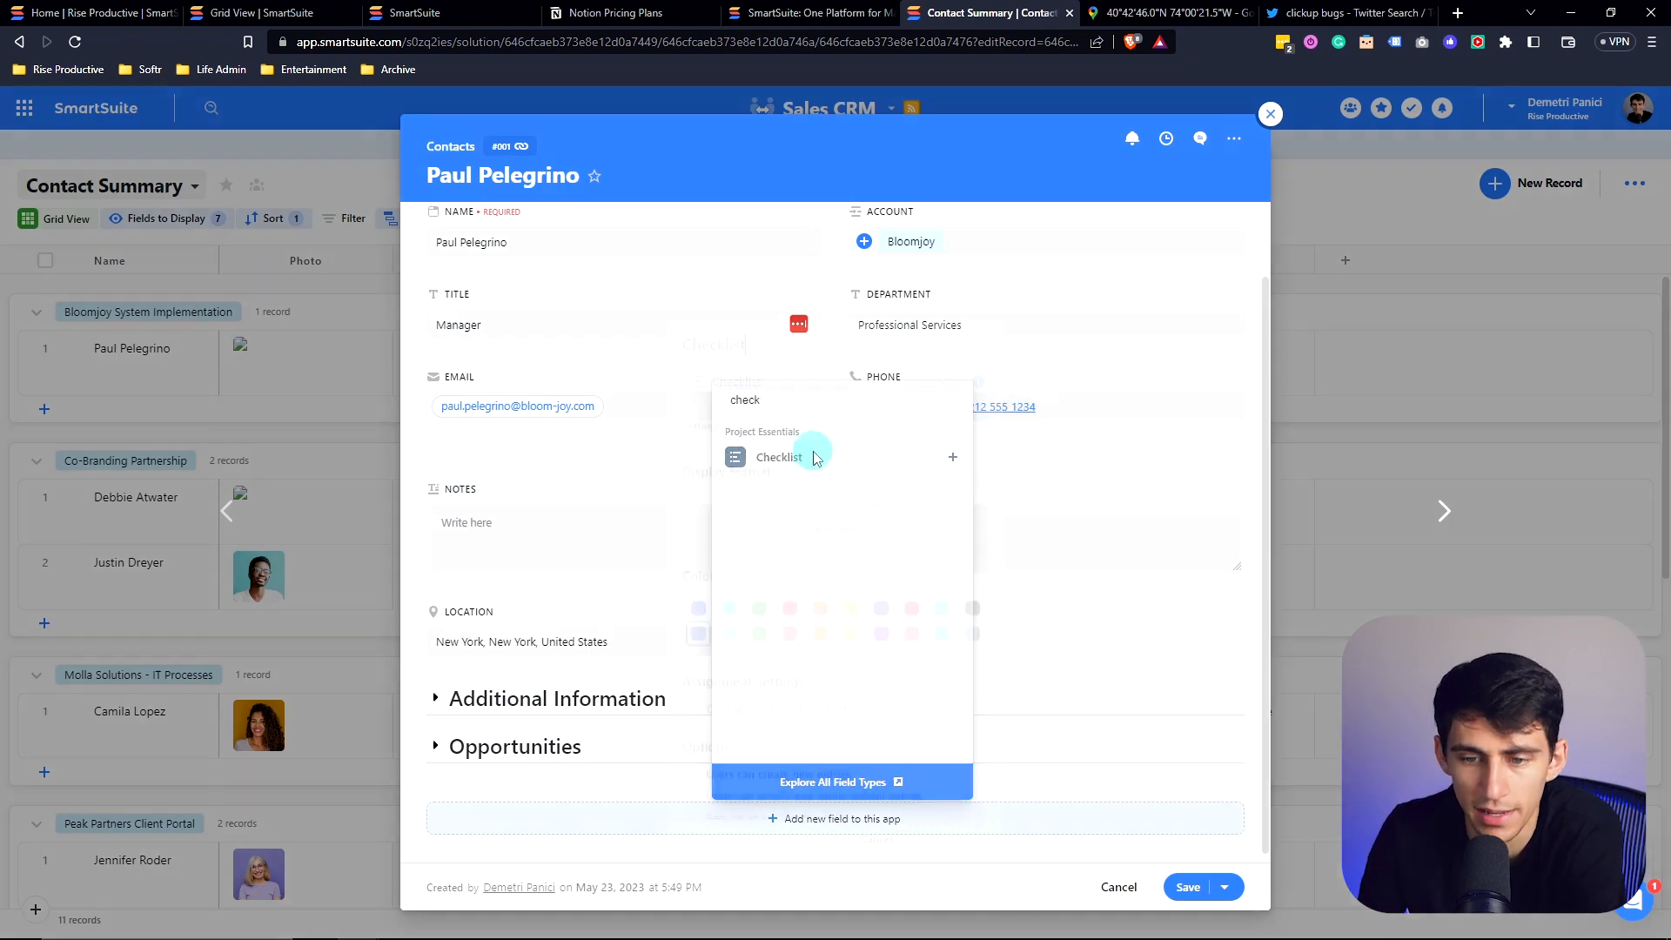
left_click(779, 457)
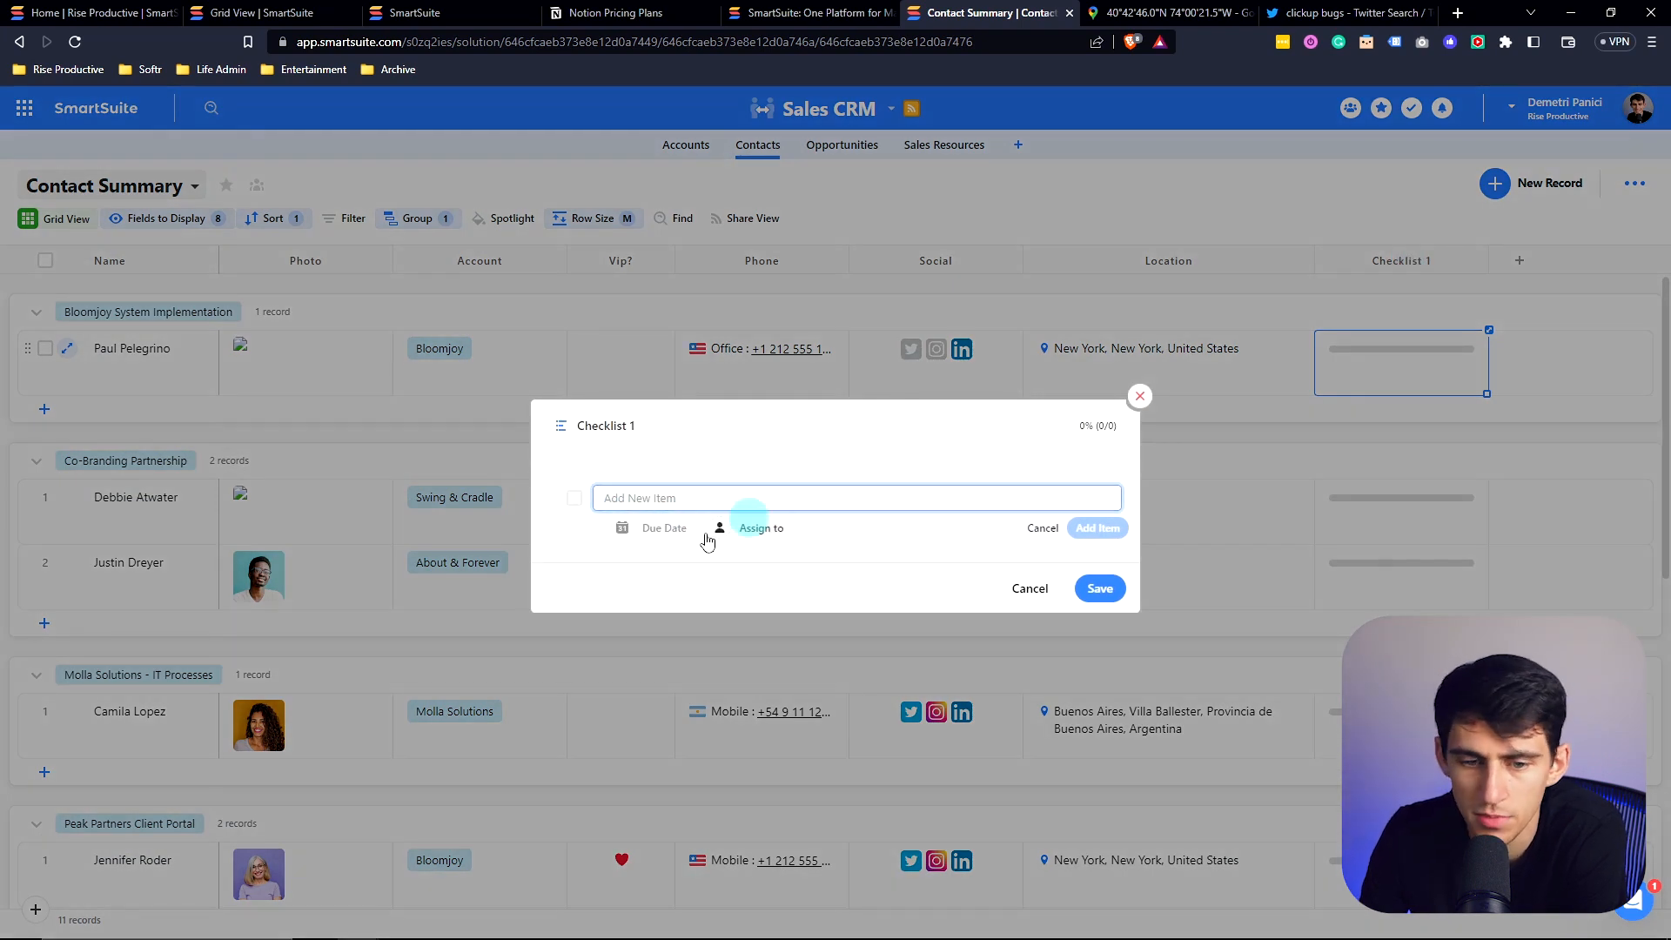
type("Sub")
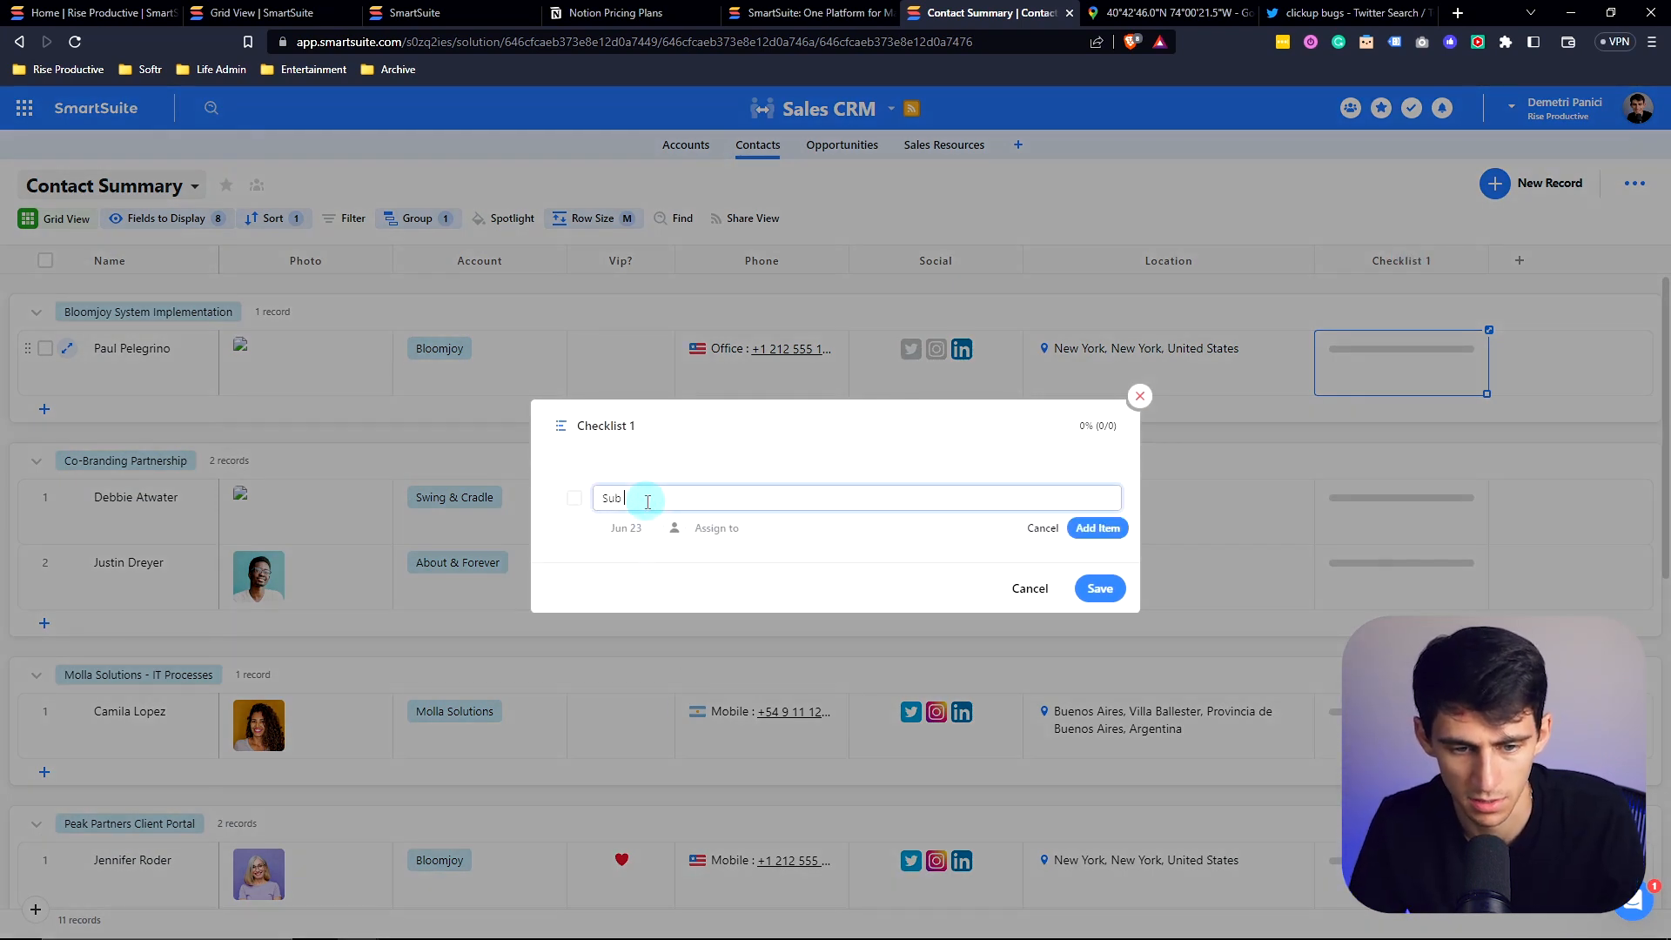
left_click(1097, 528)
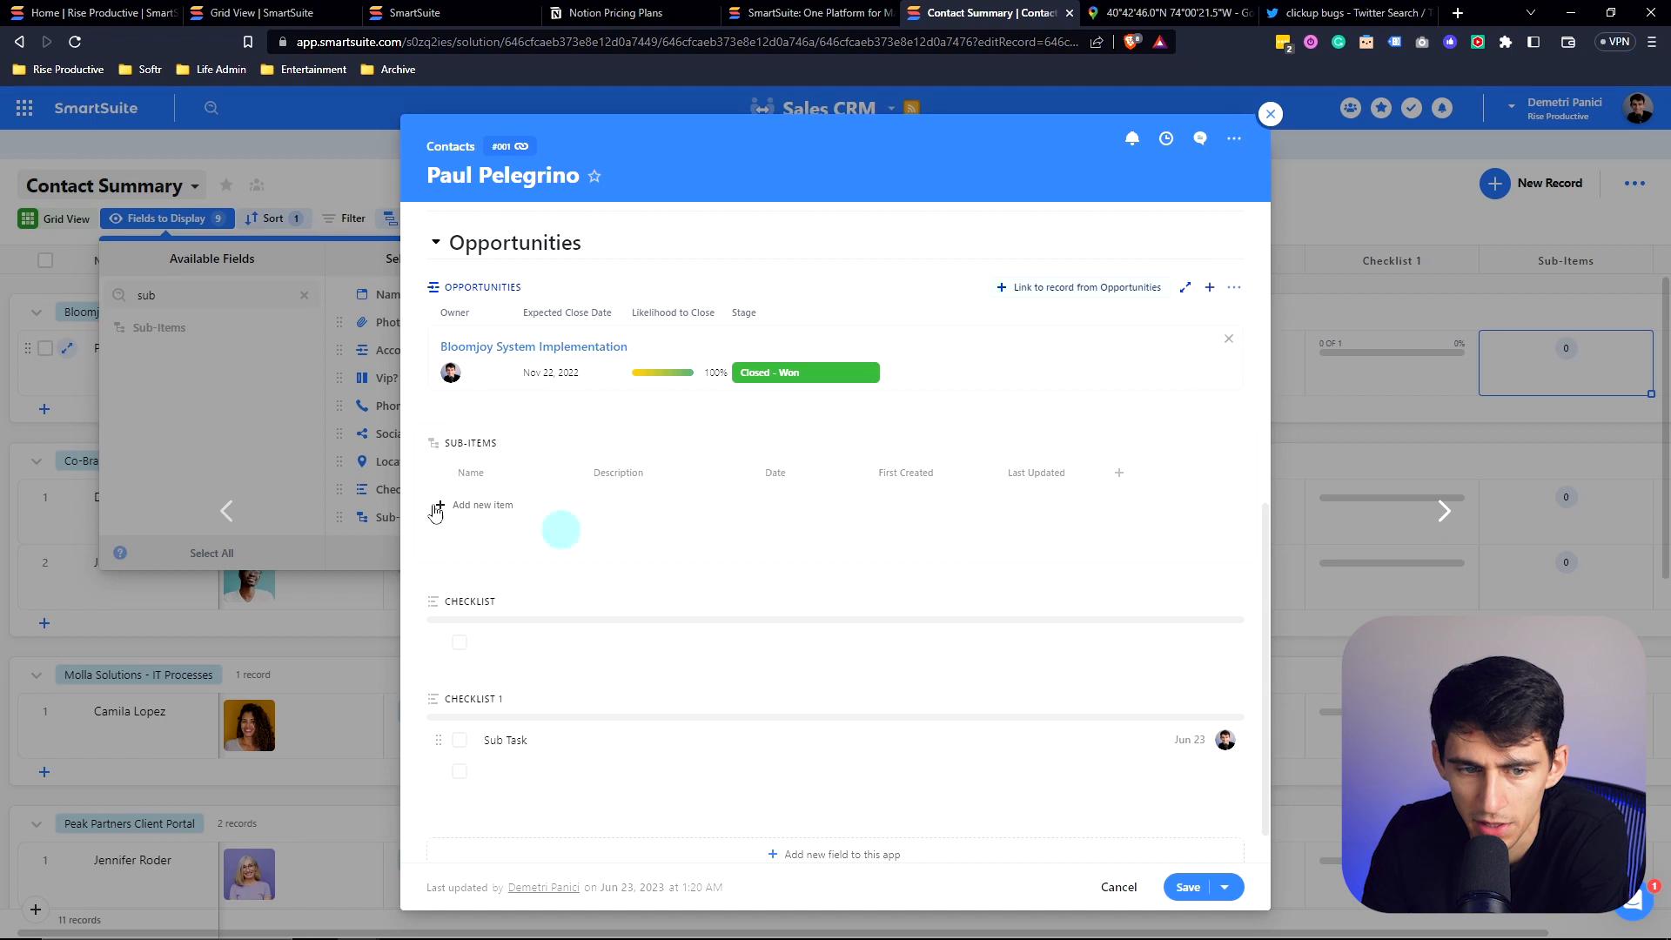
left_click(481, 504)
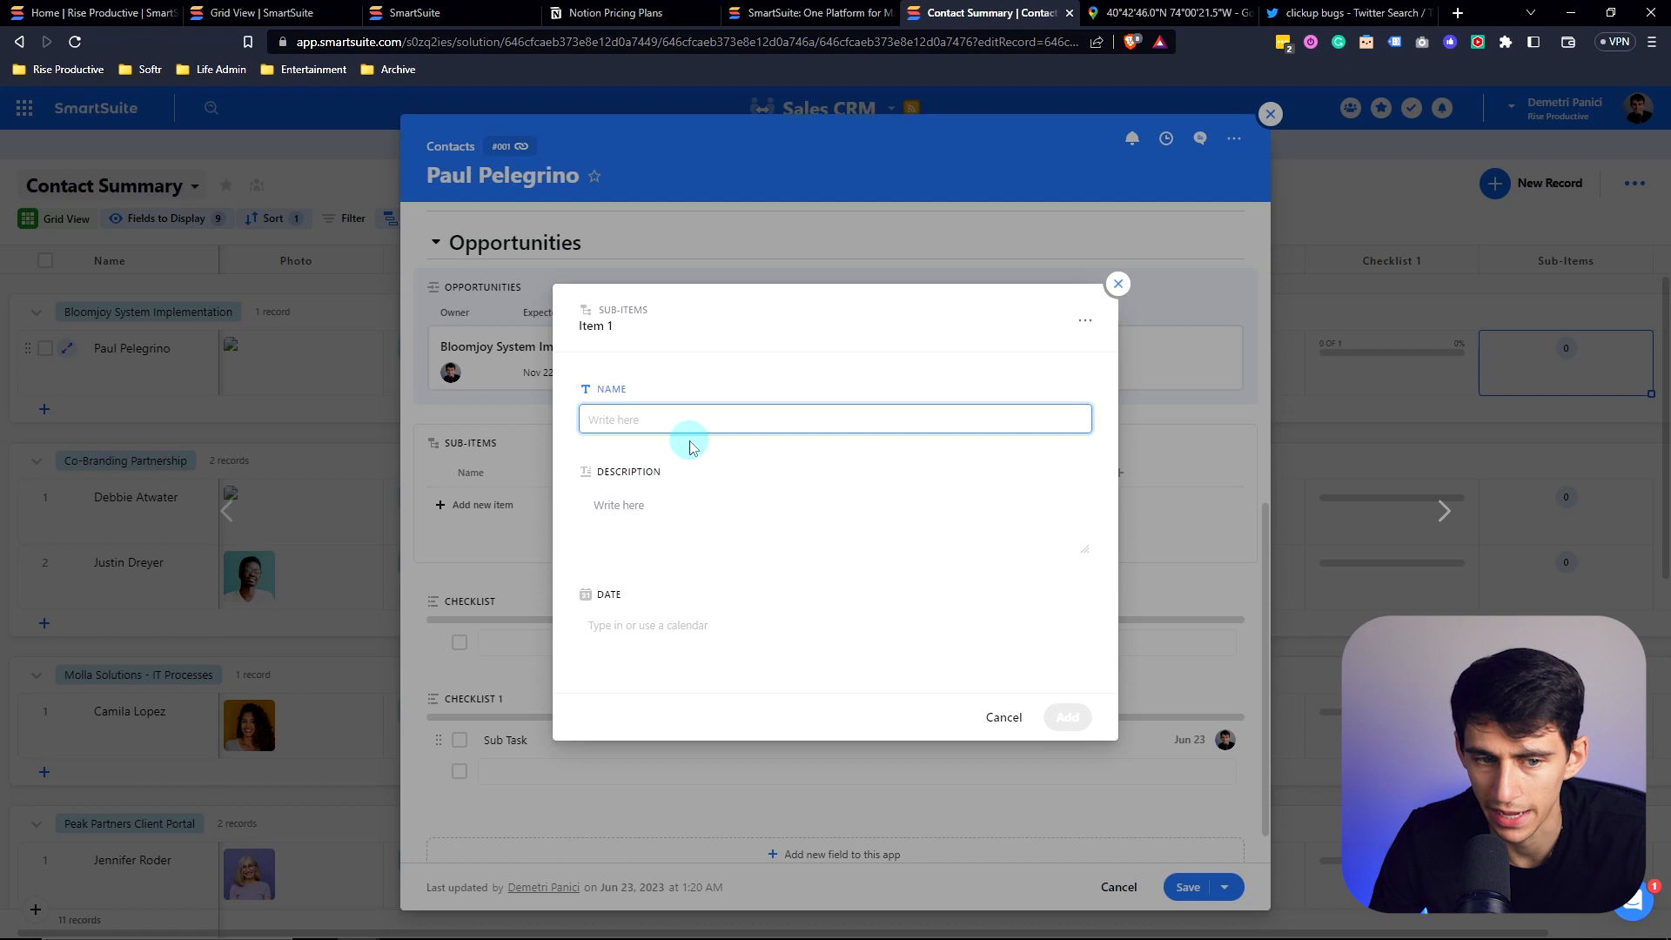
mouse_move(725, 388)
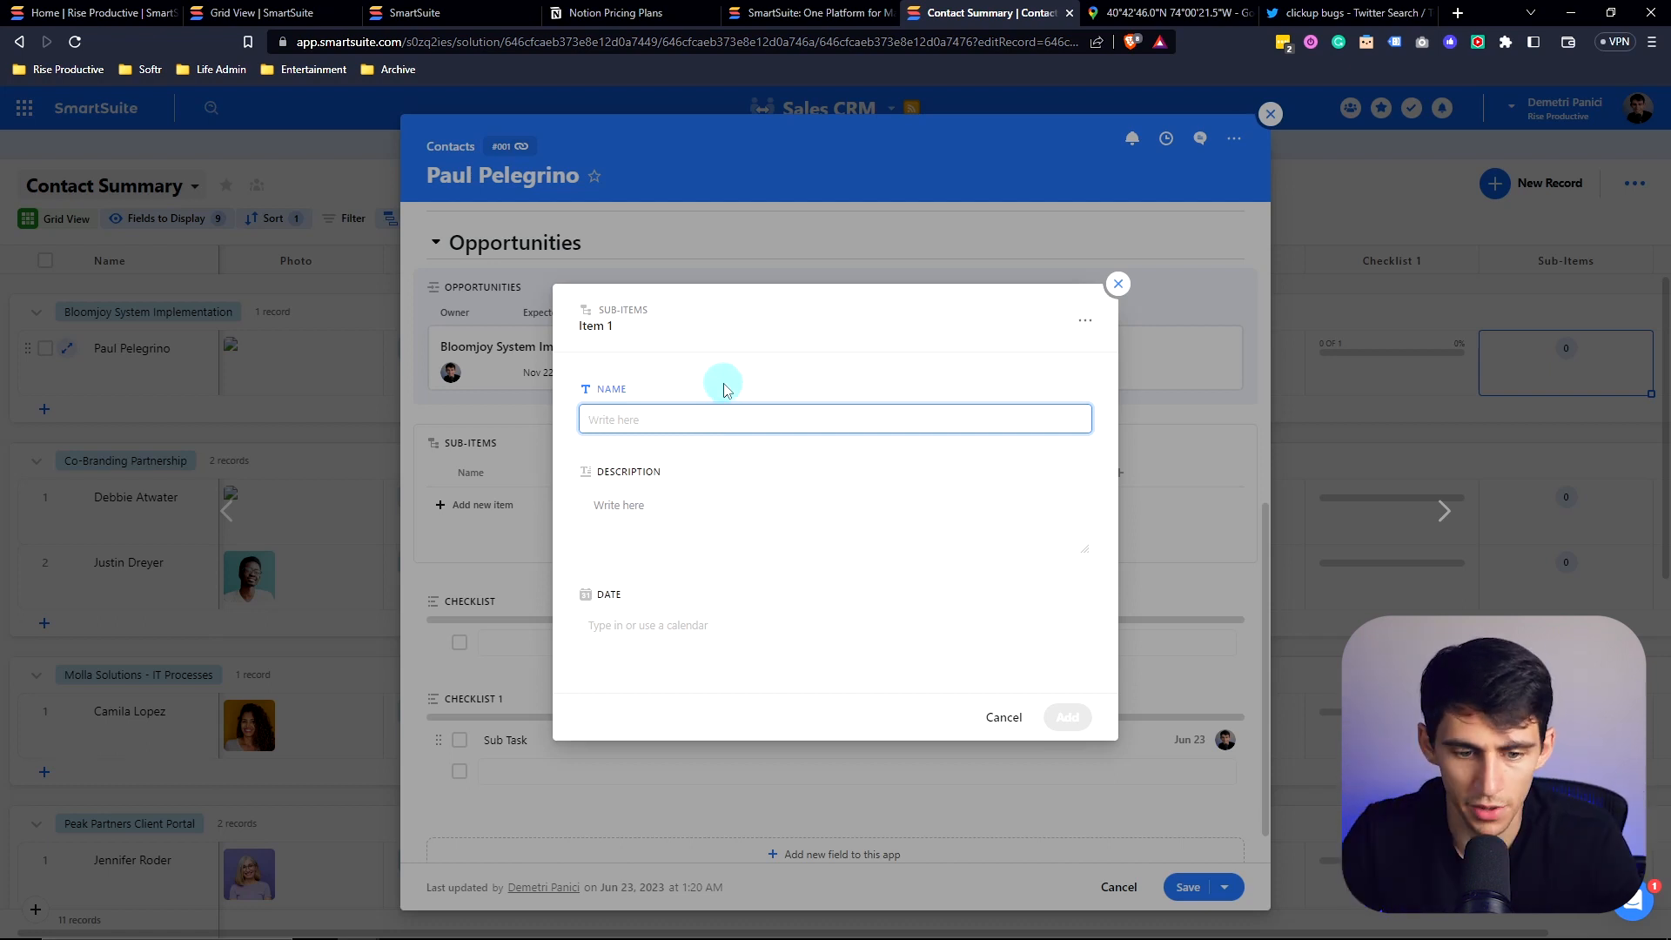
mouse_move(887, 327)
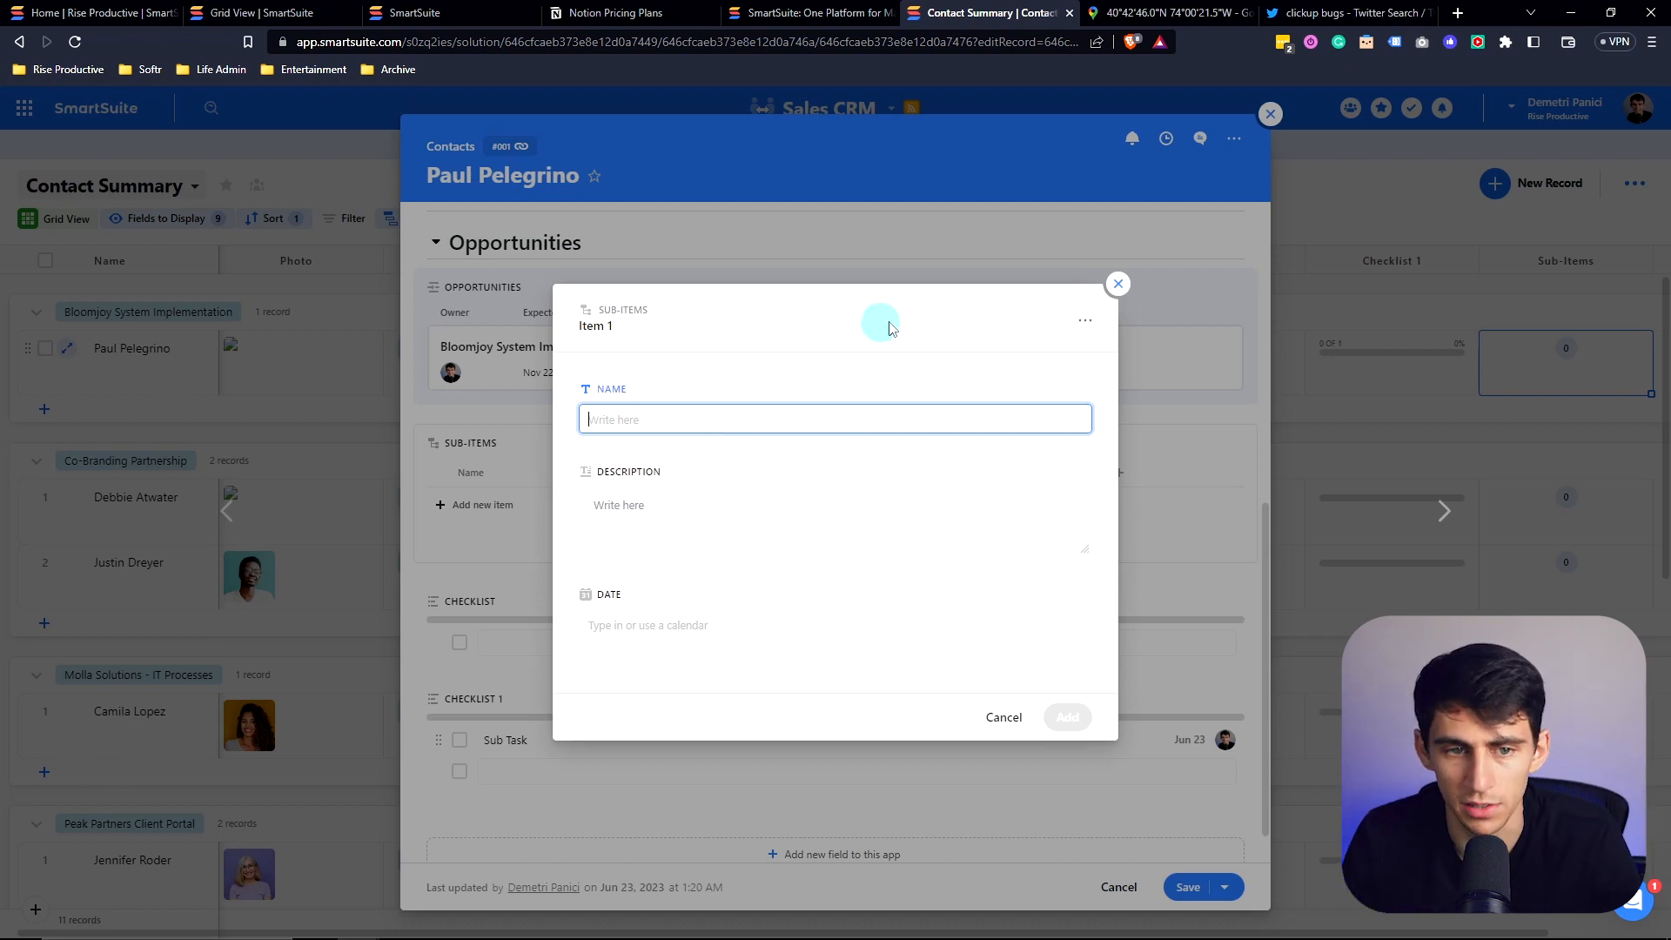
left_click(1001, 717)
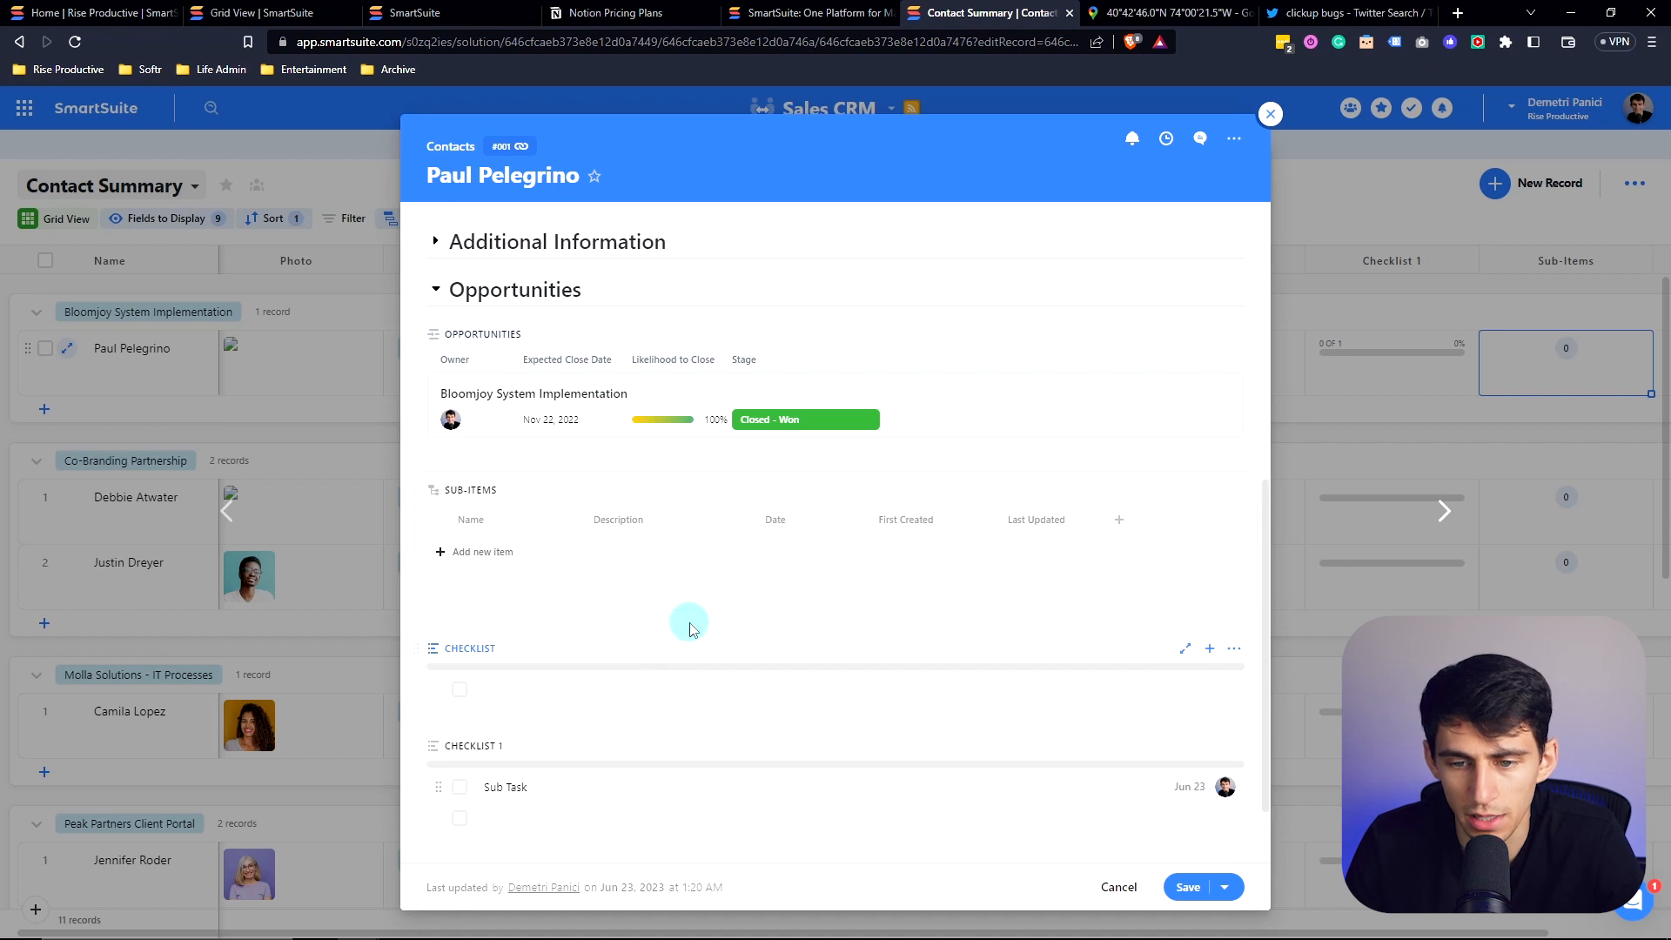
scroll("down", 3)
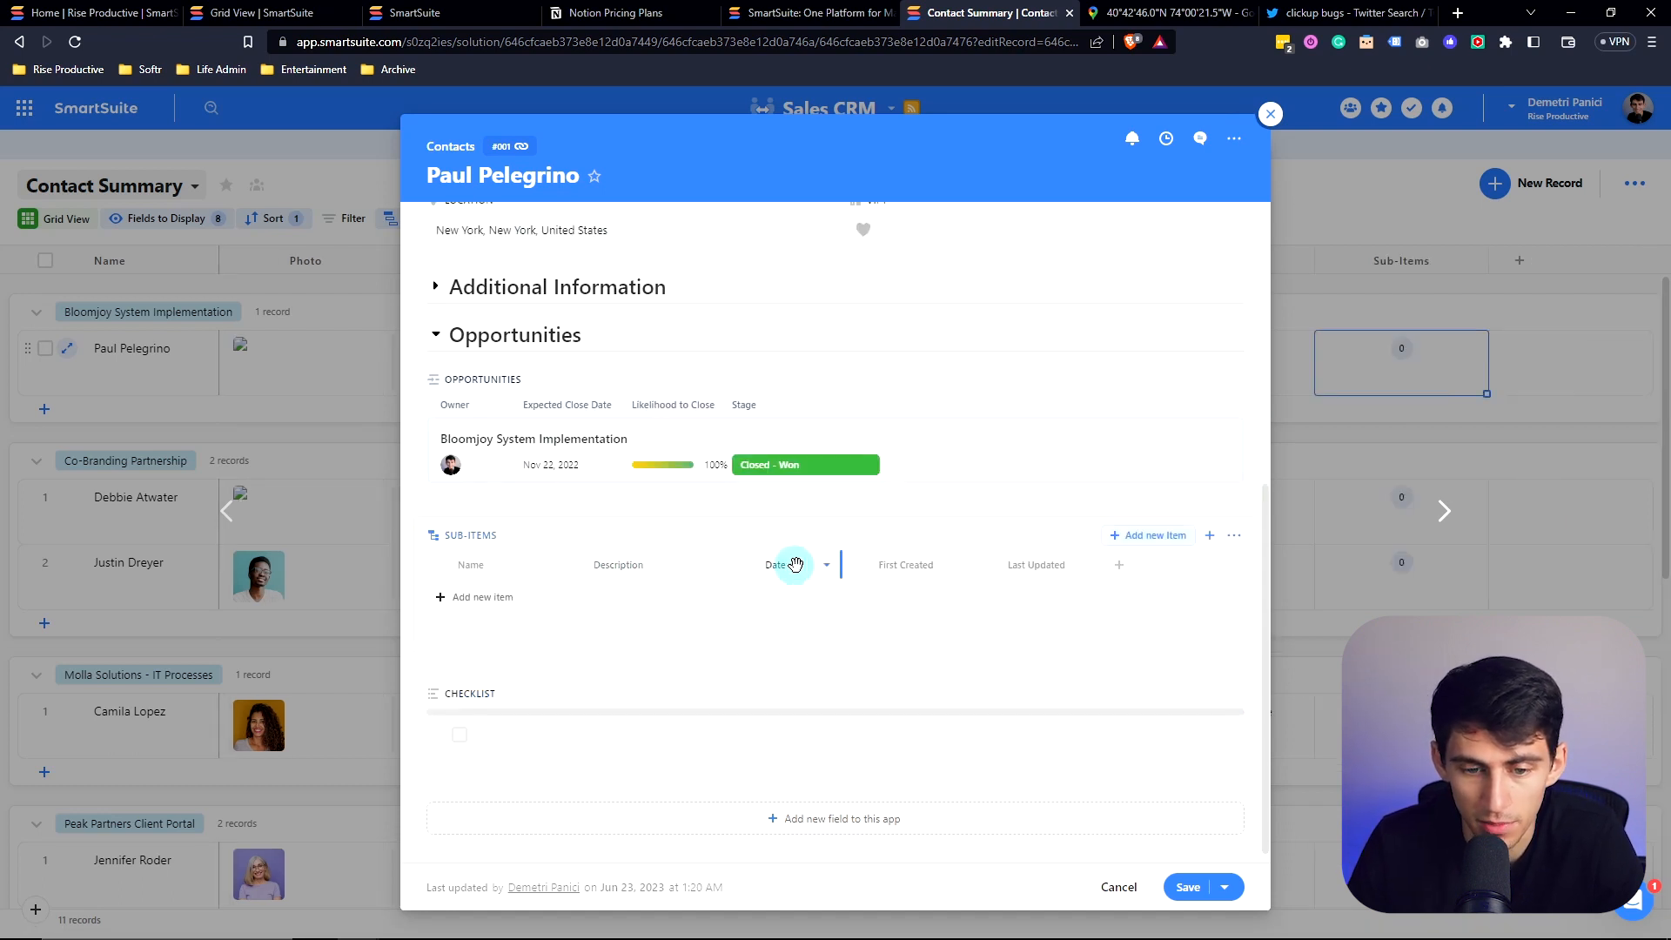
left_click(481, 597)
type("Test")
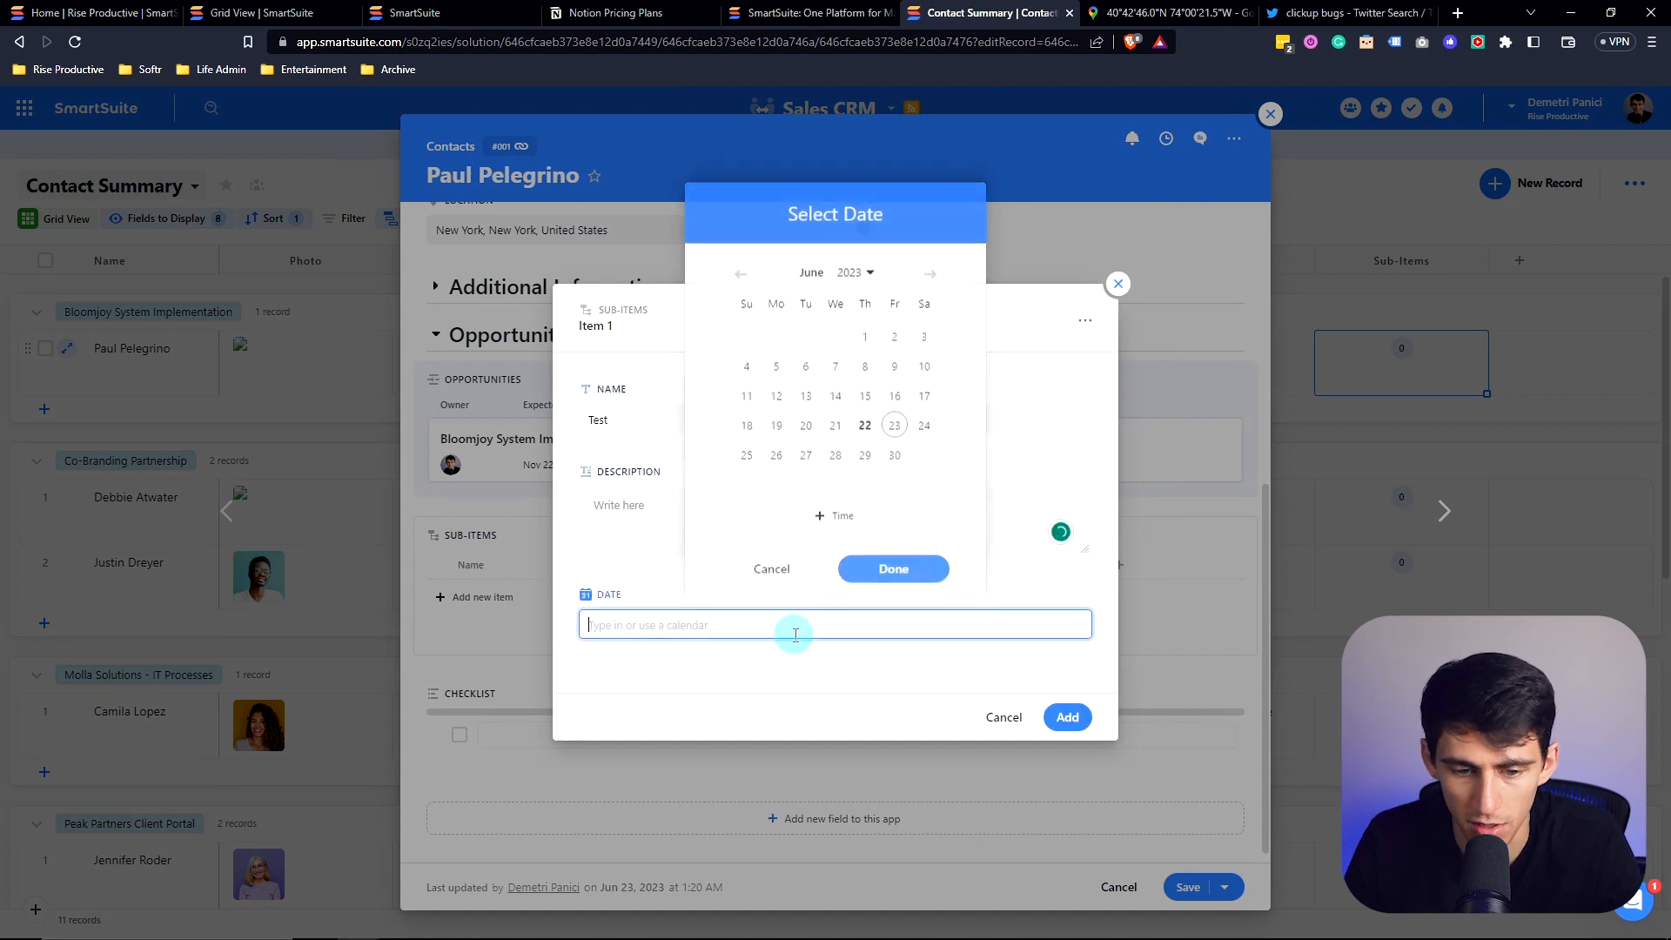
left_click(892, 569)
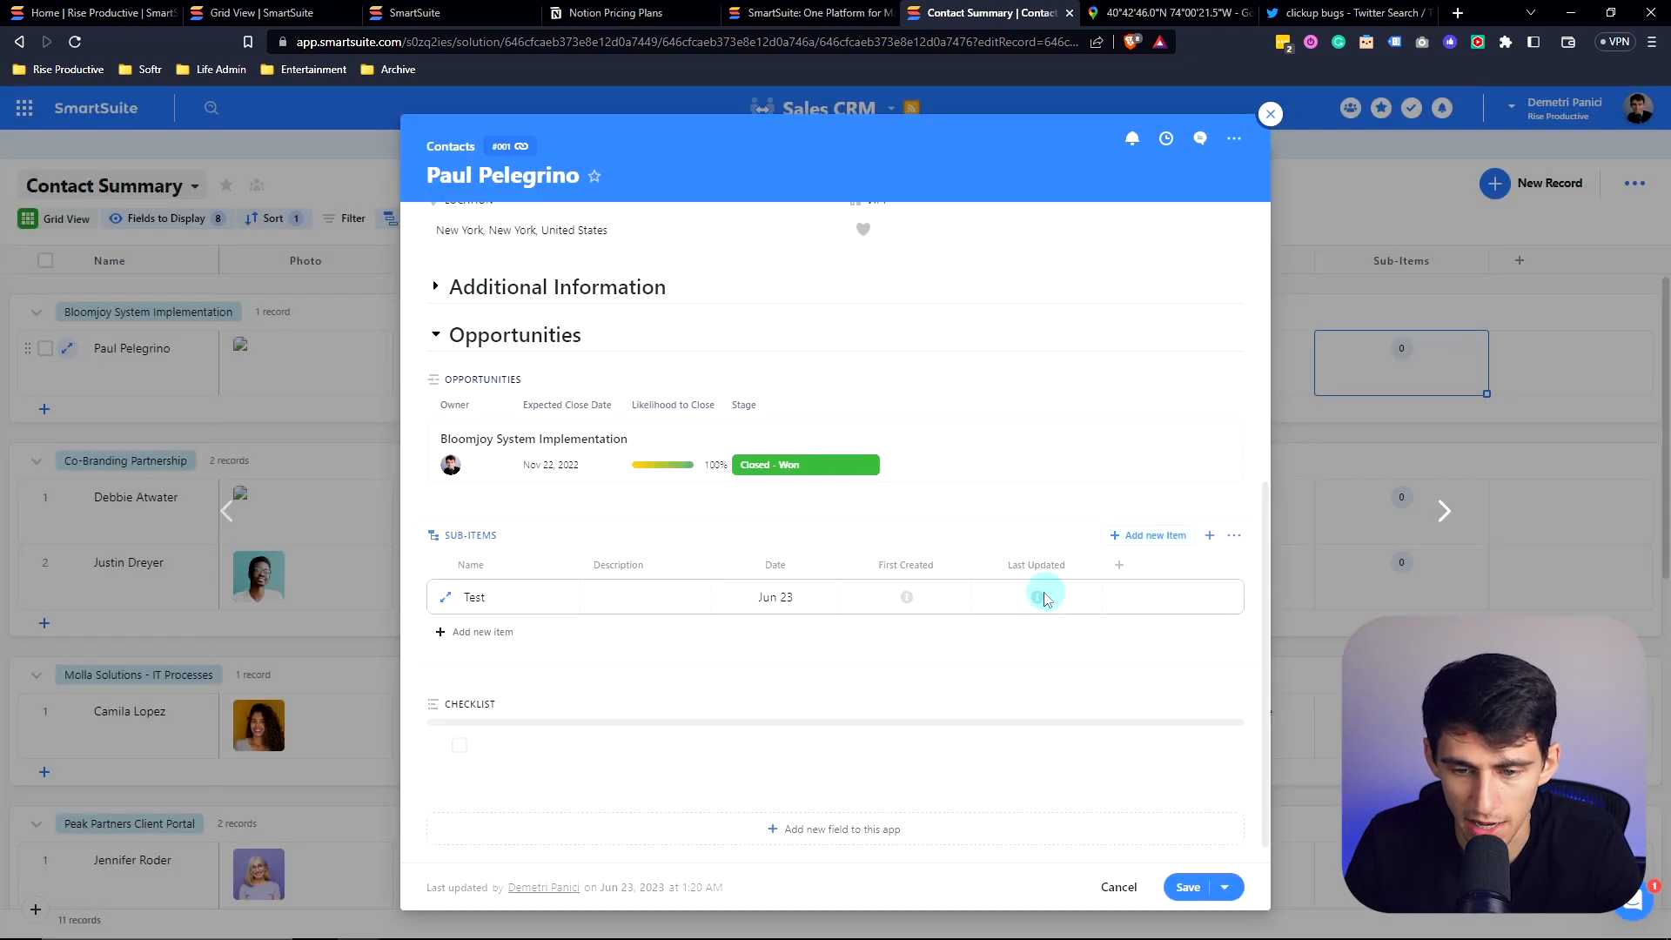
left_click(1210, 535)
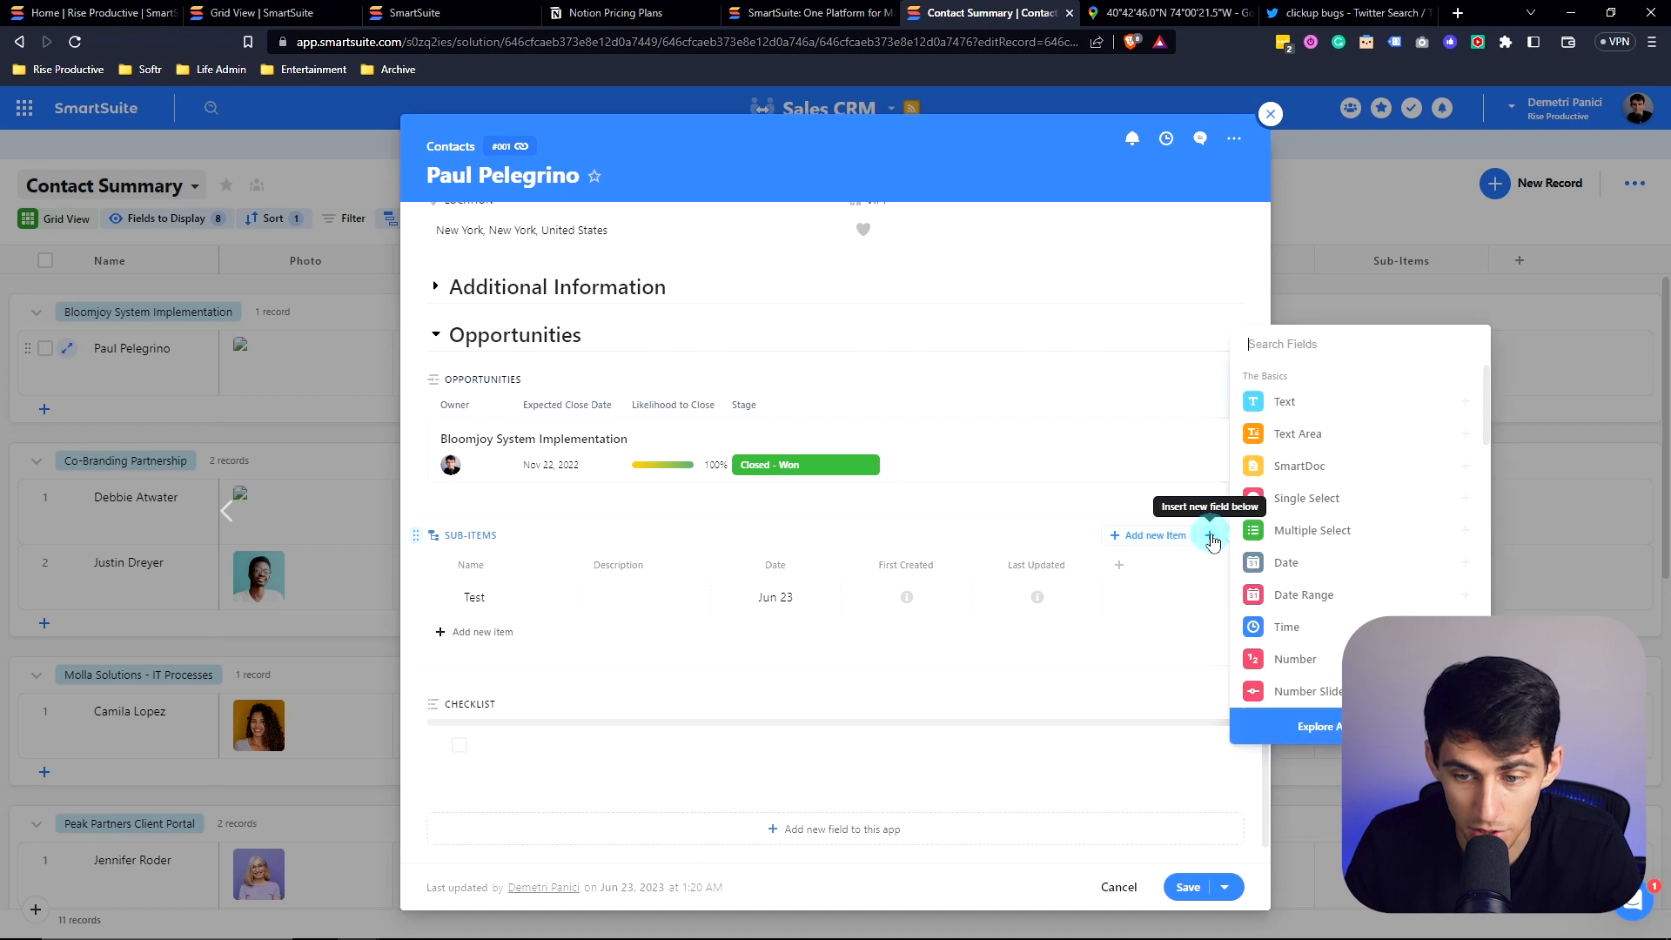
mouse_move(530, 549)
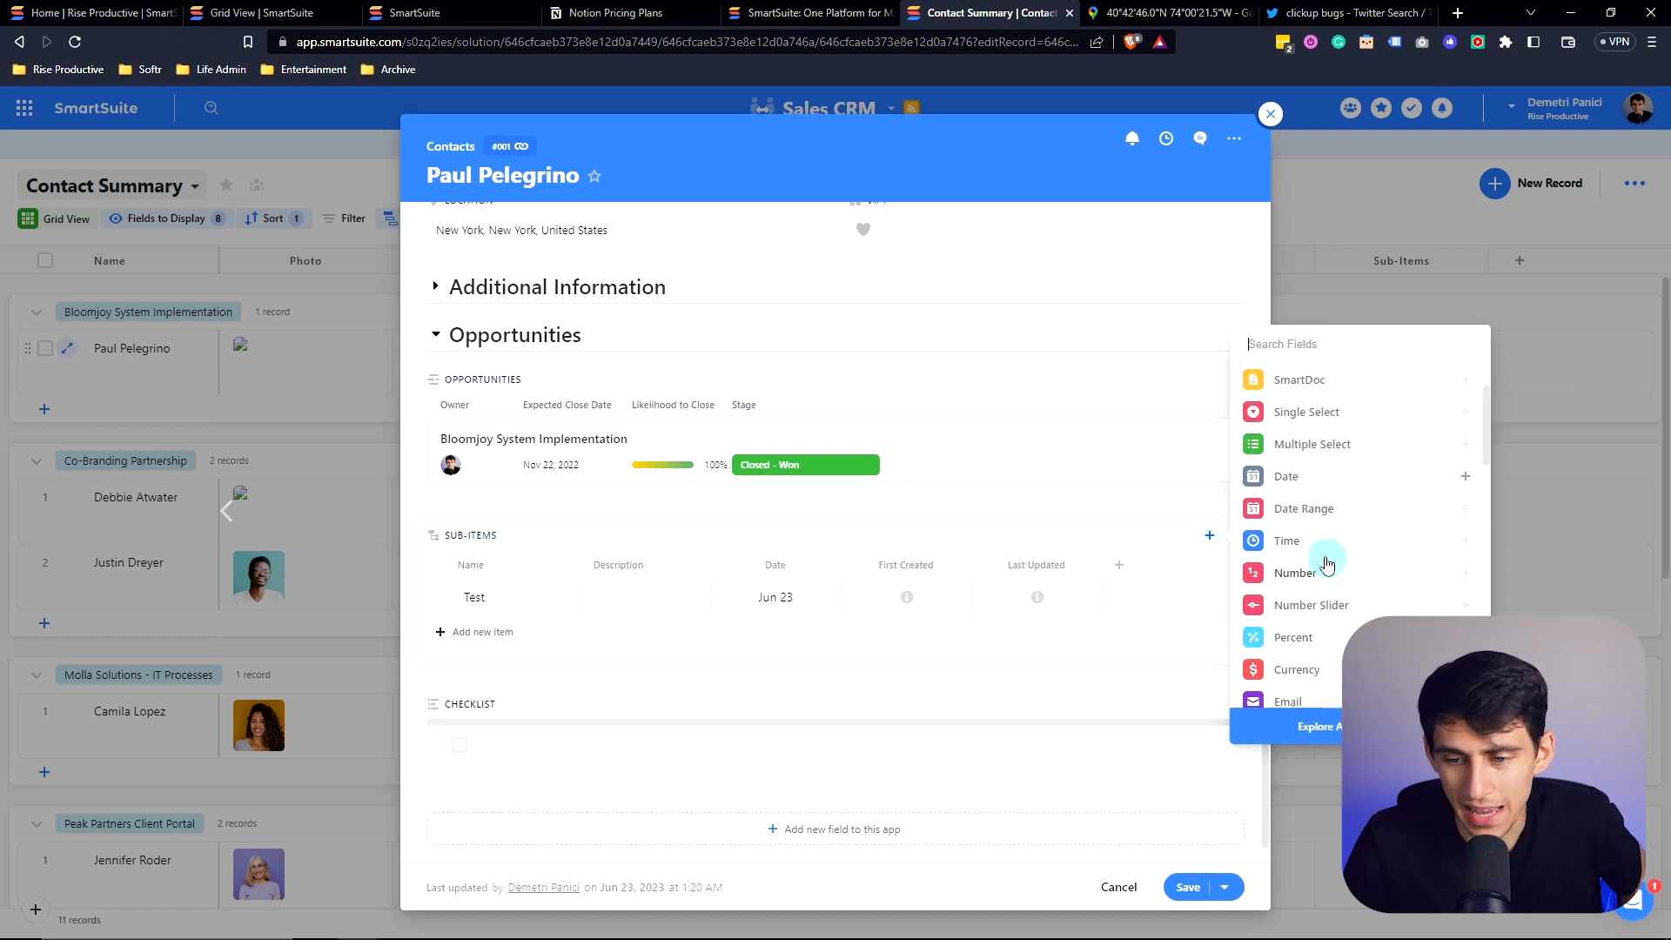
left_click(1287, 540)
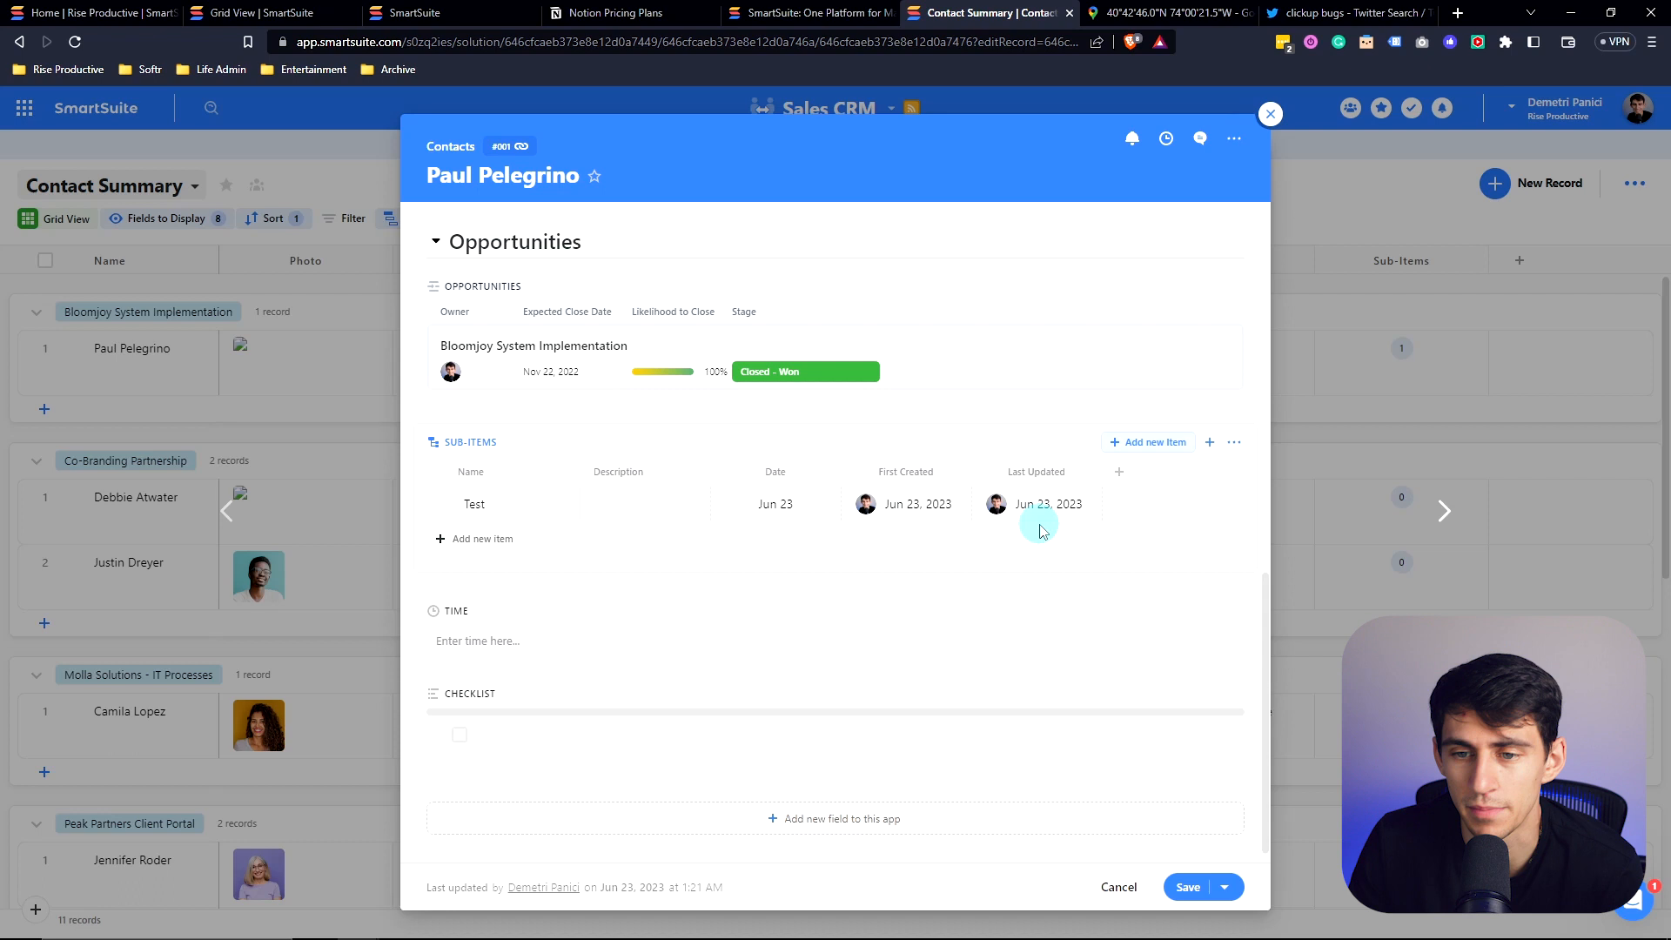
mouse_move(1012, 538)
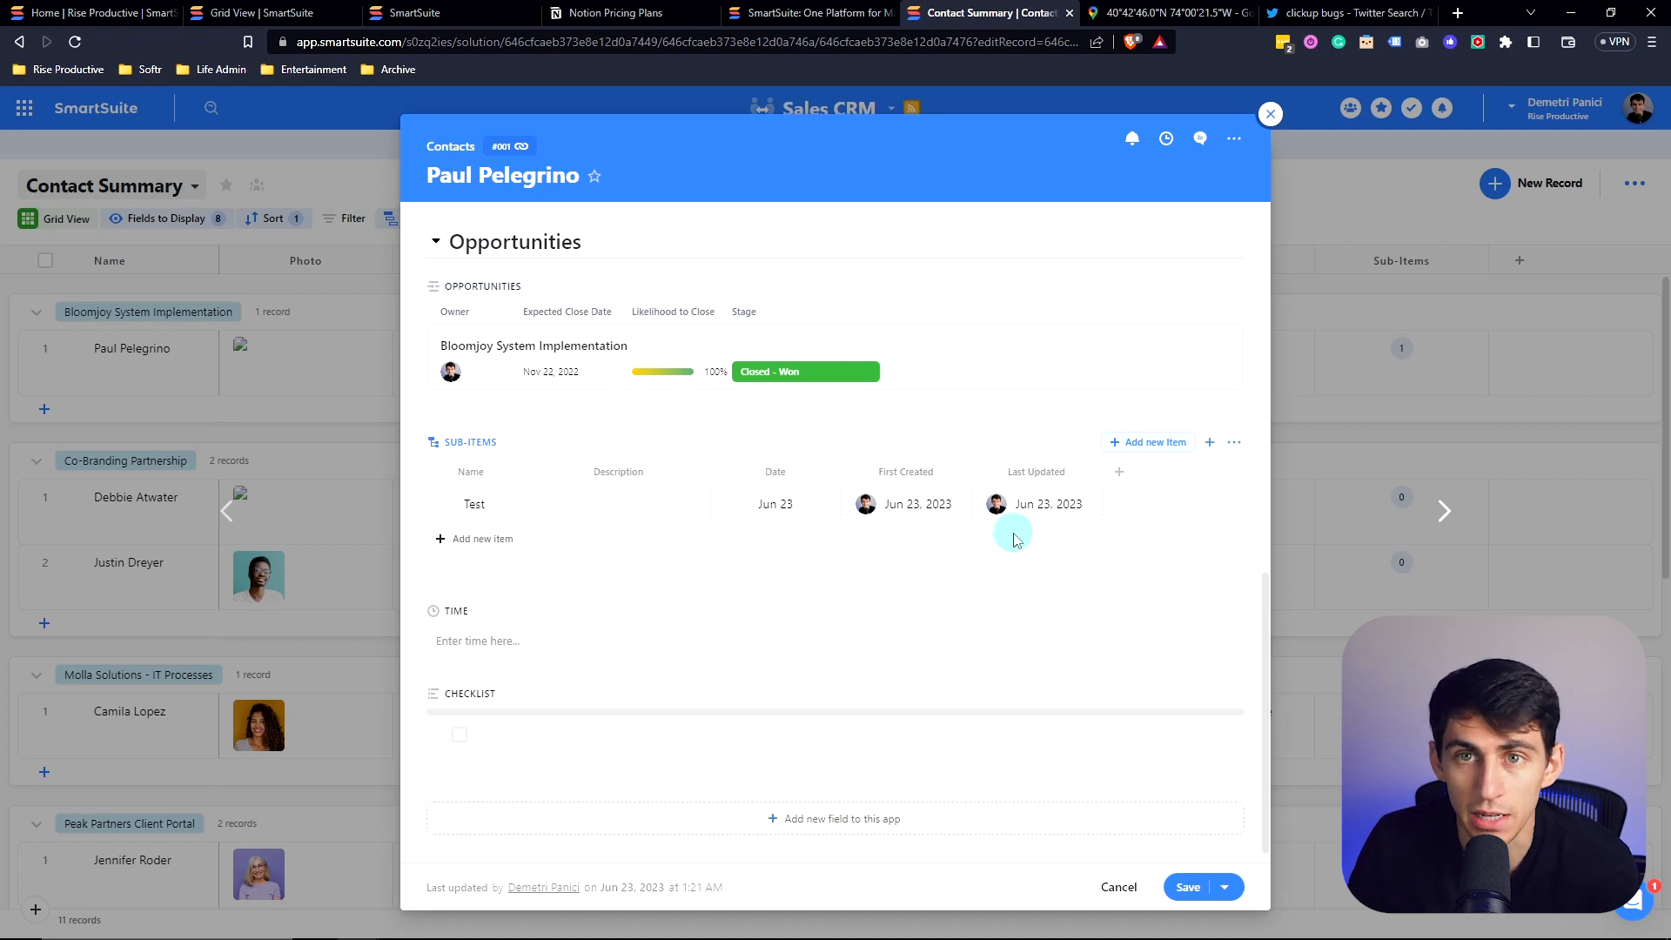
left_click(1269, 114)
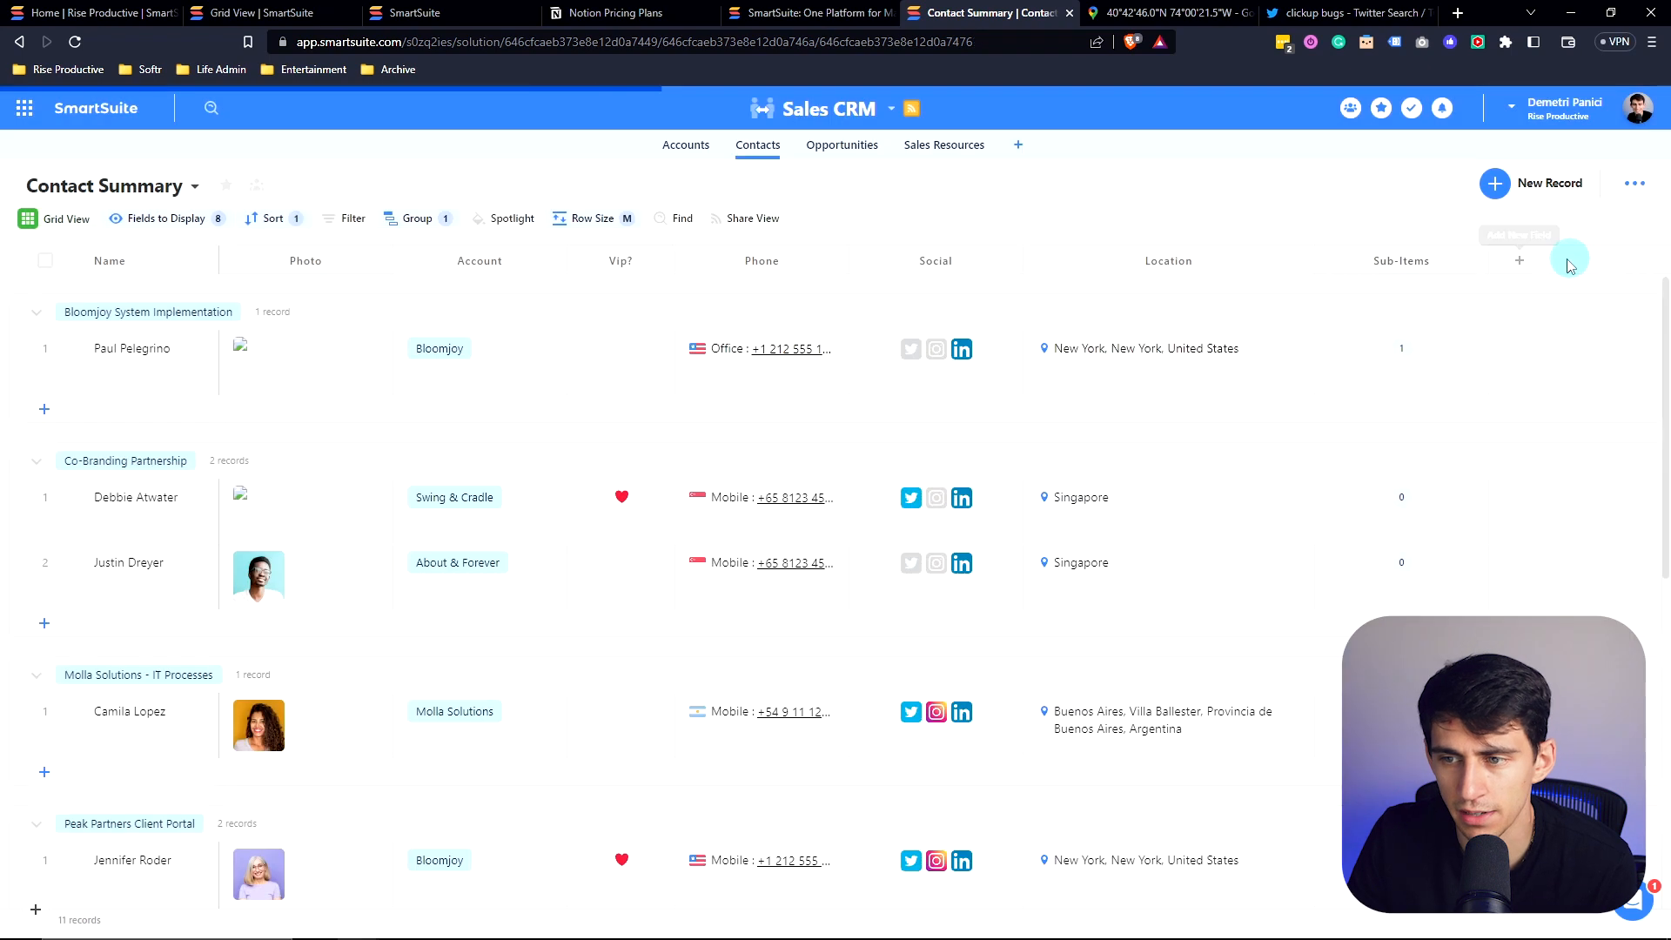
left_click(1553, 260)
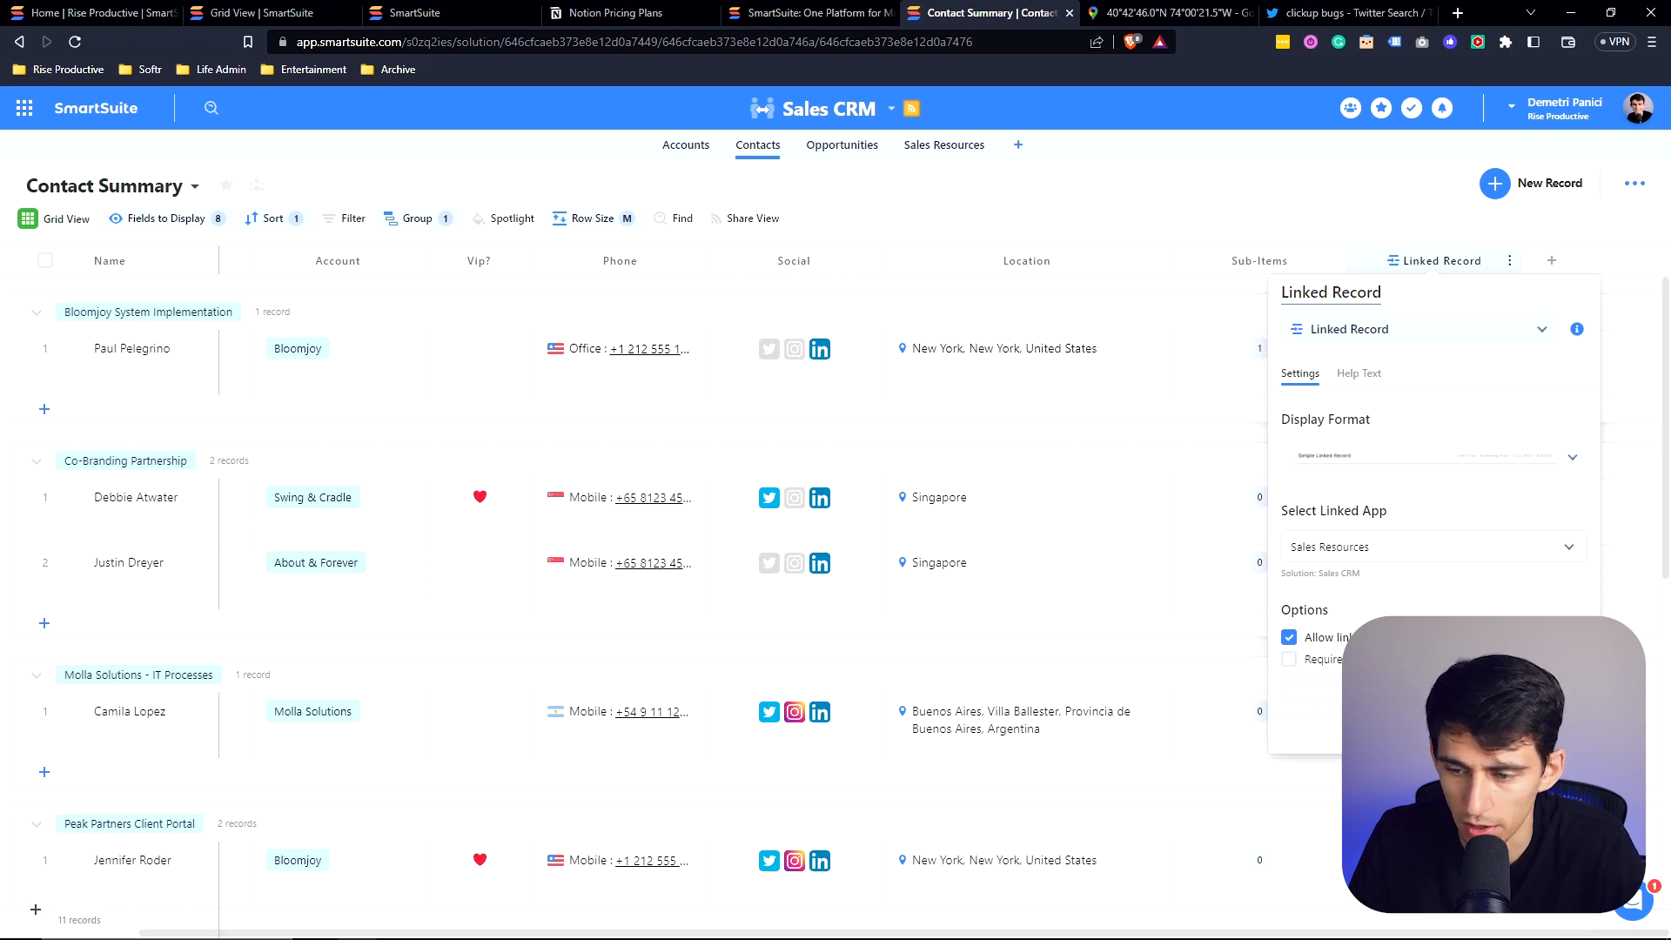
left_click(1364, 347)
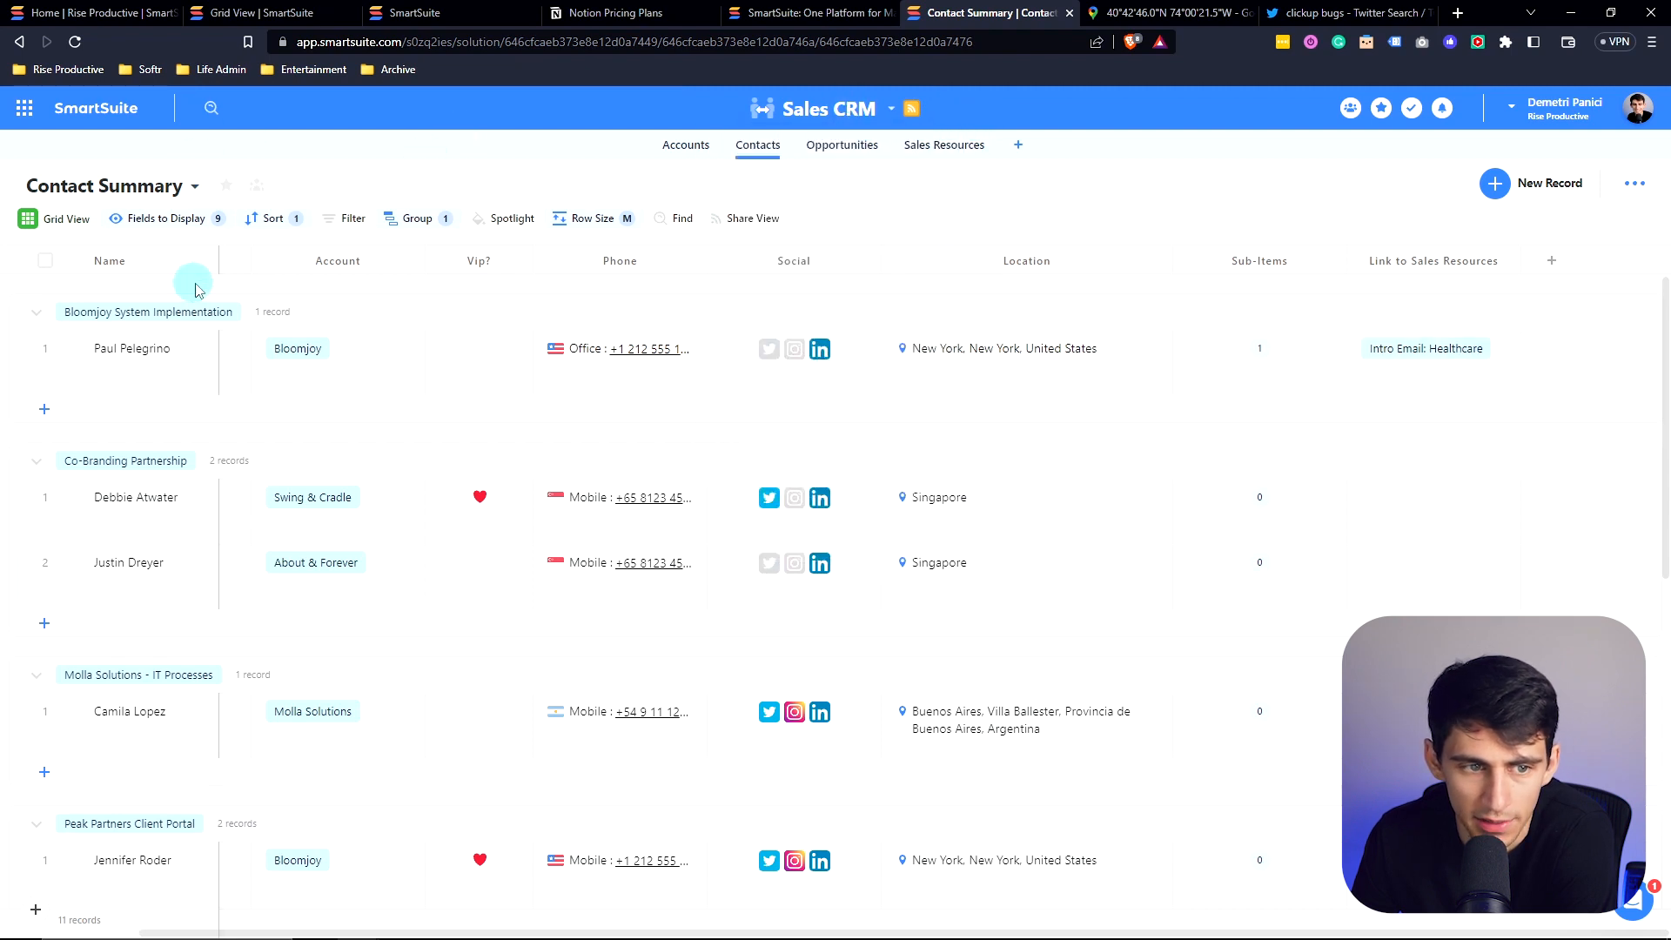
left_click(1552, 260)
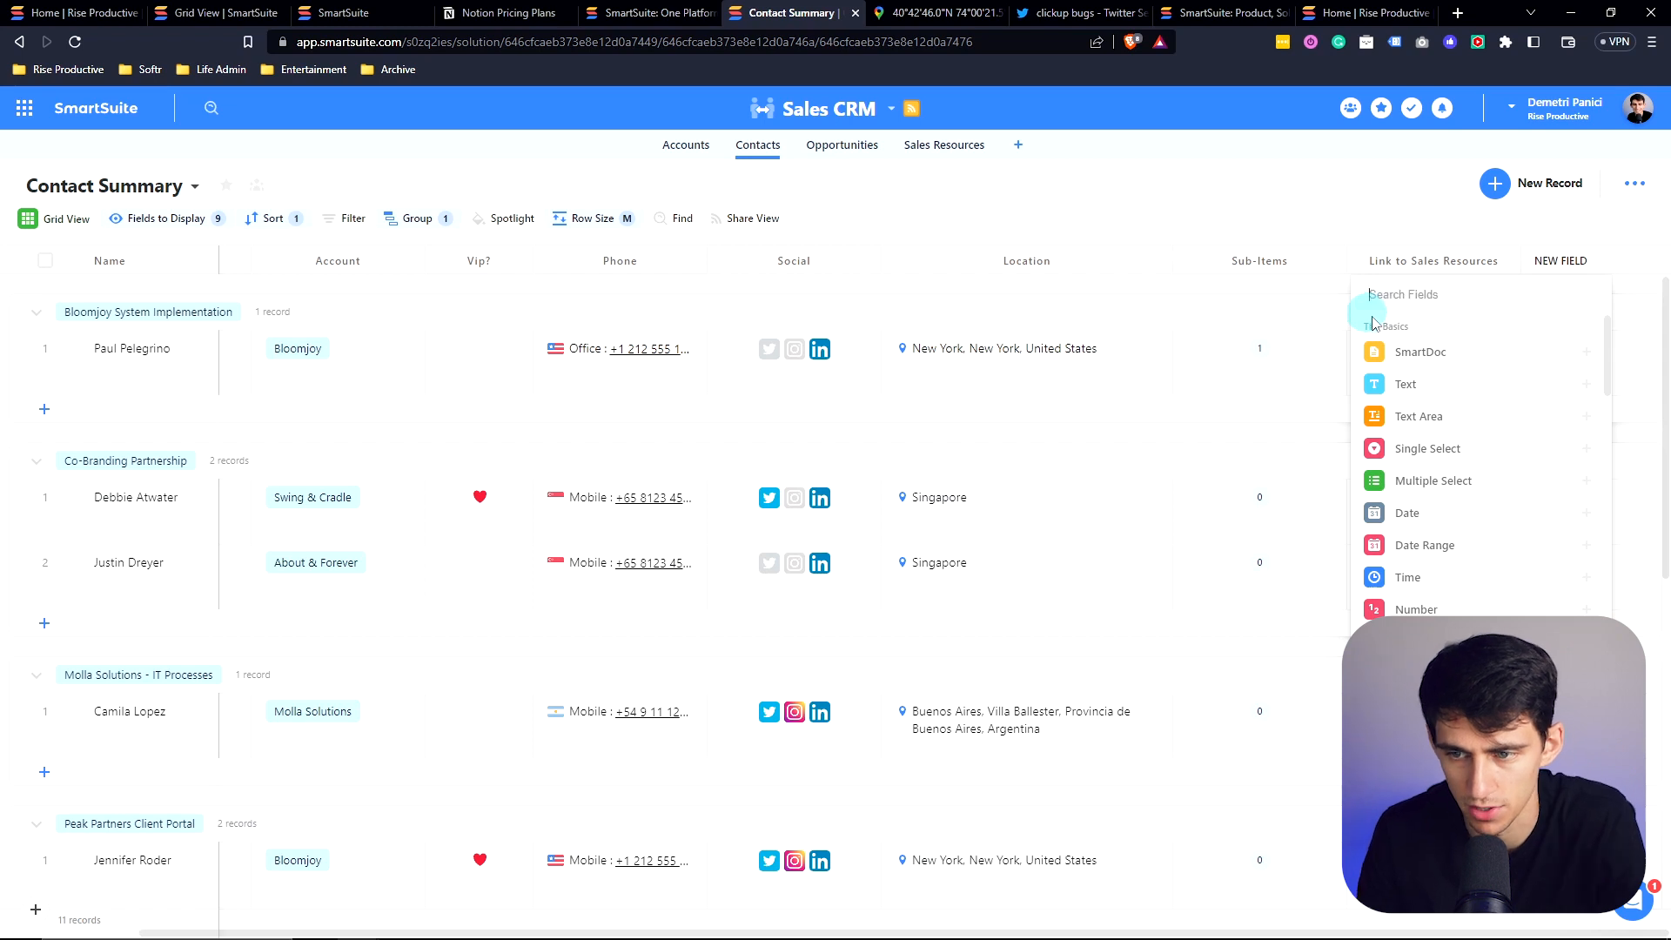
Step: Add a SmartDoc field and close its editor empty after browsing slash commands
left_click(1420, 352)
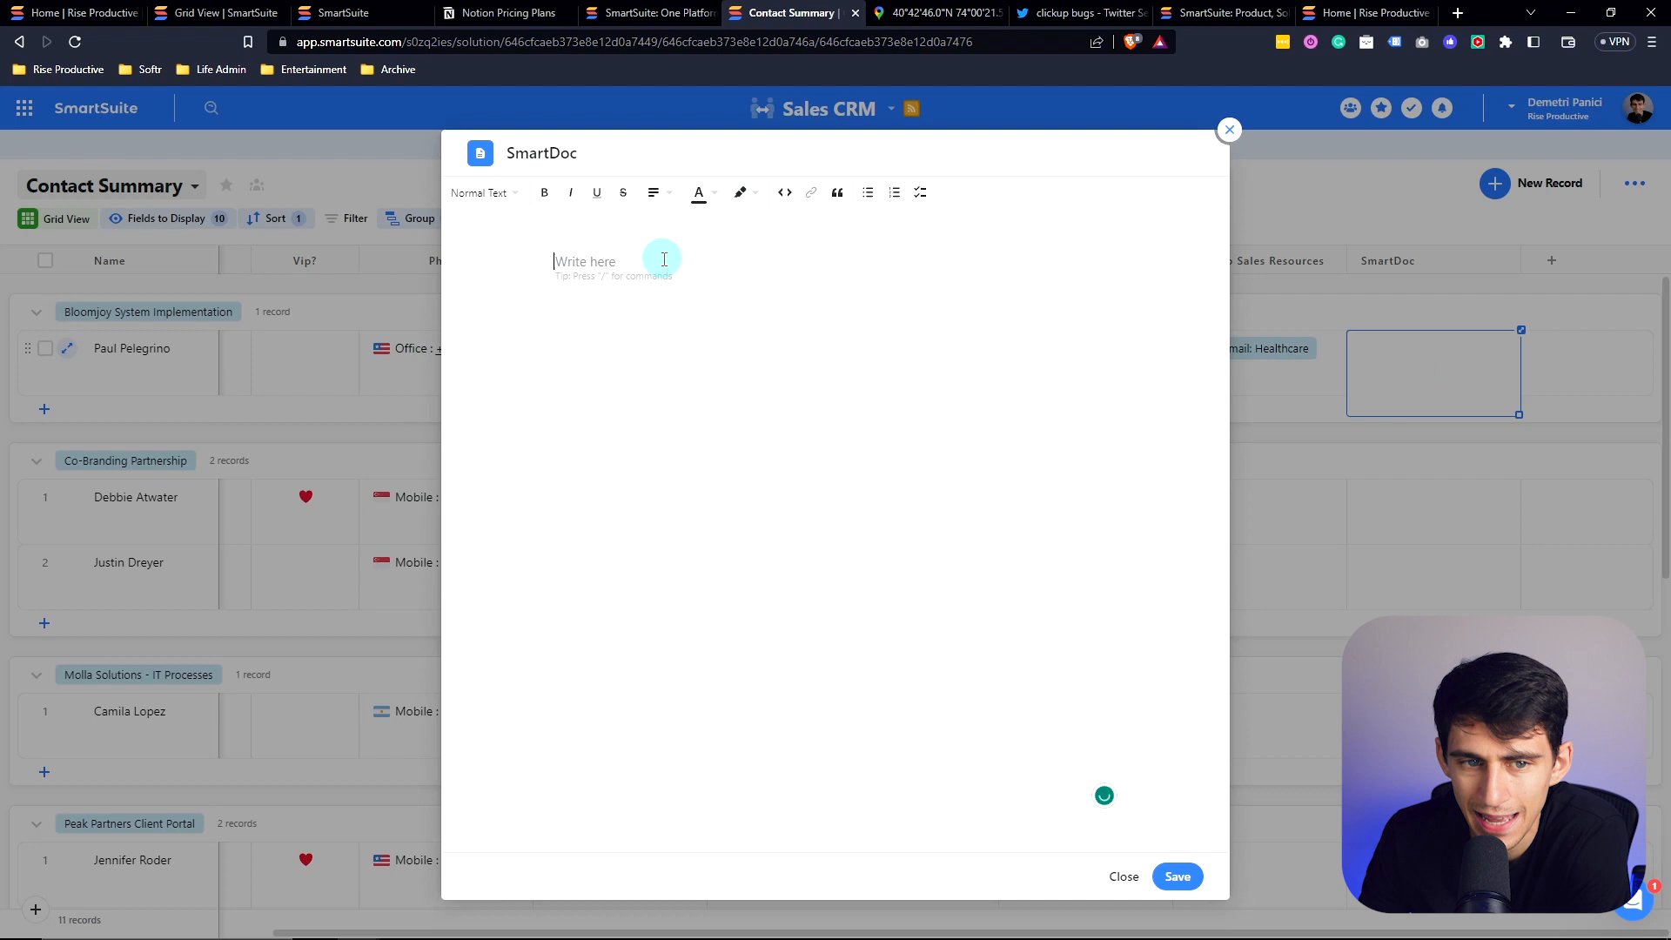
type("/")
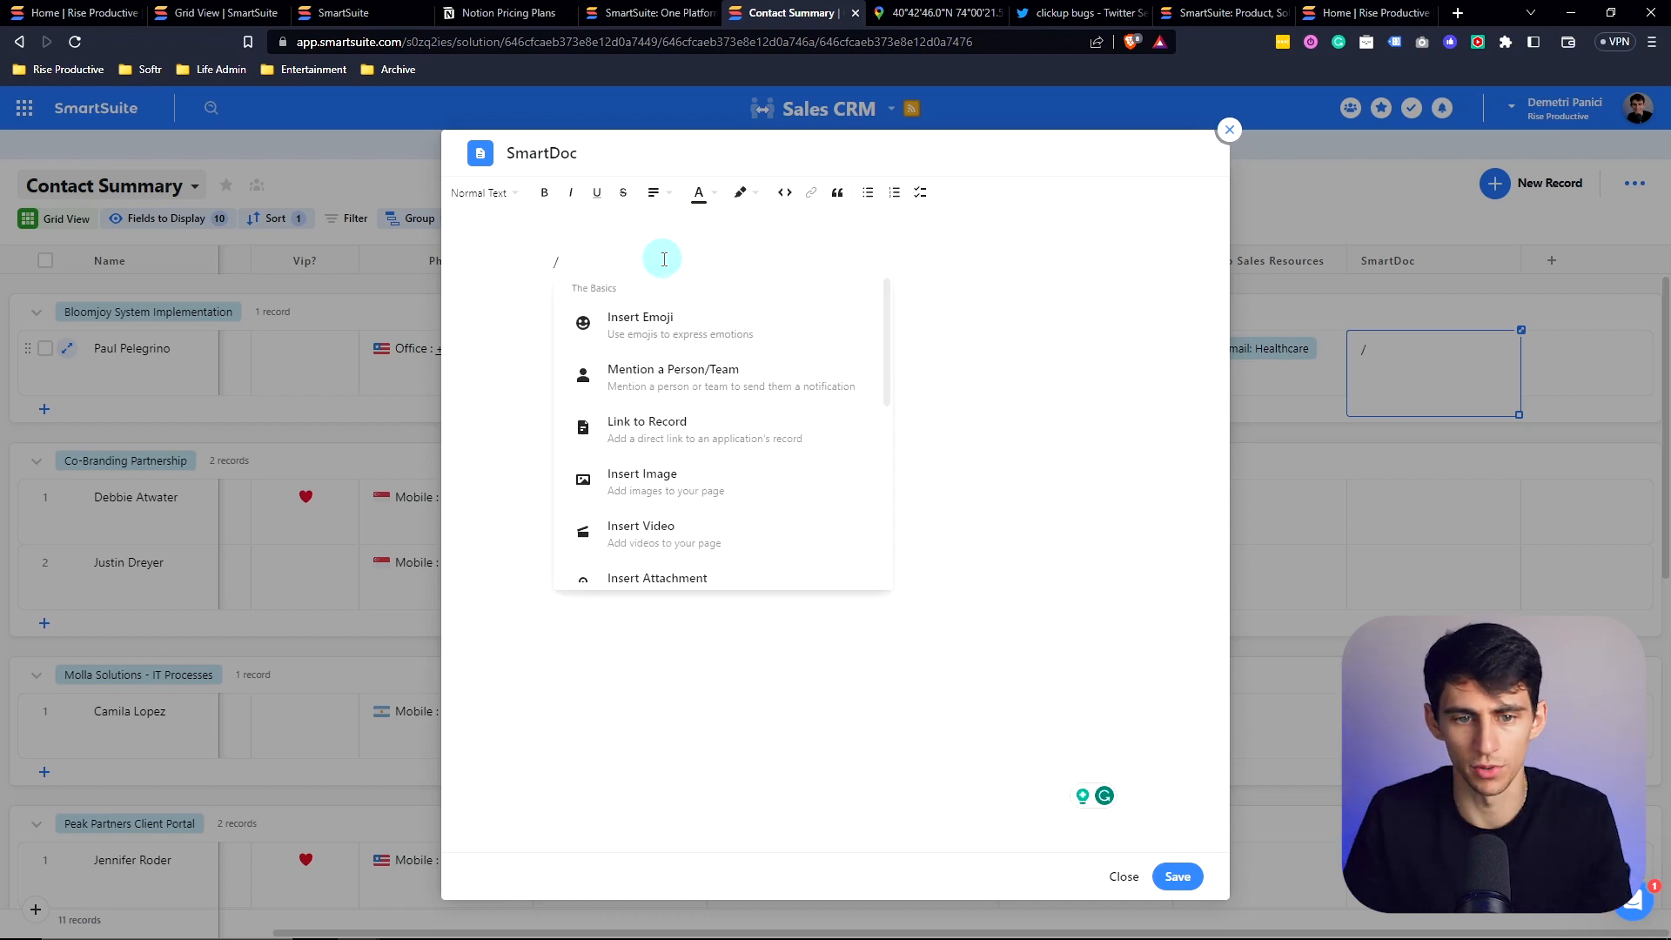
type("a")
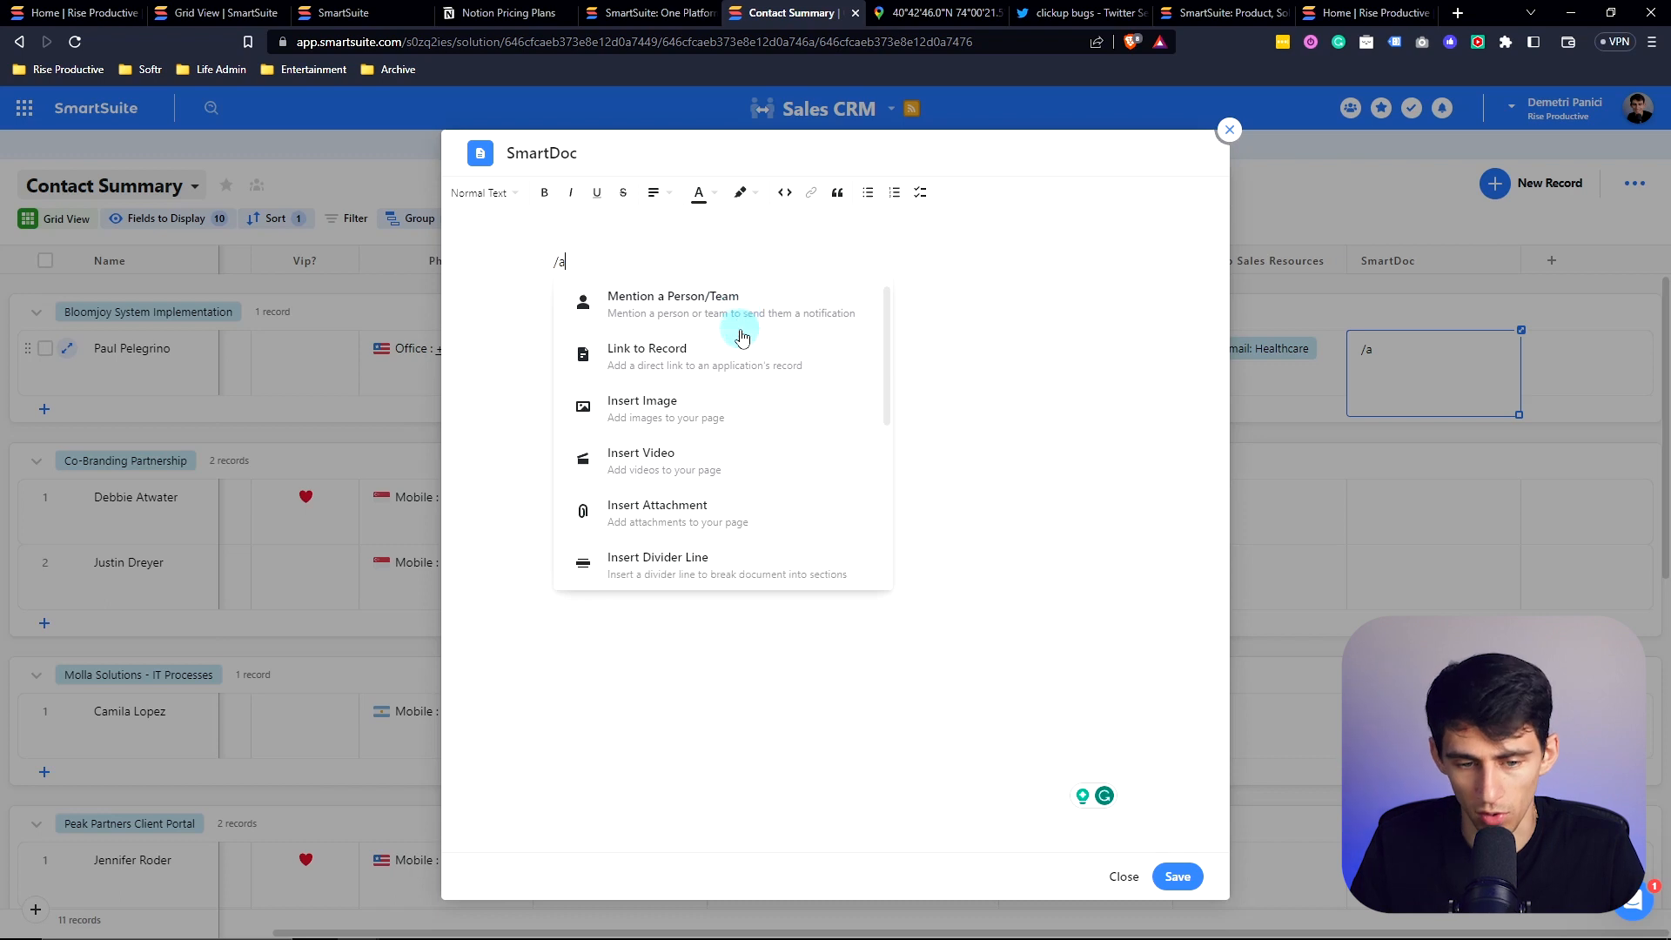
scroll("down", 3)
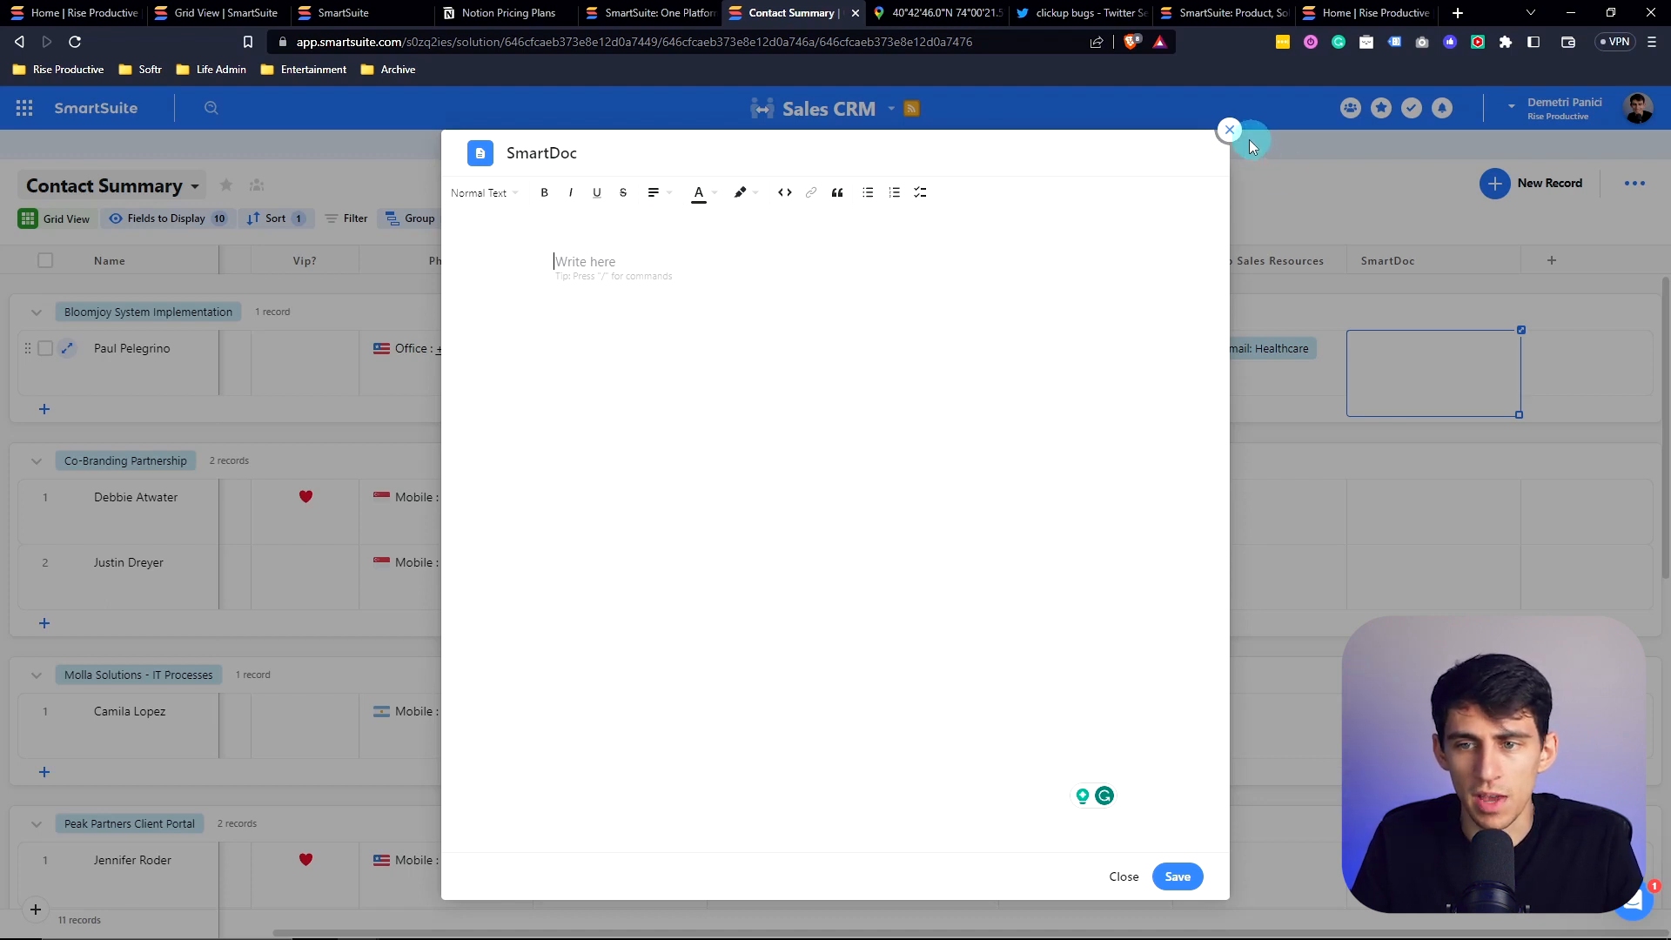
left_click(1229, 128)
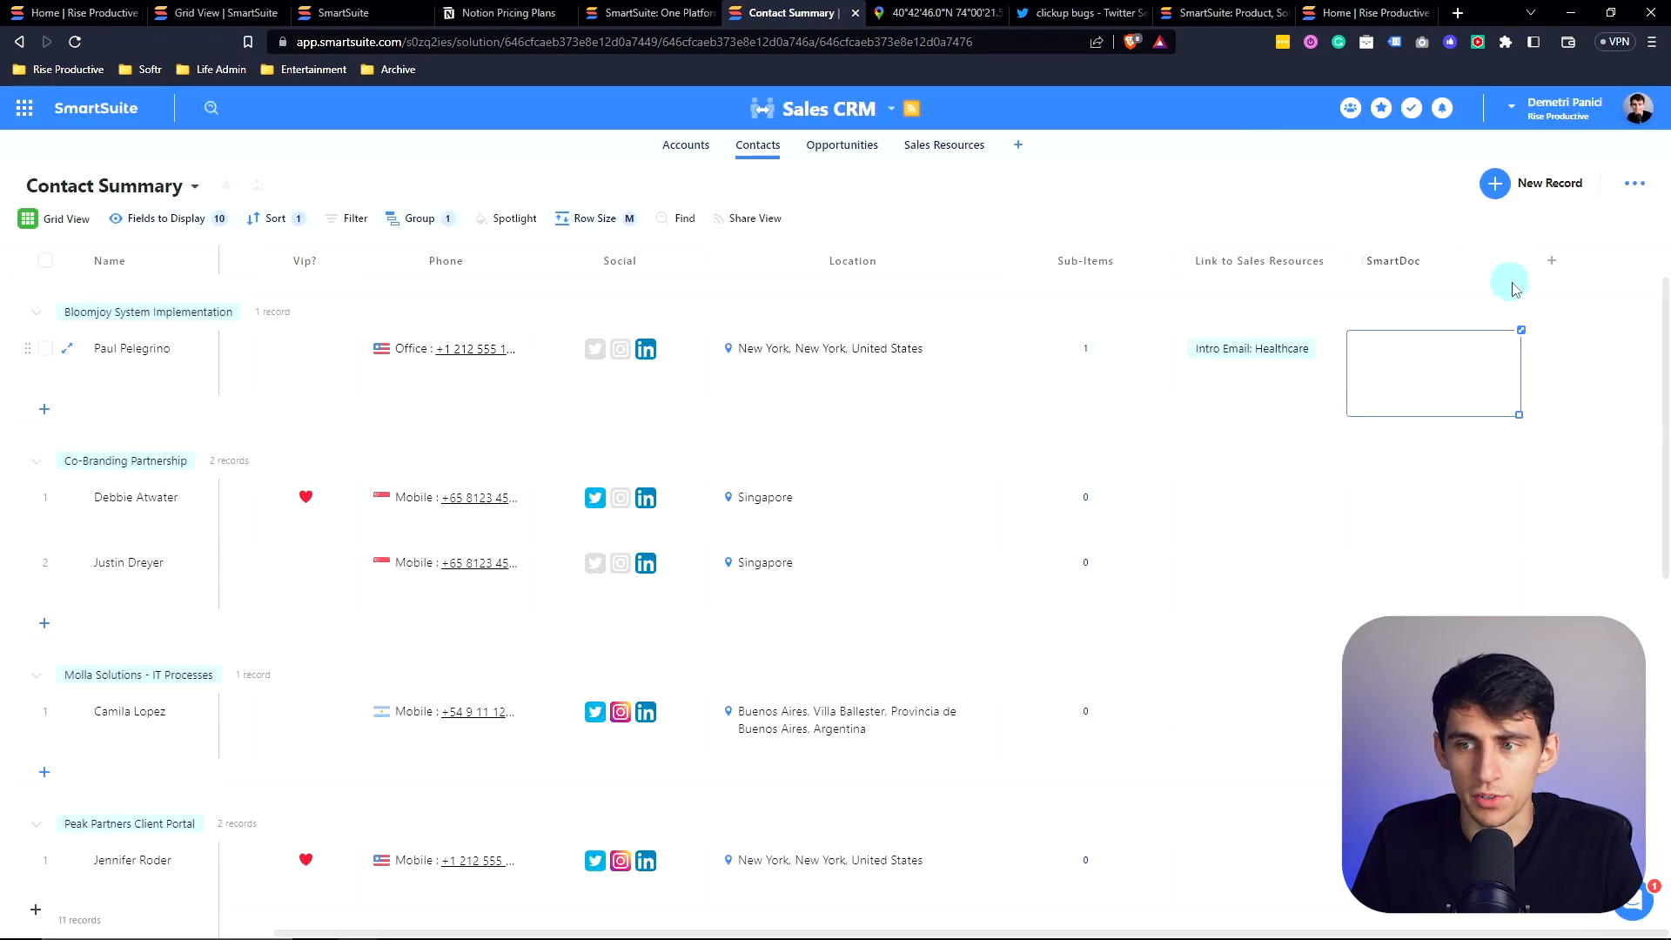
Step: Open the grid's add-field menu again and try a slash command
left_click(1552, 260)
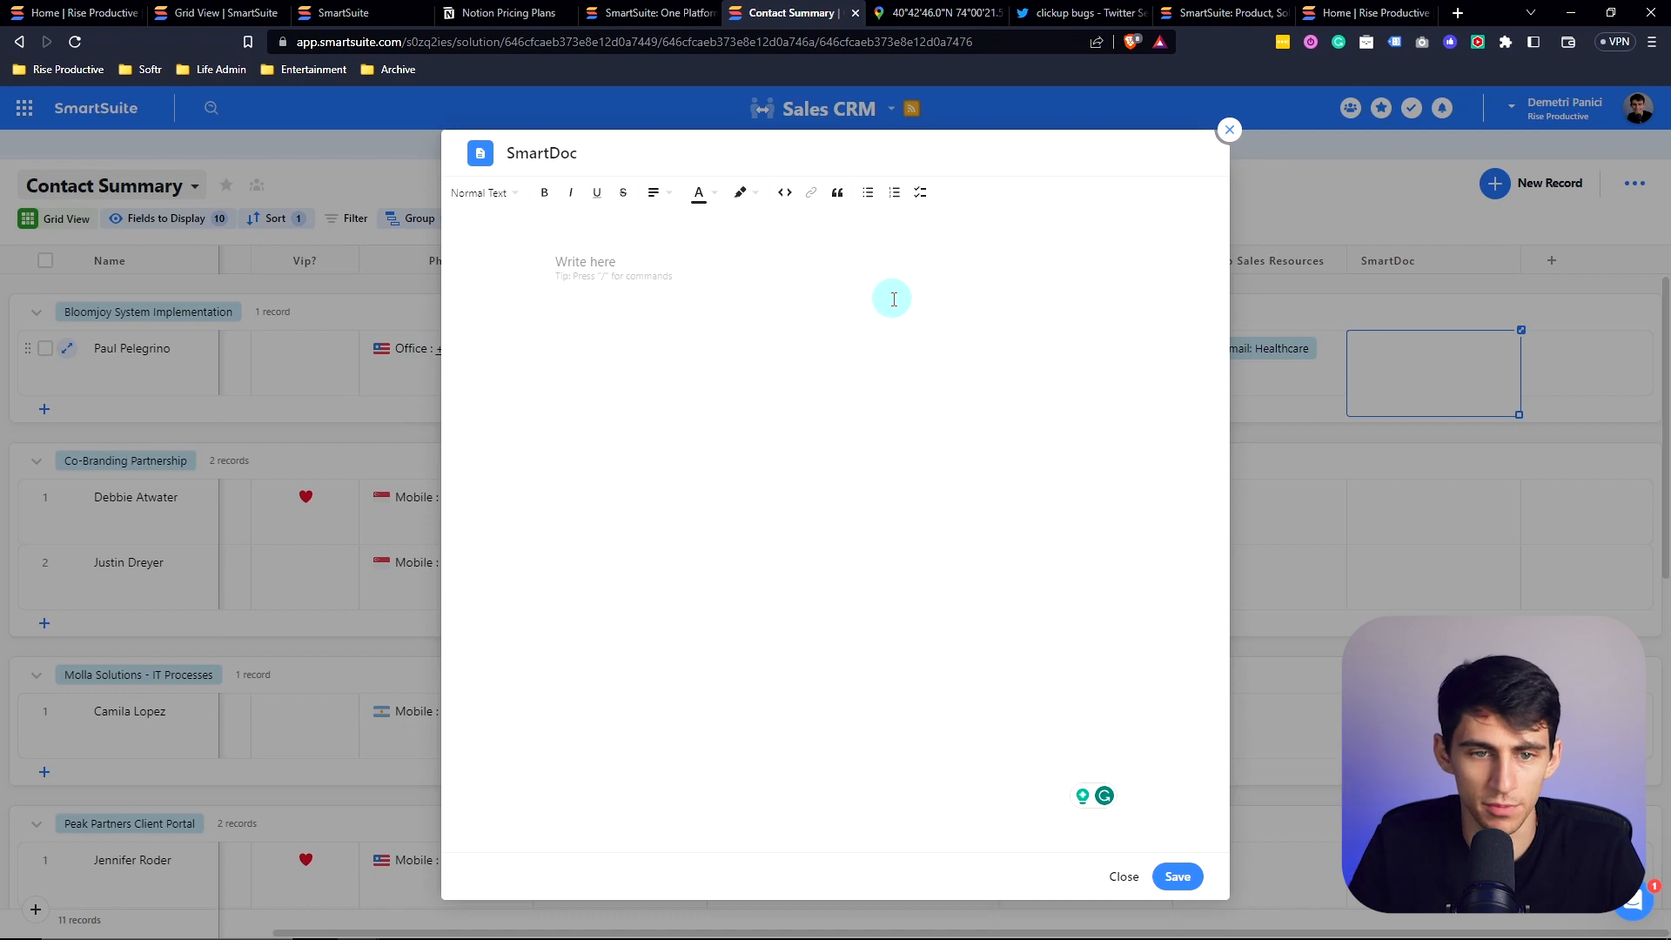
type("/")
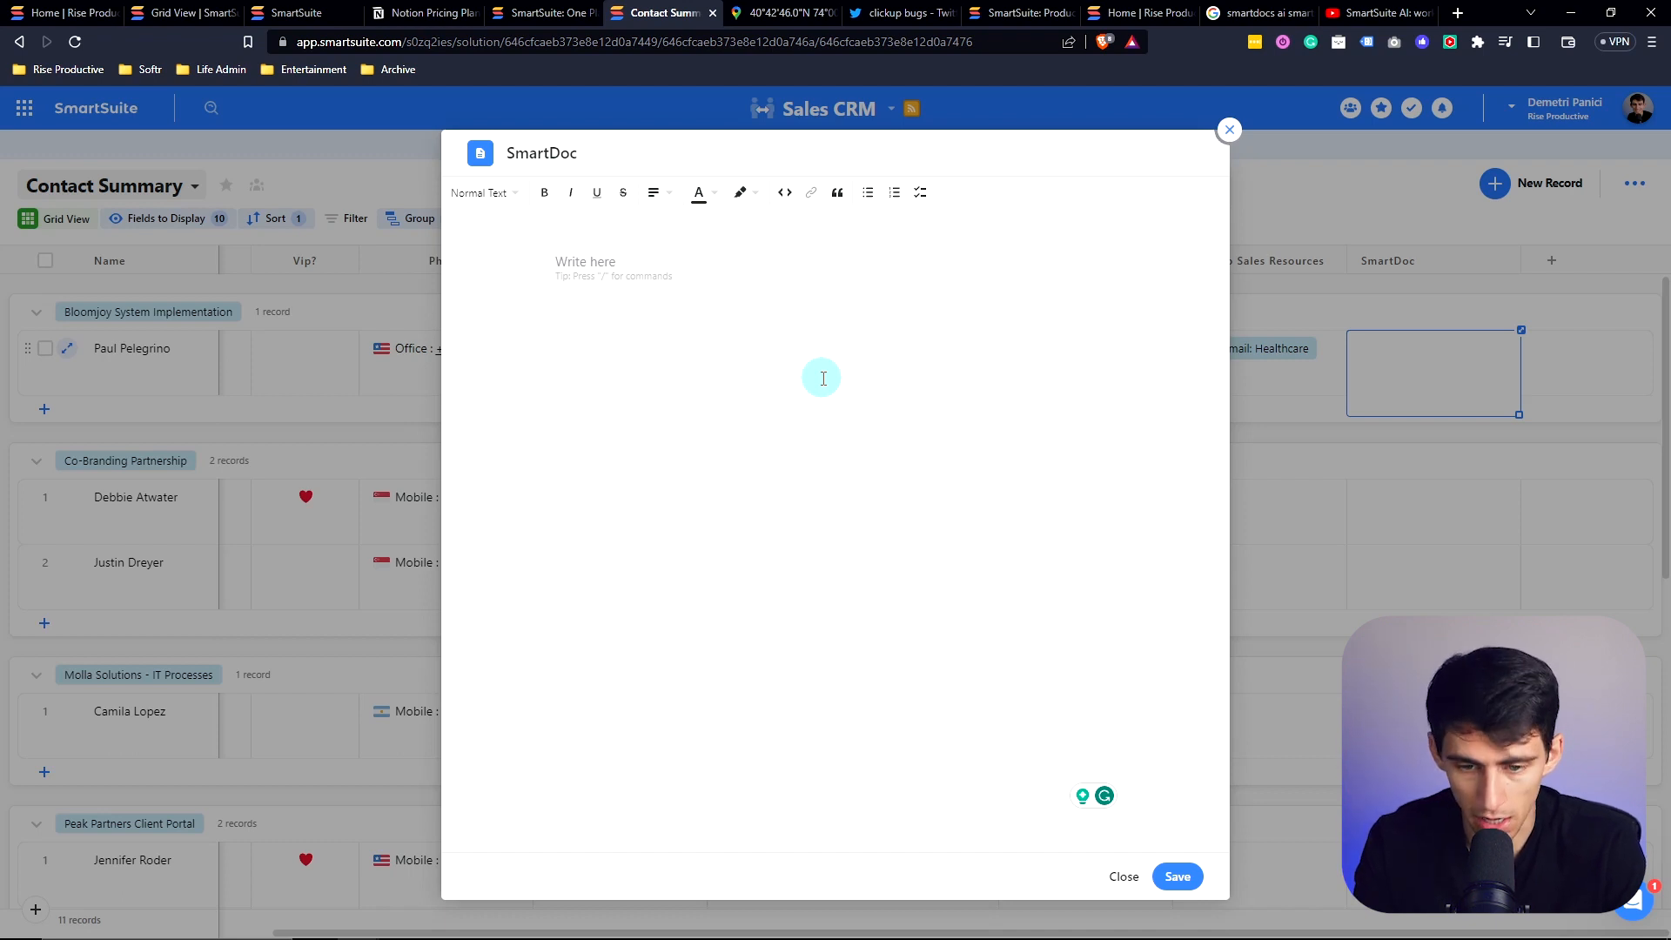
left_click(1122, 876)
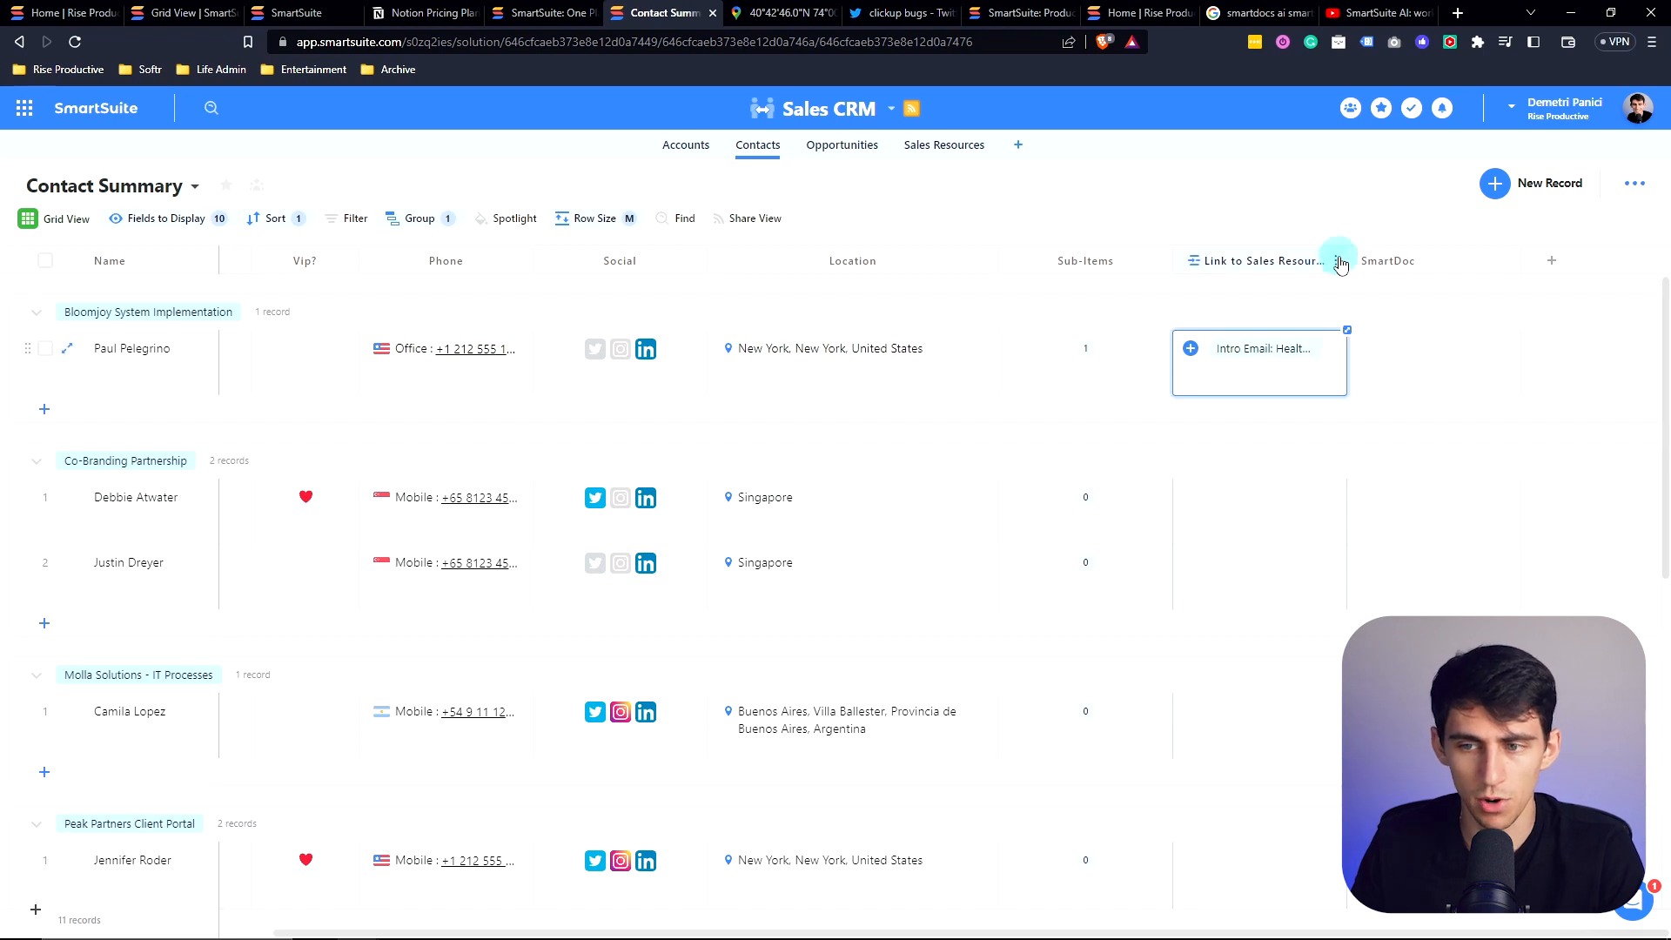
left_click(1339, 261)
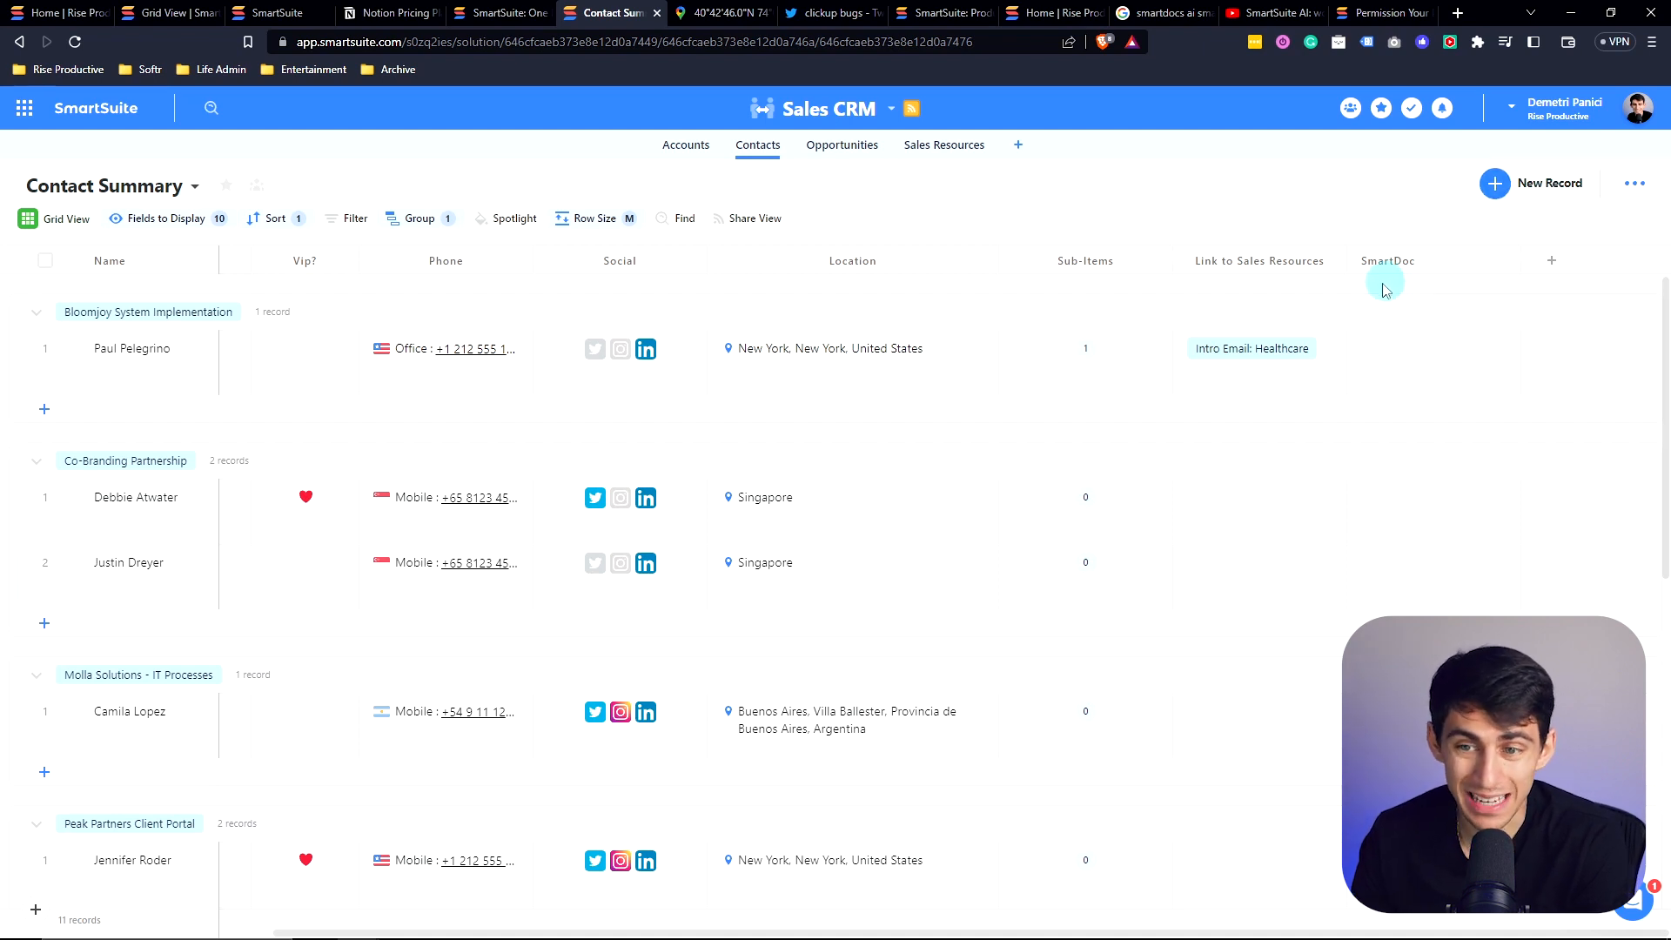
Step: Review the member access levels in the Sales CRM solution's permissions
left_click(889, 108)
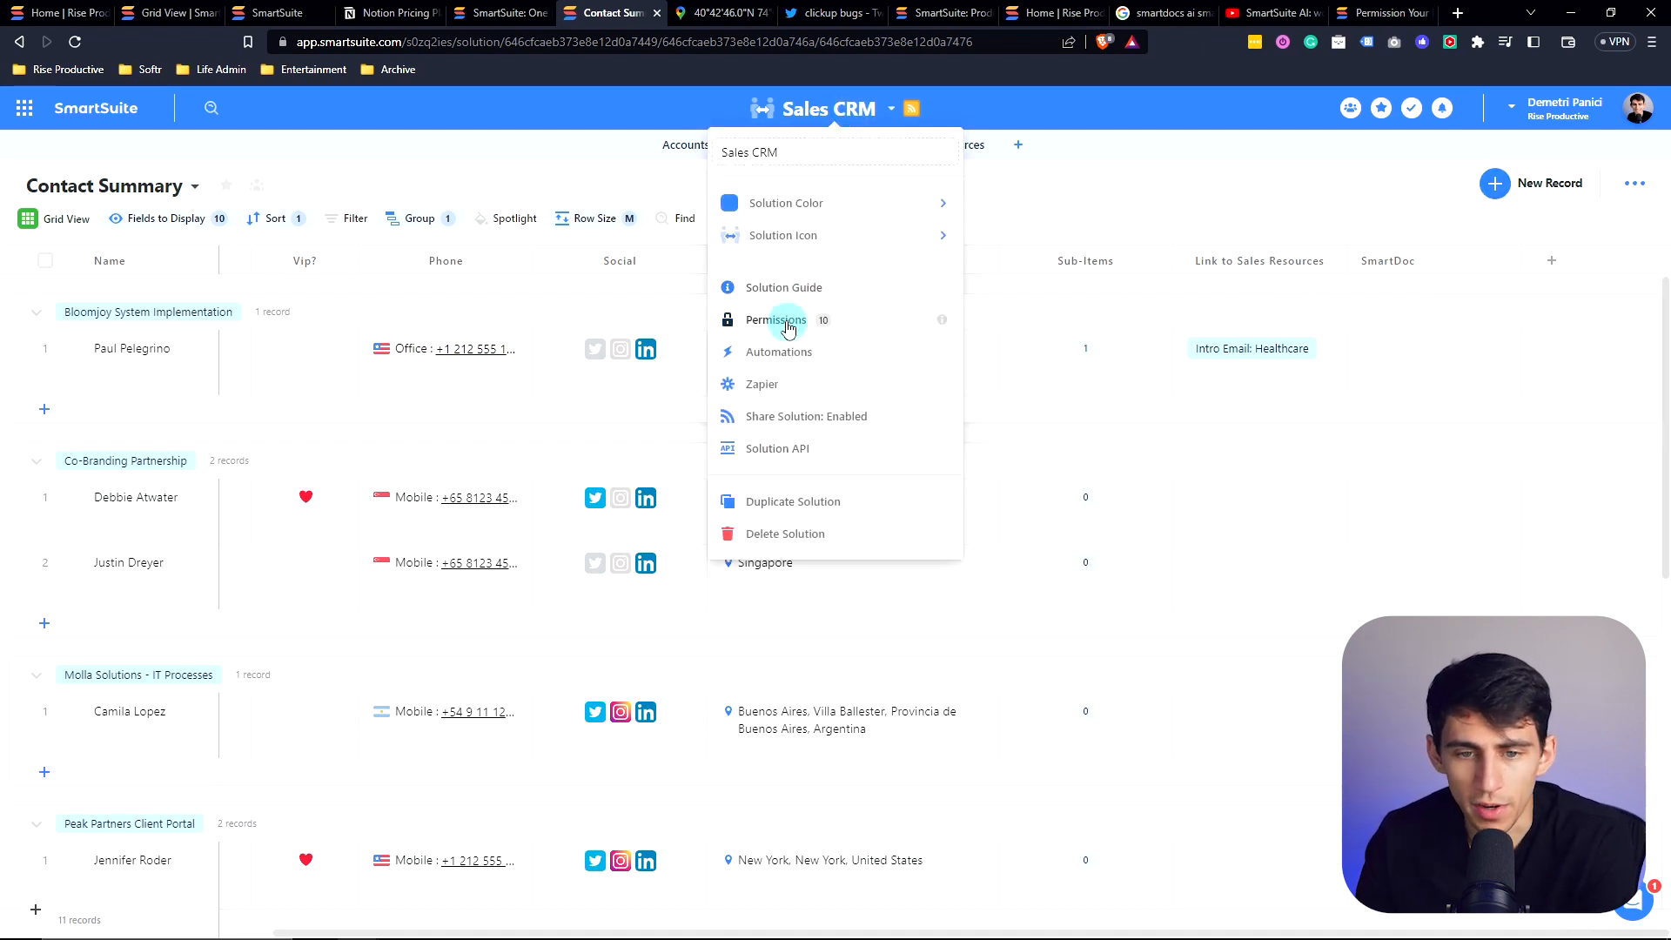
left_click(776, 319)
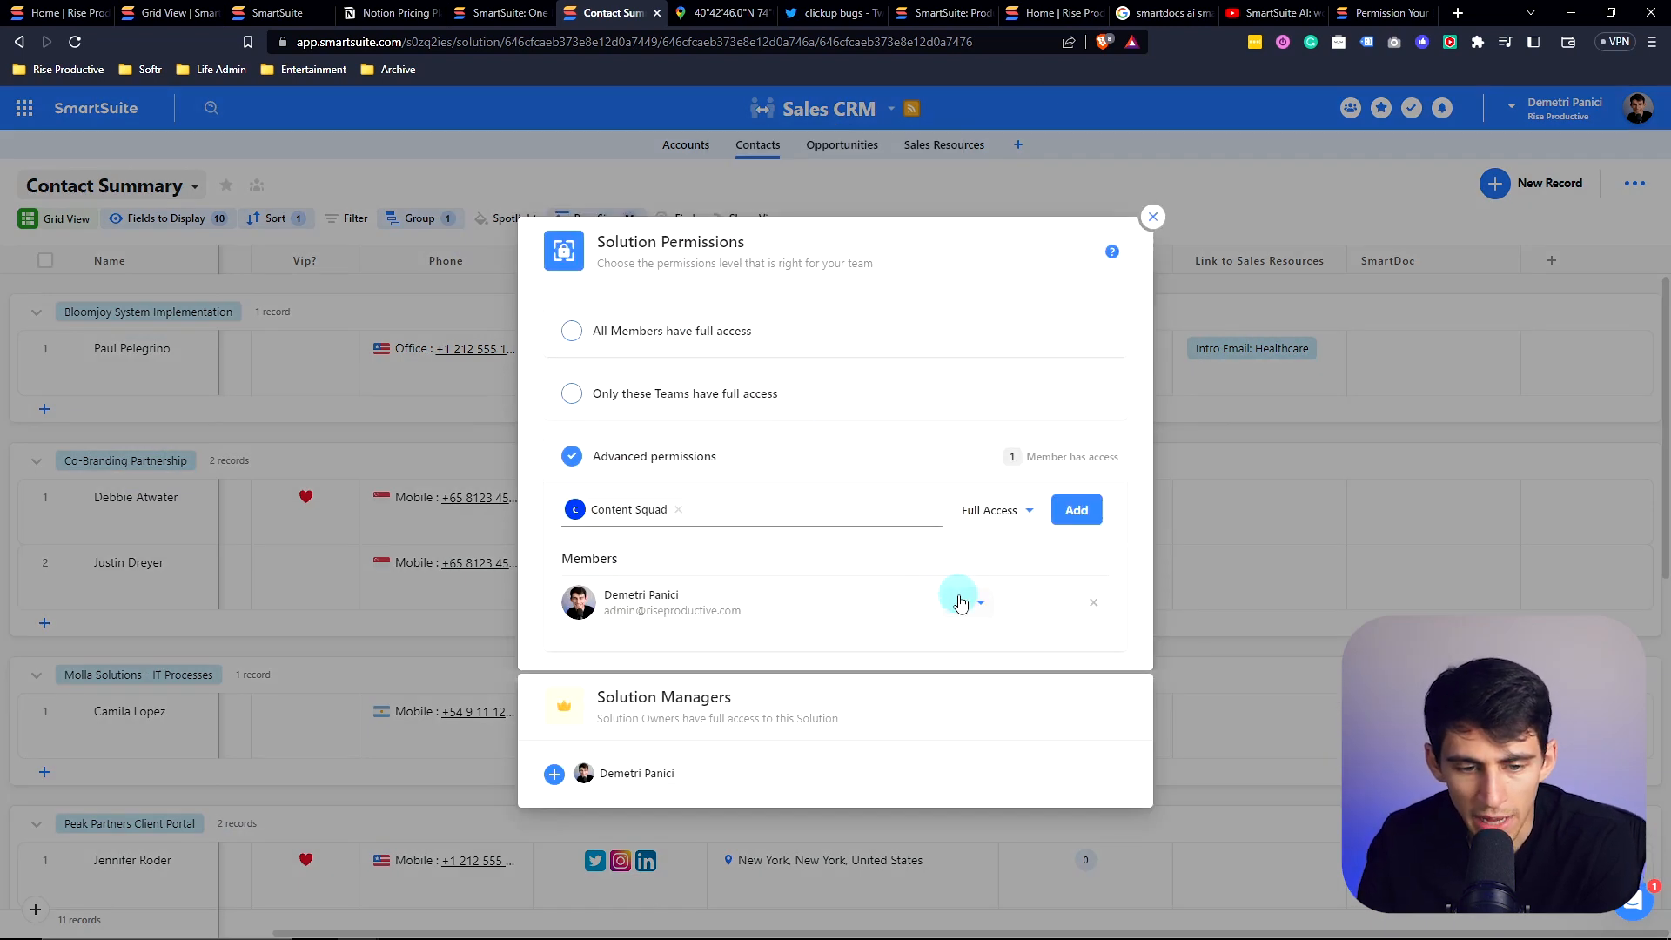
left_click(973, 602)
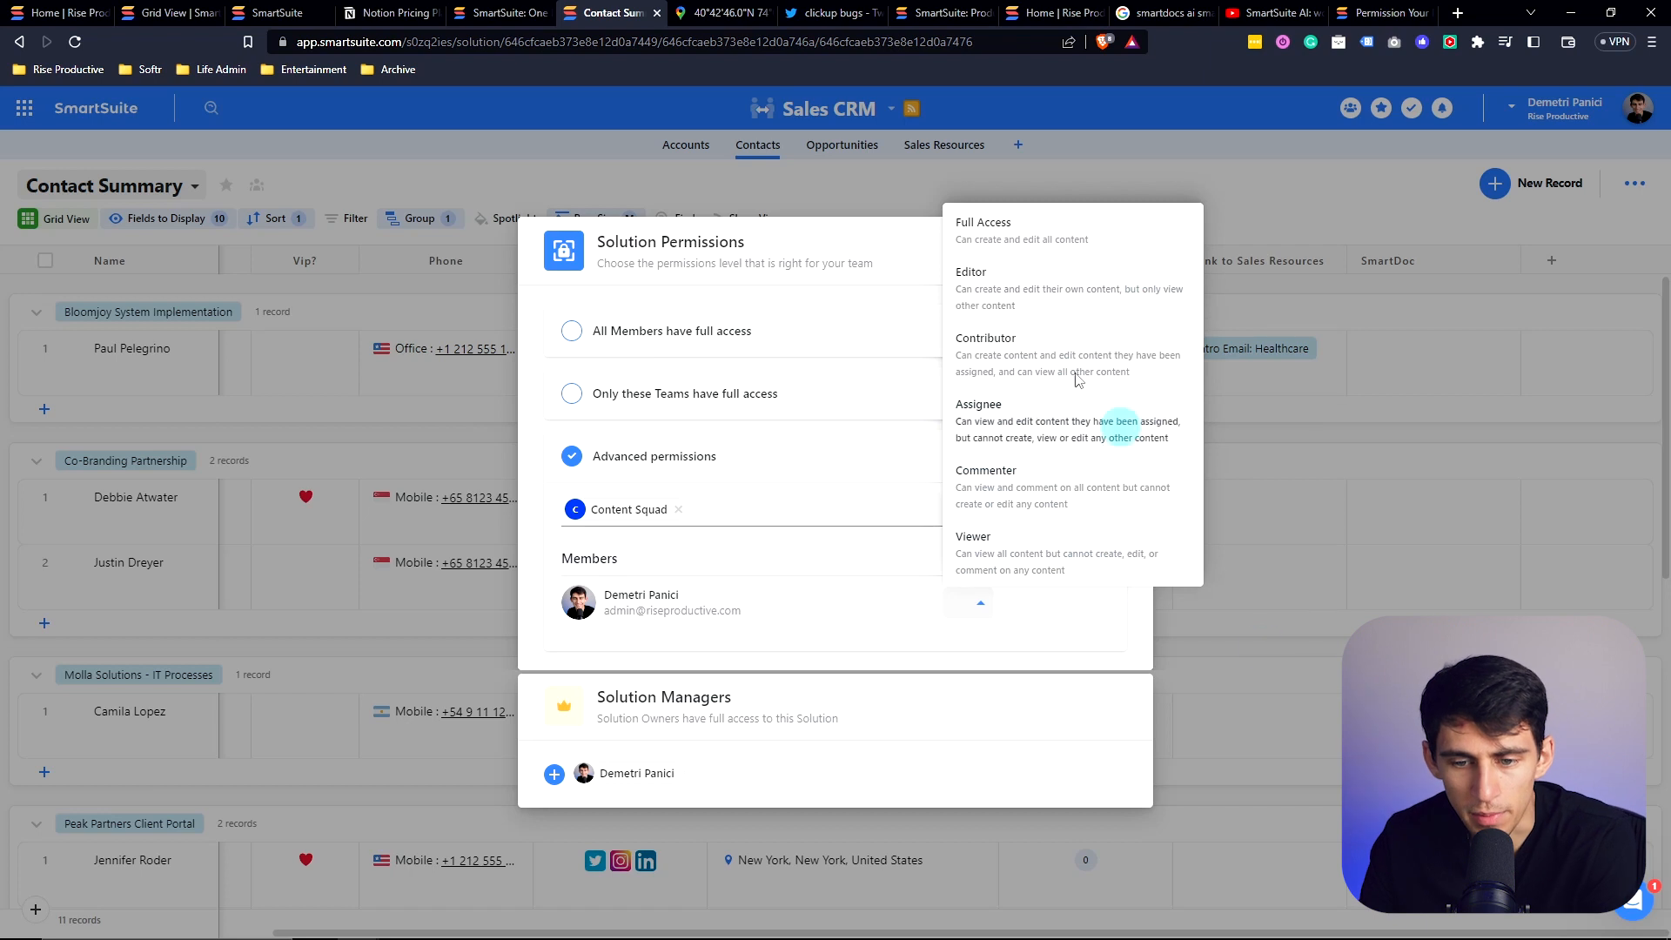
left_click(243, 198)
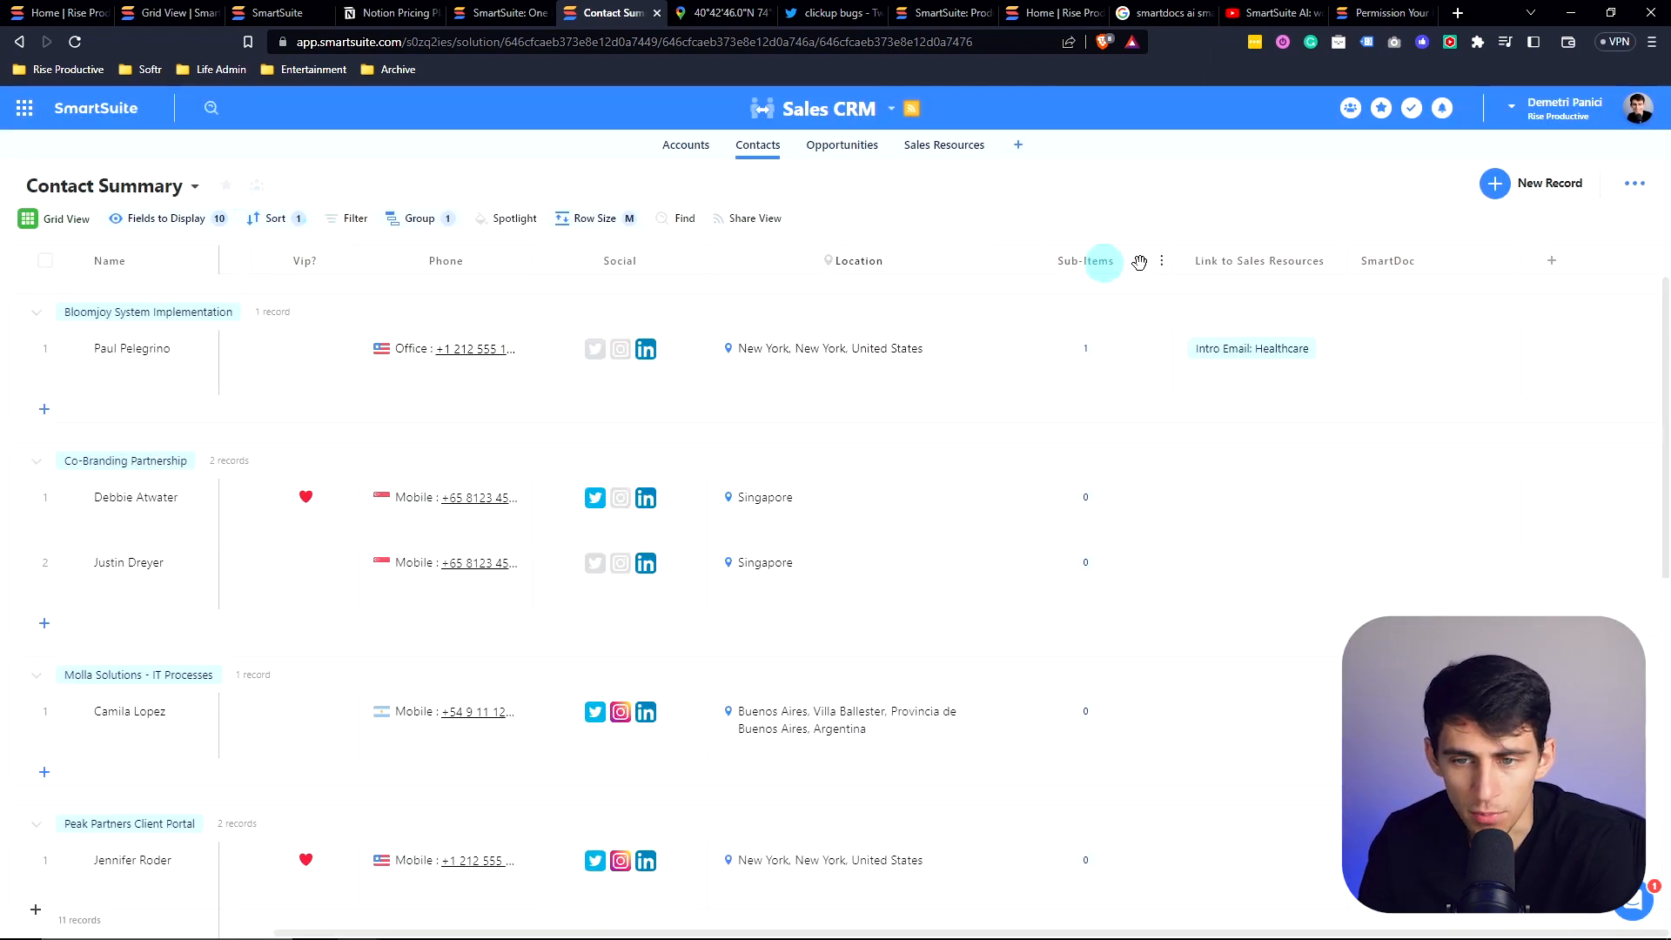
Step: Limit editing of the Link to Sales Resources field to selected members or teams
left_click(1336, 260)
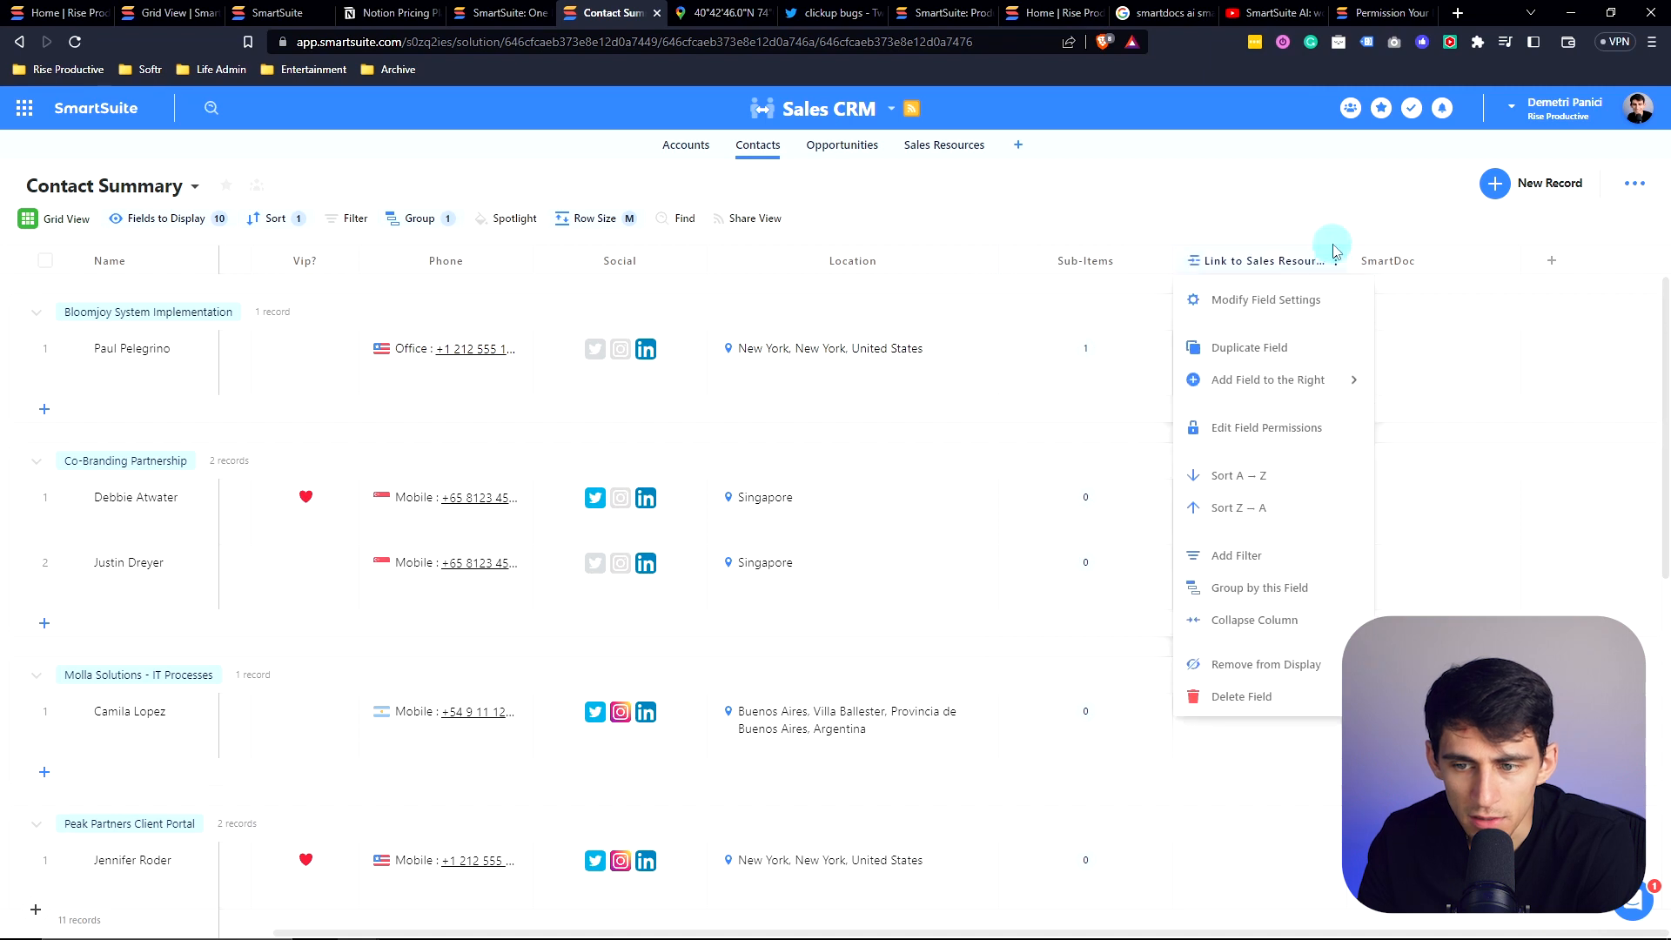
left_click(1266, 428)
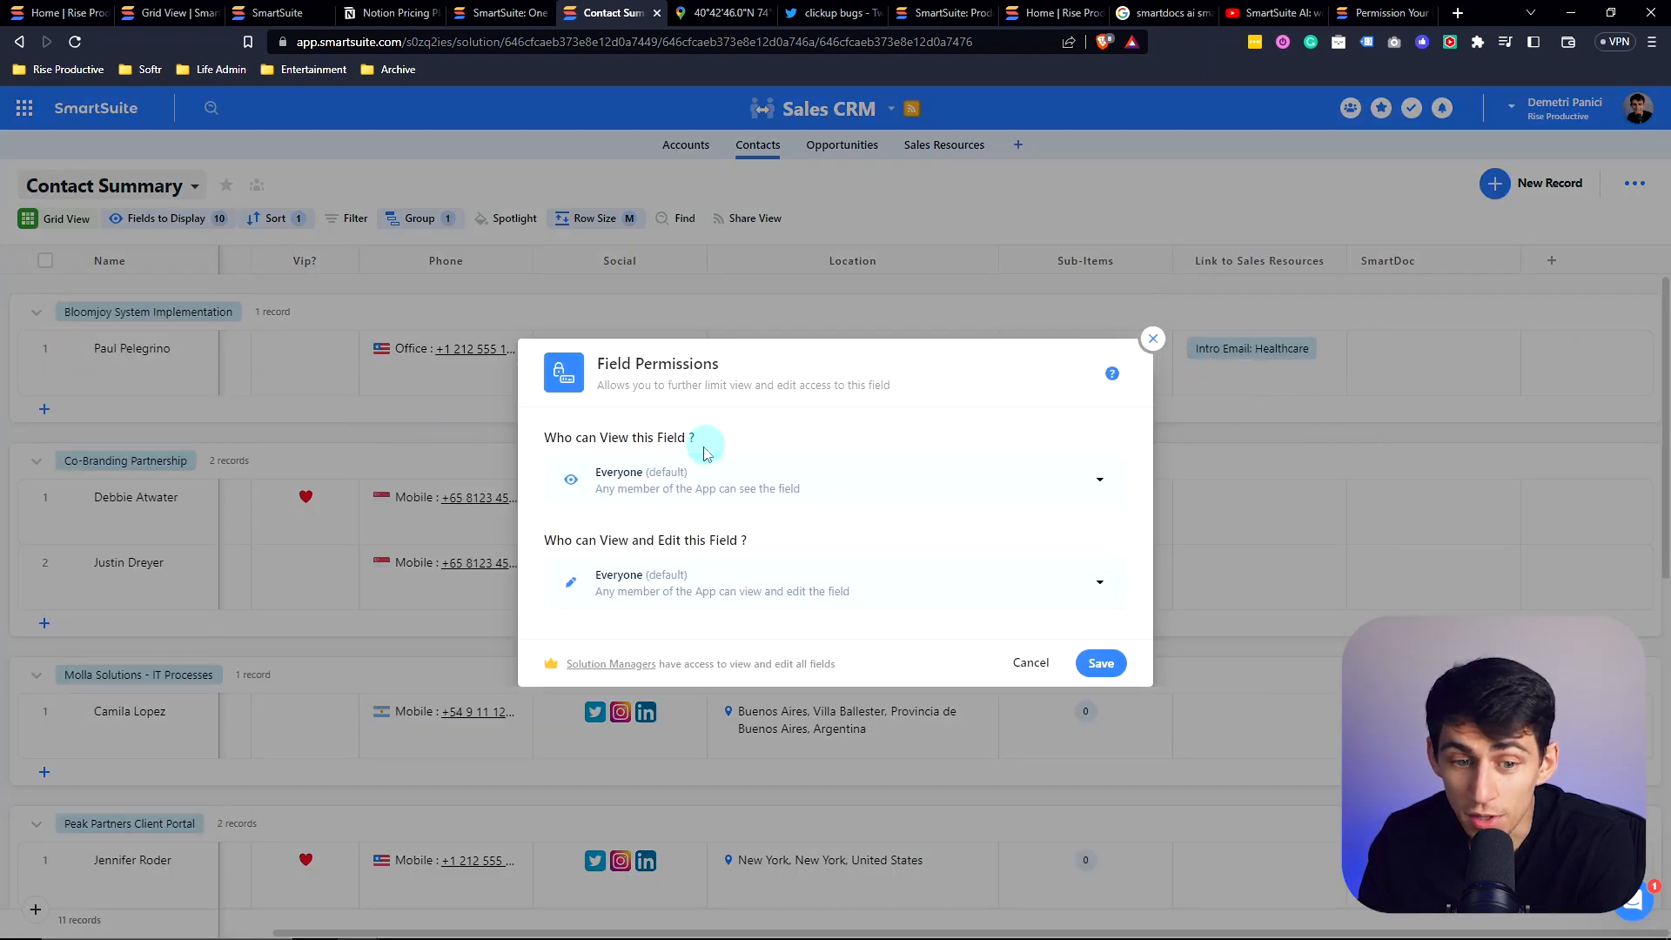
left_click(835, 583)
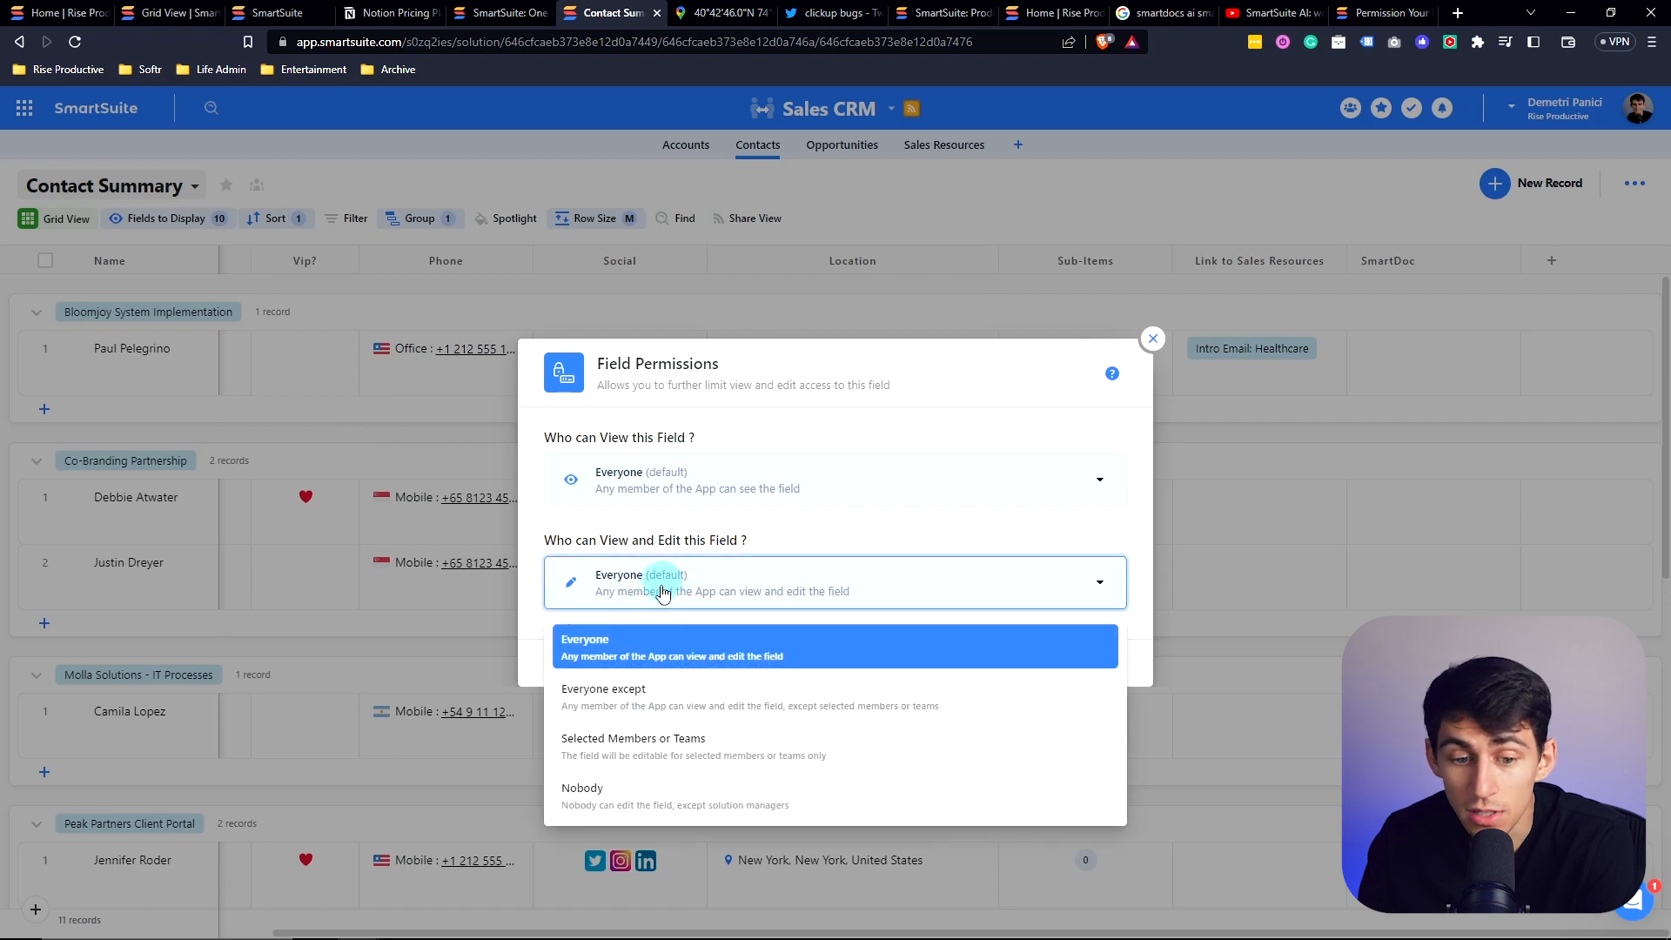
left_click(603, 695)
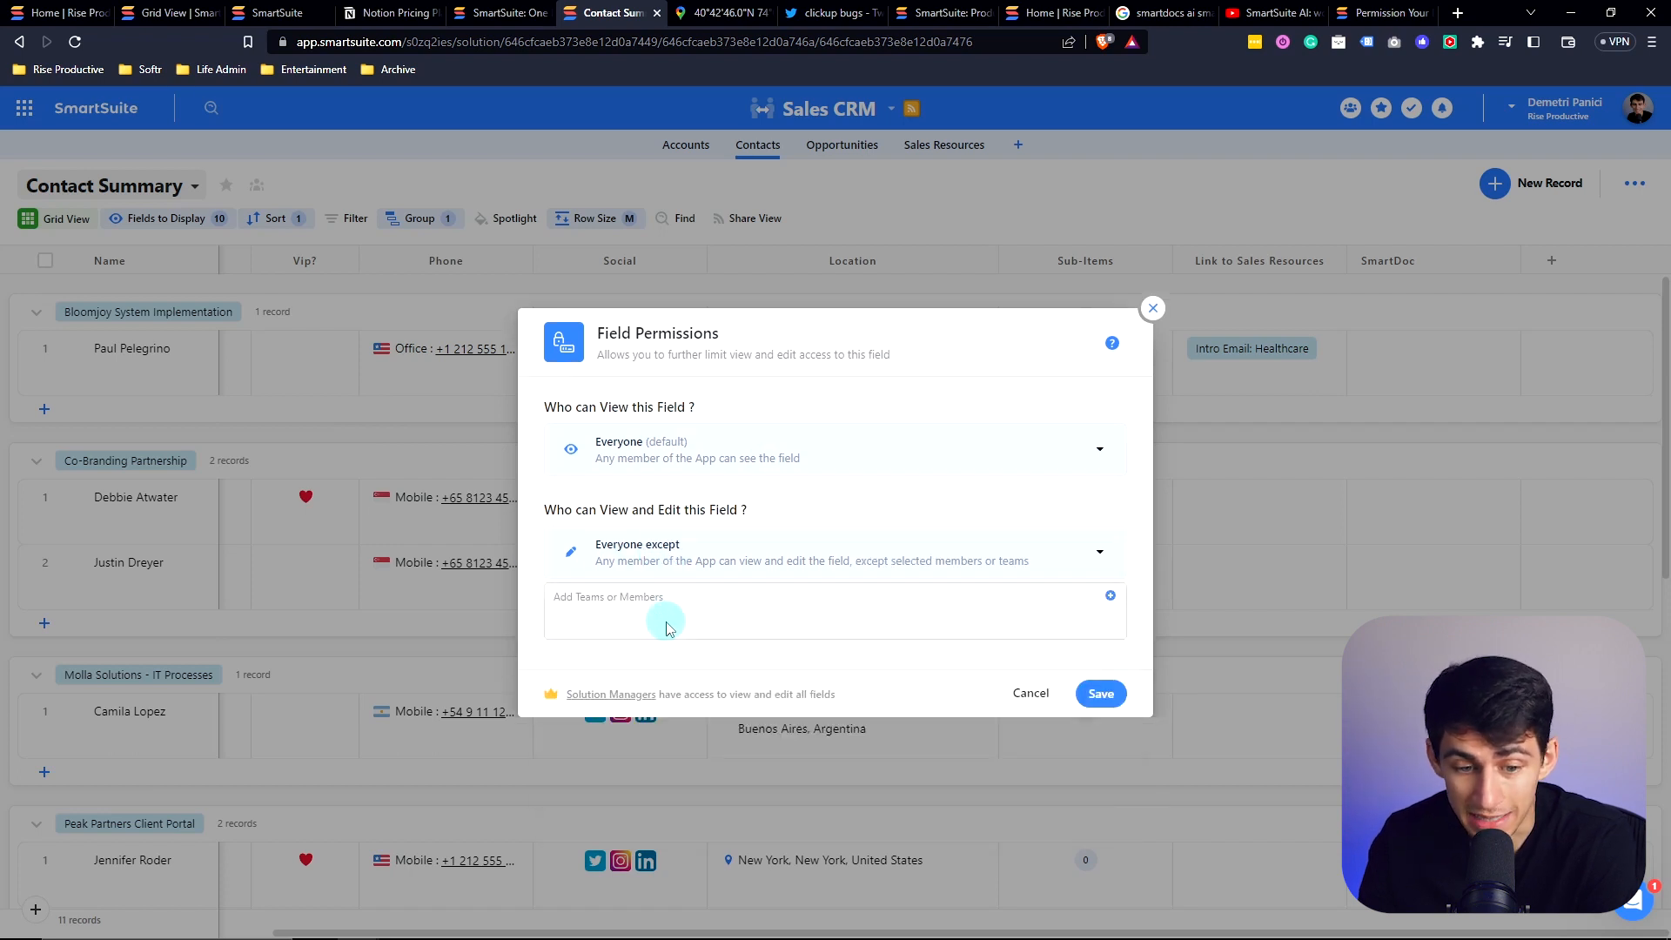
left_click(834, 551)
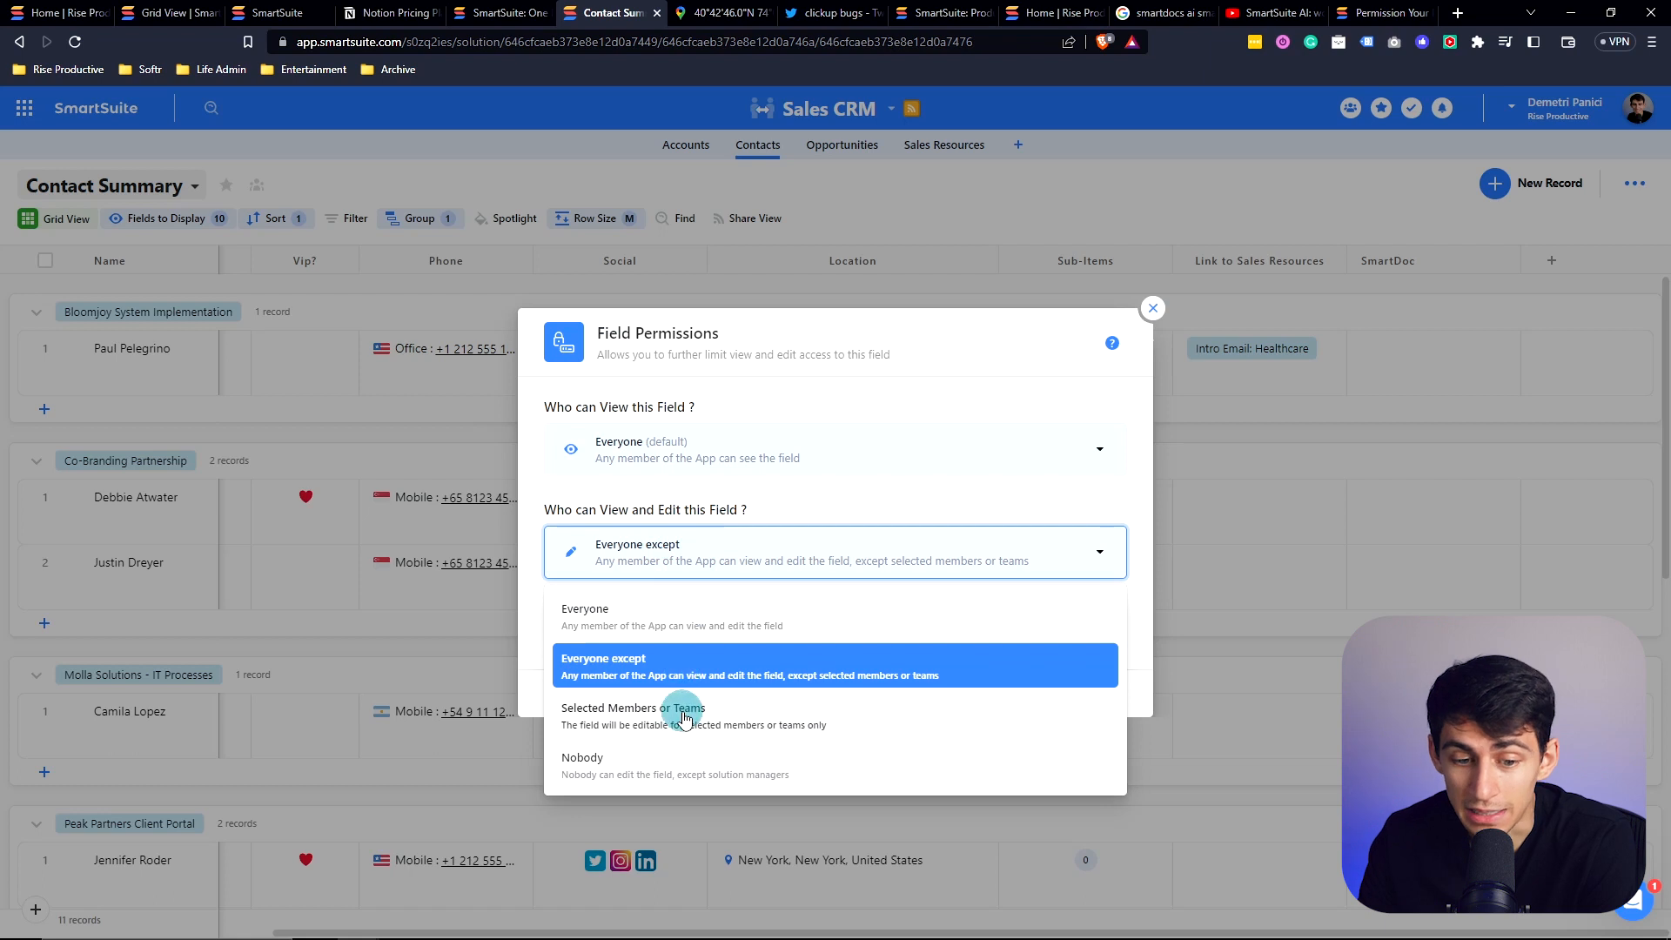
left_click(633, 715)
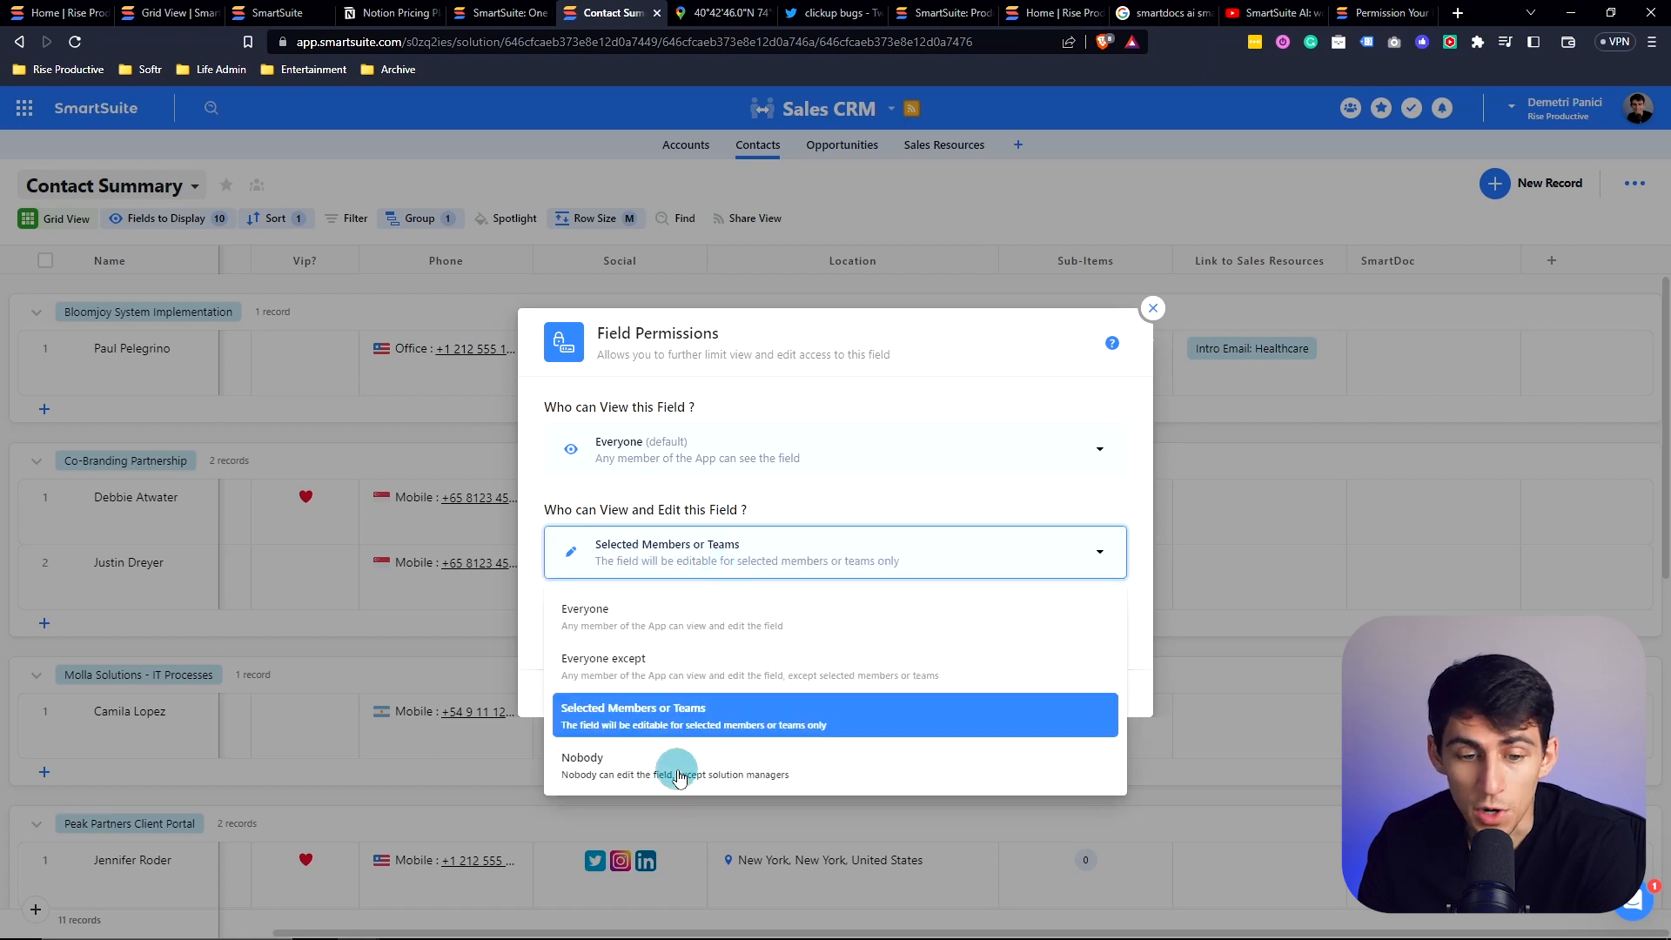
left_click(675, 765)
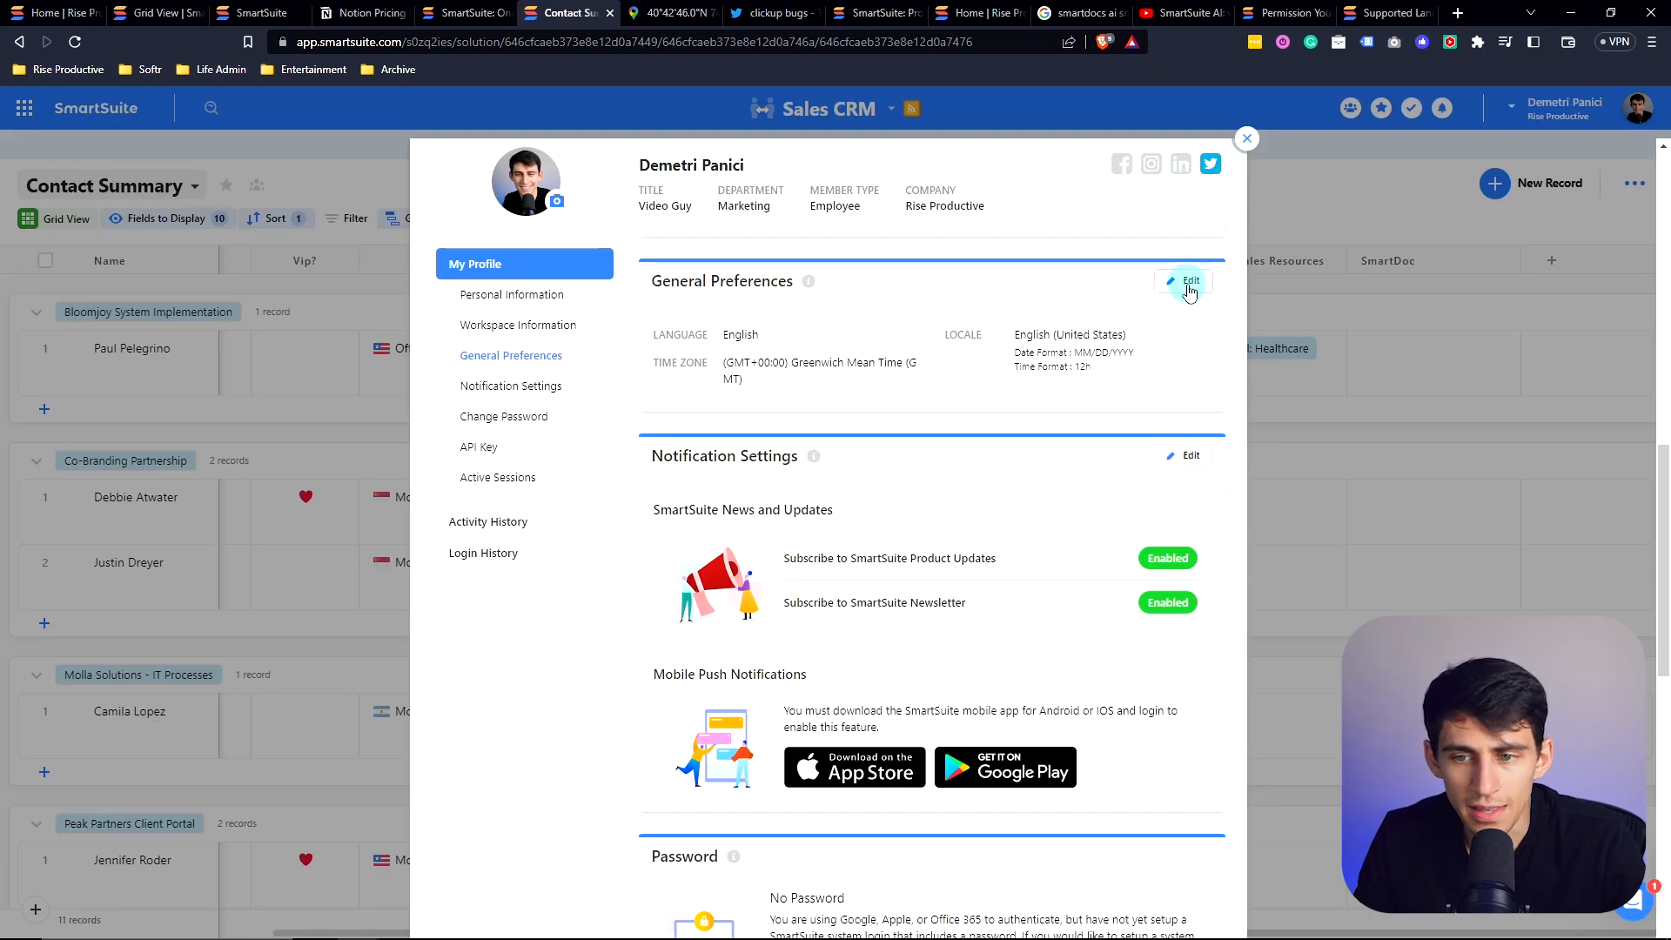
Step: Change the General Preferences interface language to Svenska and save
left_click(1185, 280)
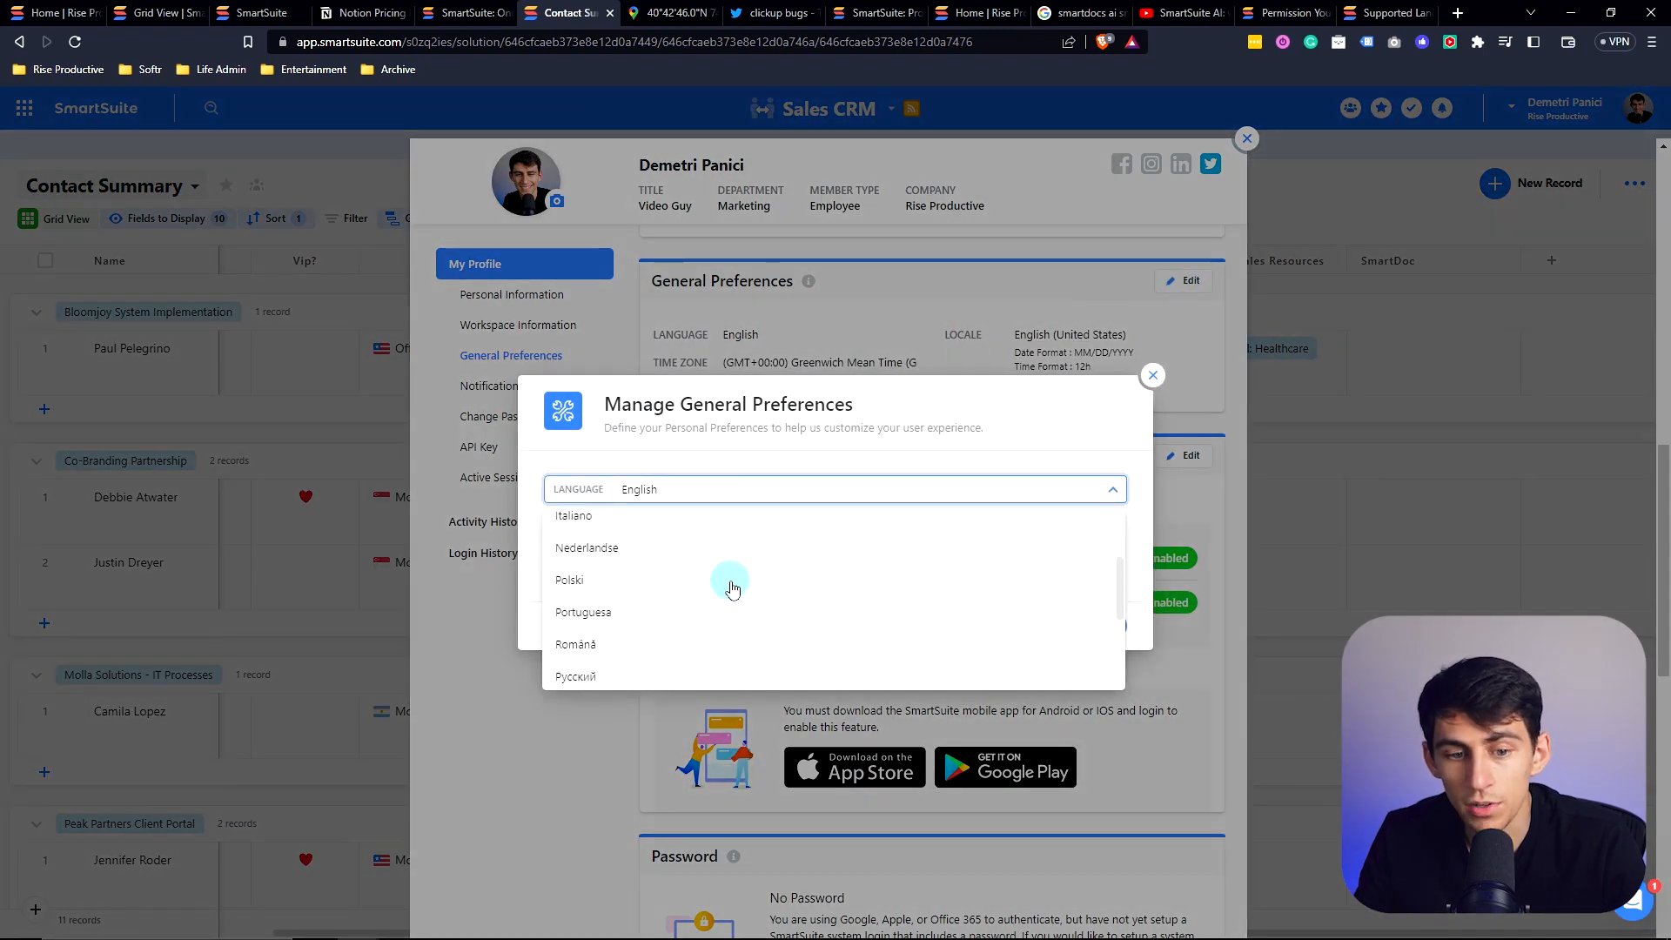
scroll("down", 3)
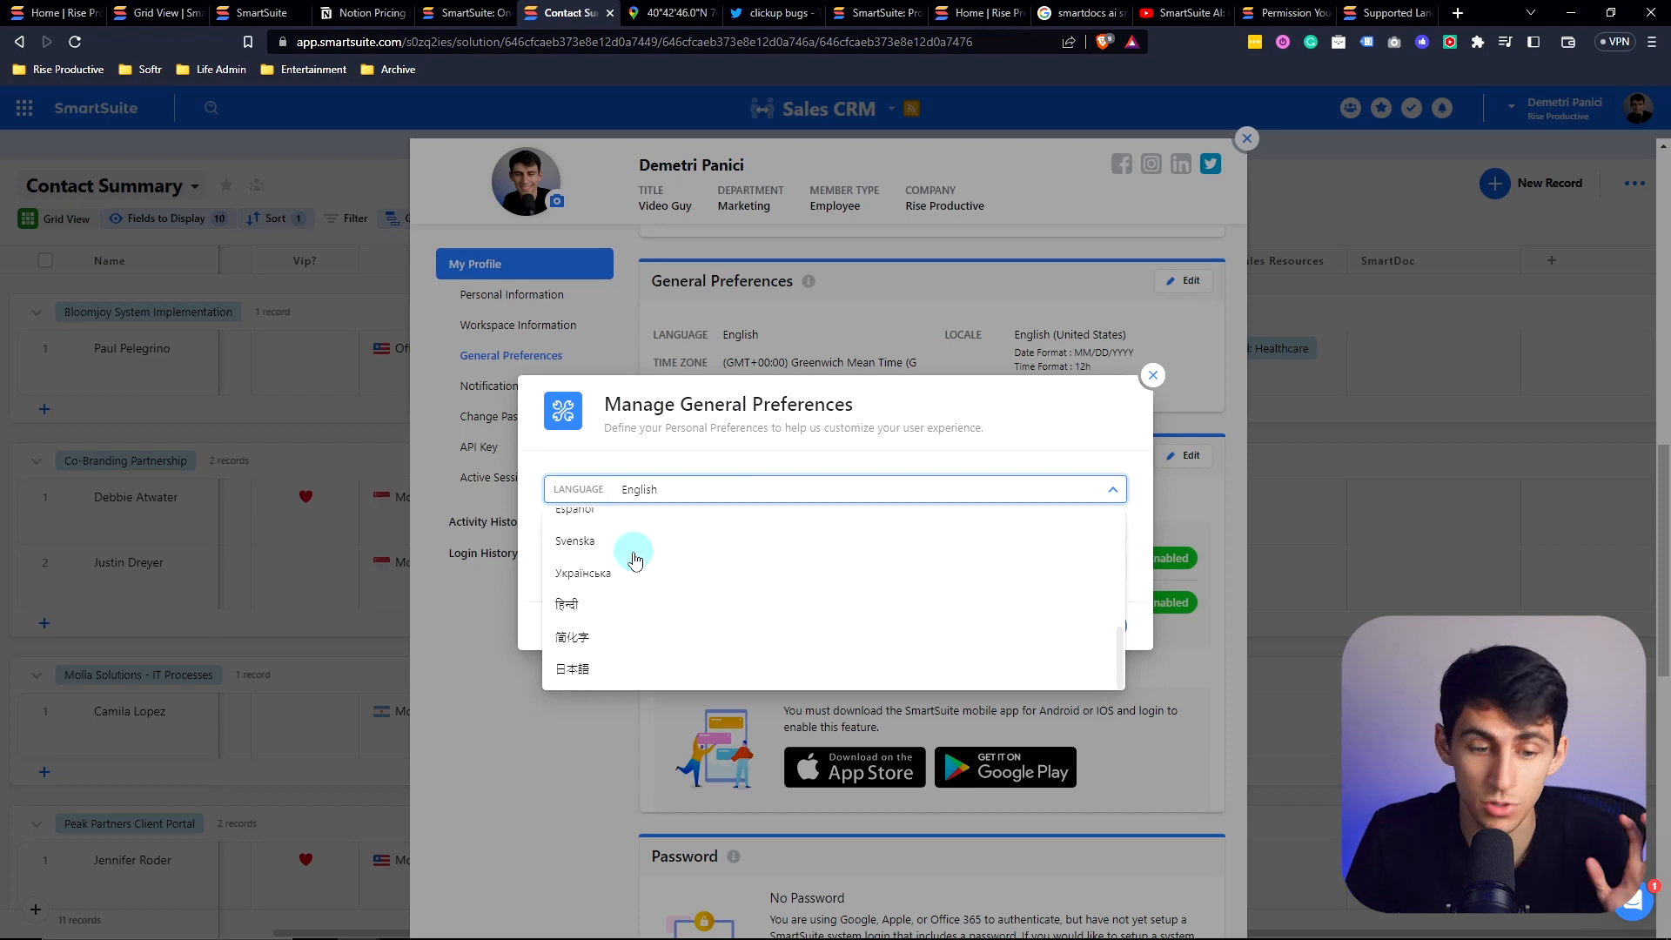
left_click(575, 540)
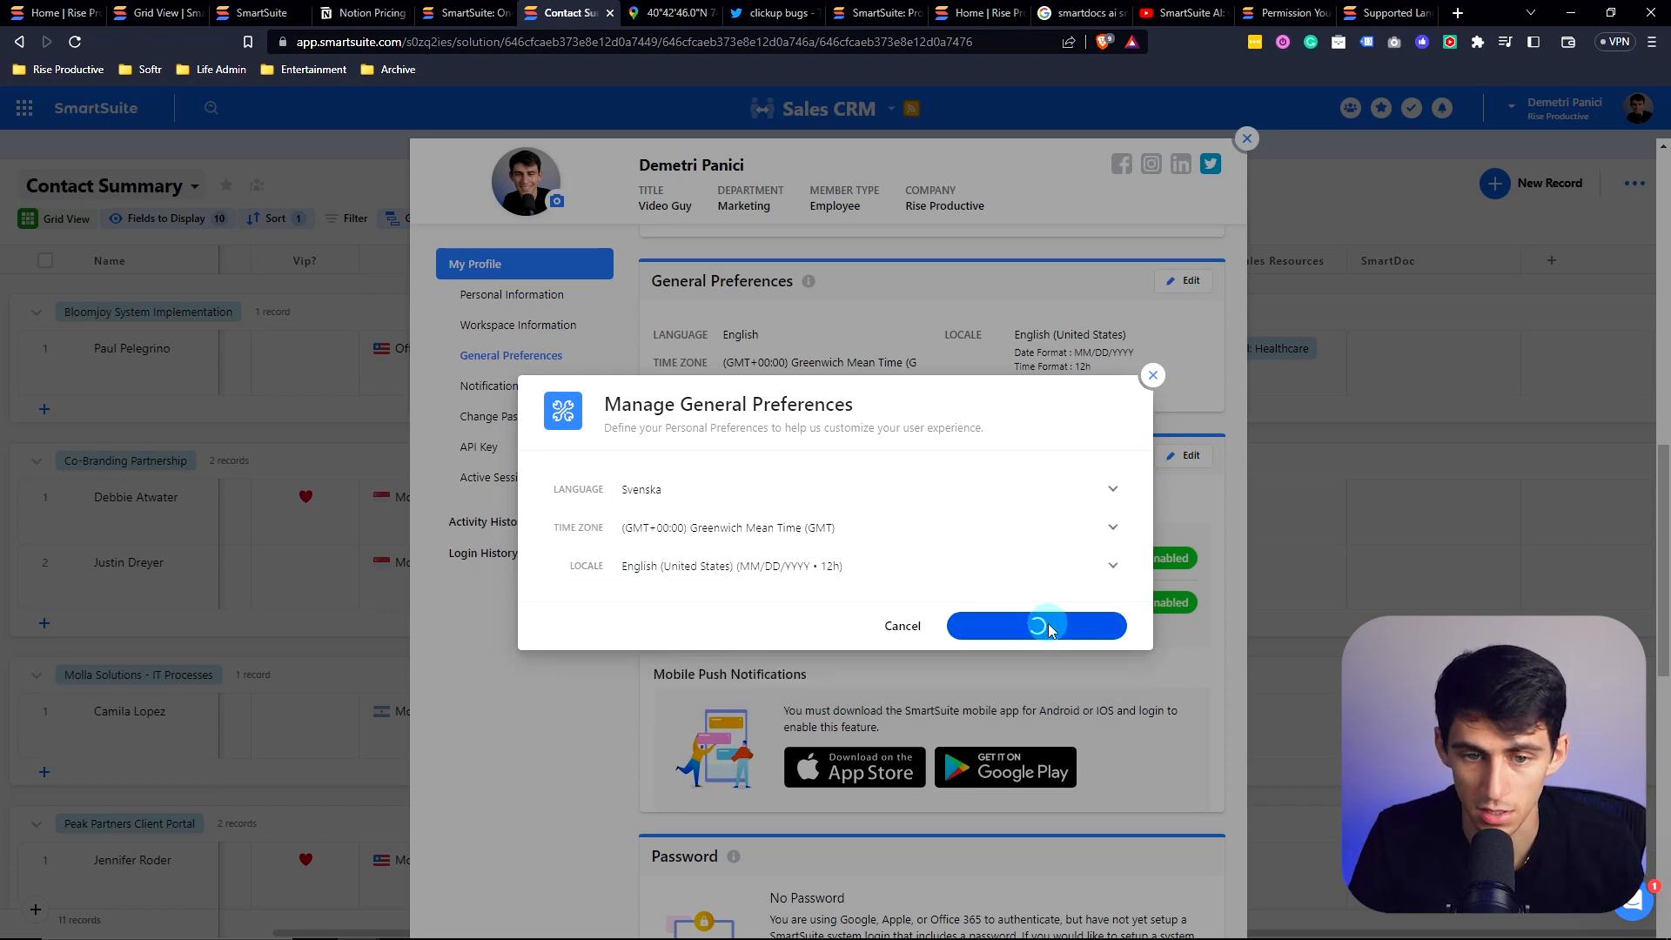
left_click(1035, 626)
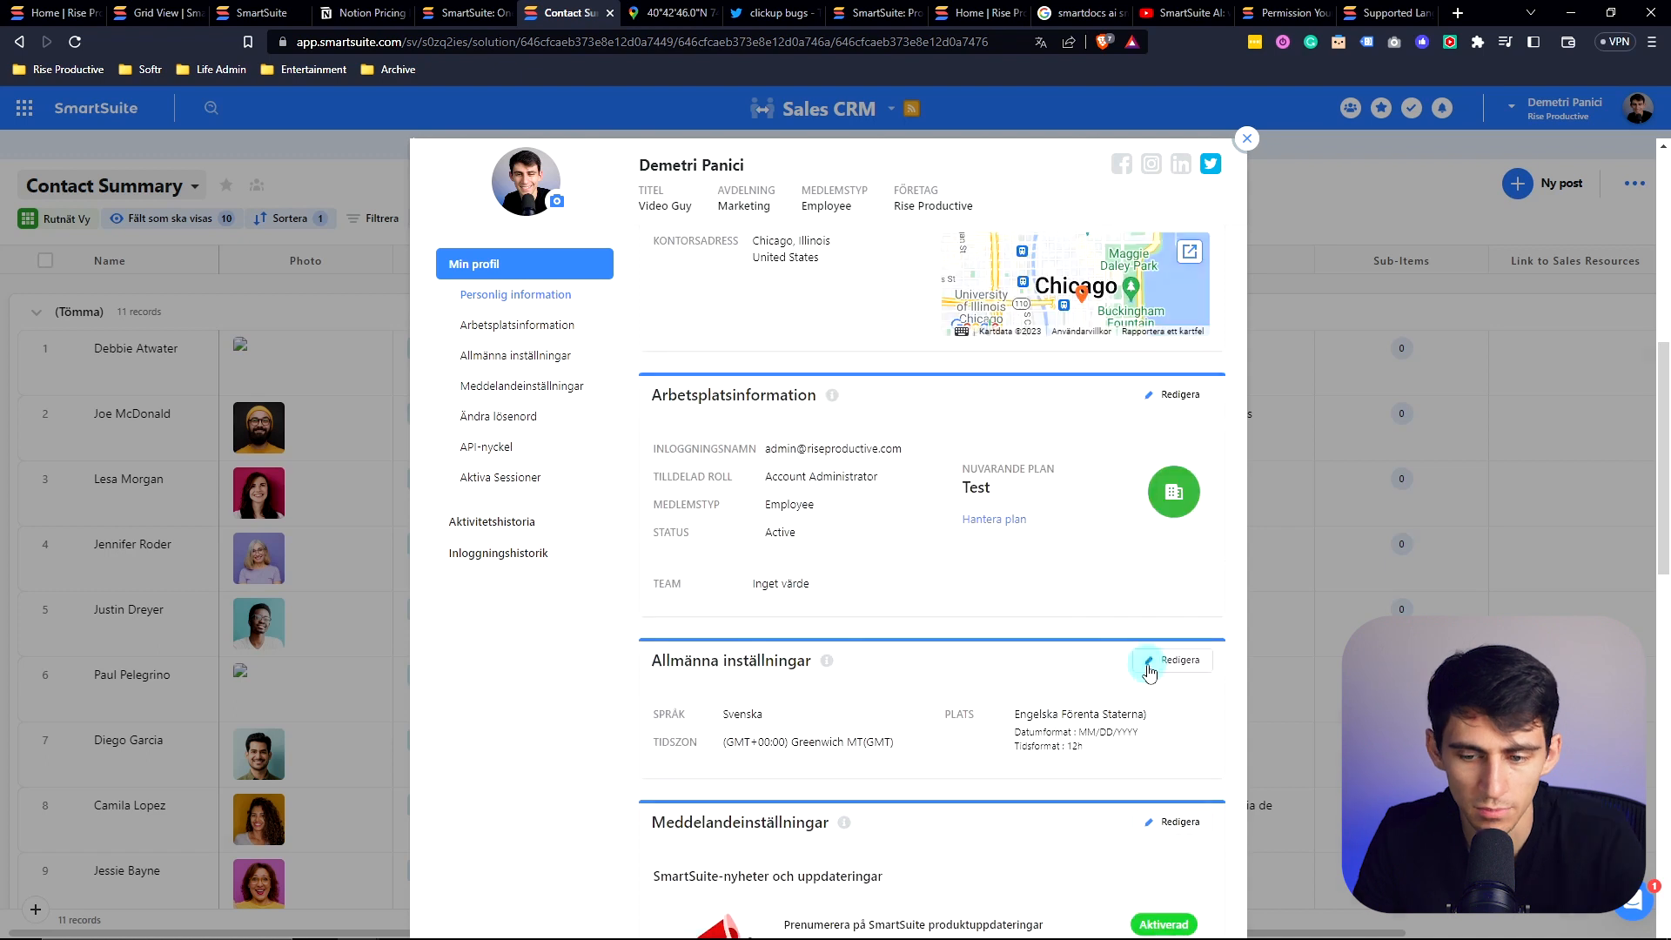
Step: Set the interface language back to English and update the general settings
left_click(1173, 660)
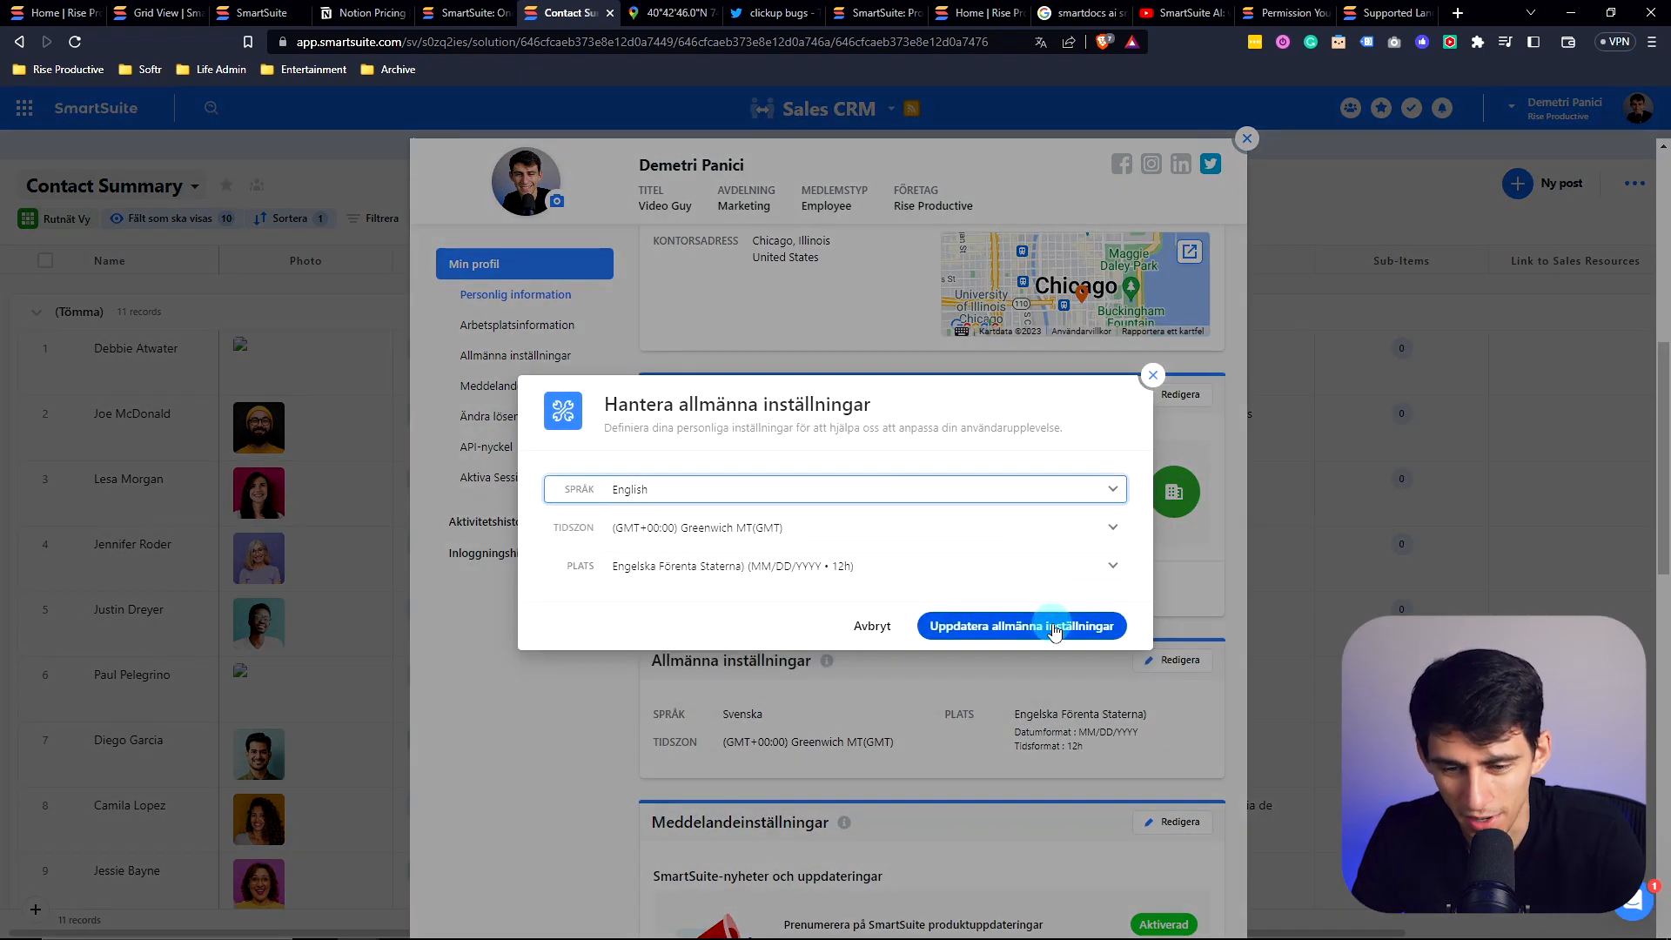
left_click(1019, 626)
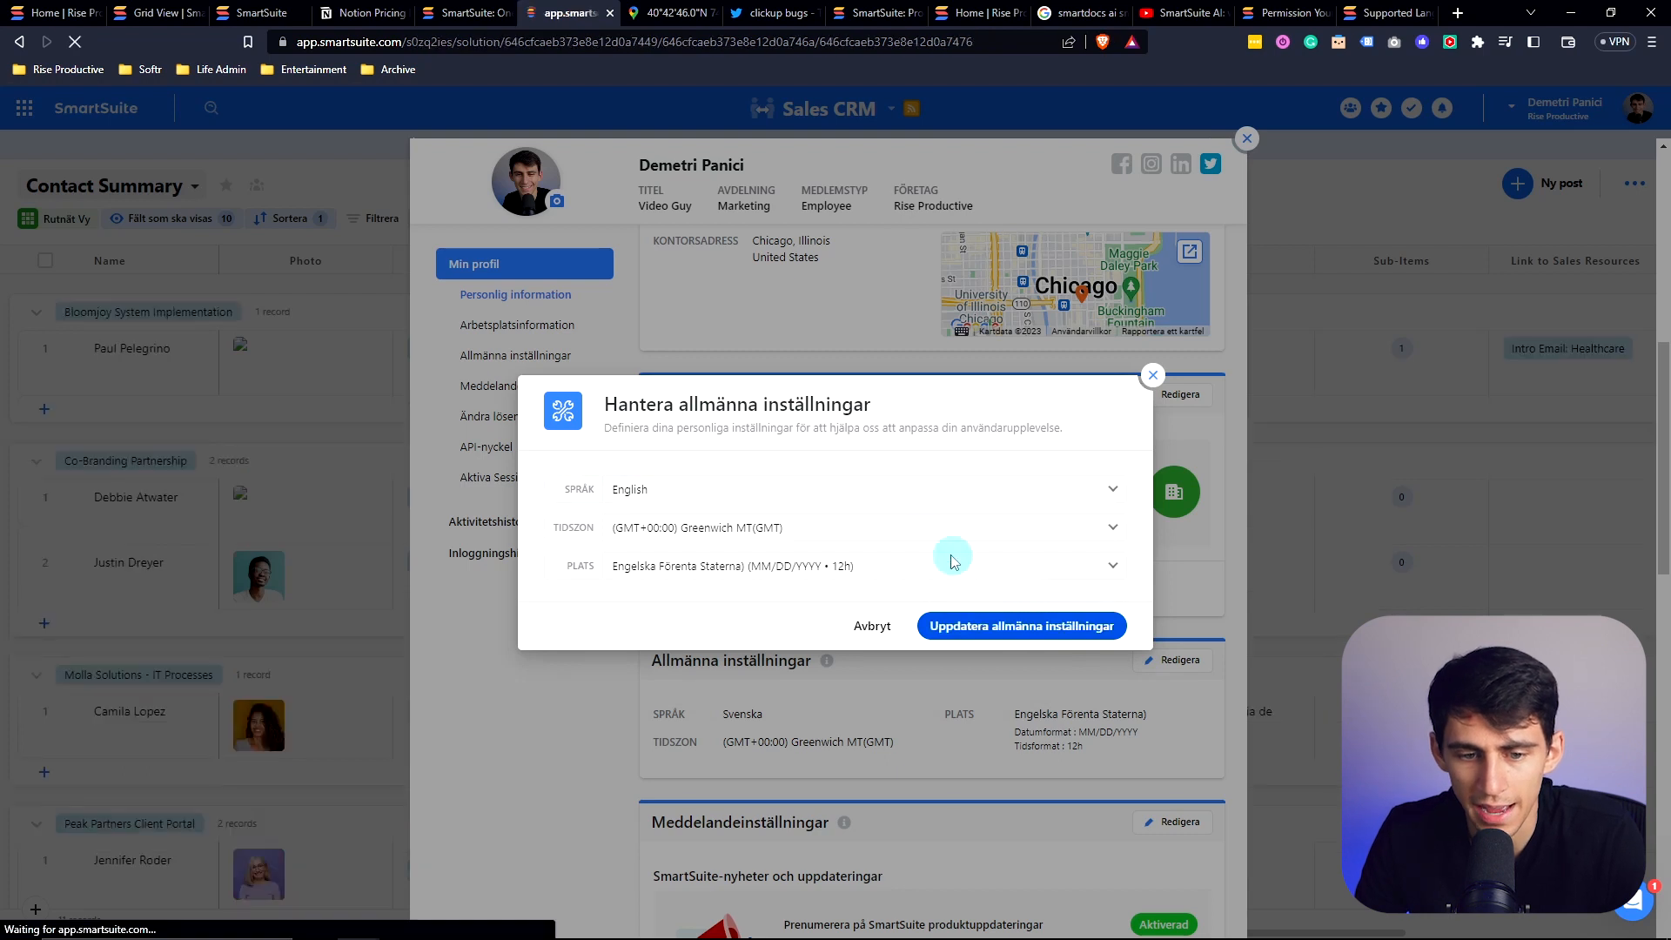
left_click(1019, 626)
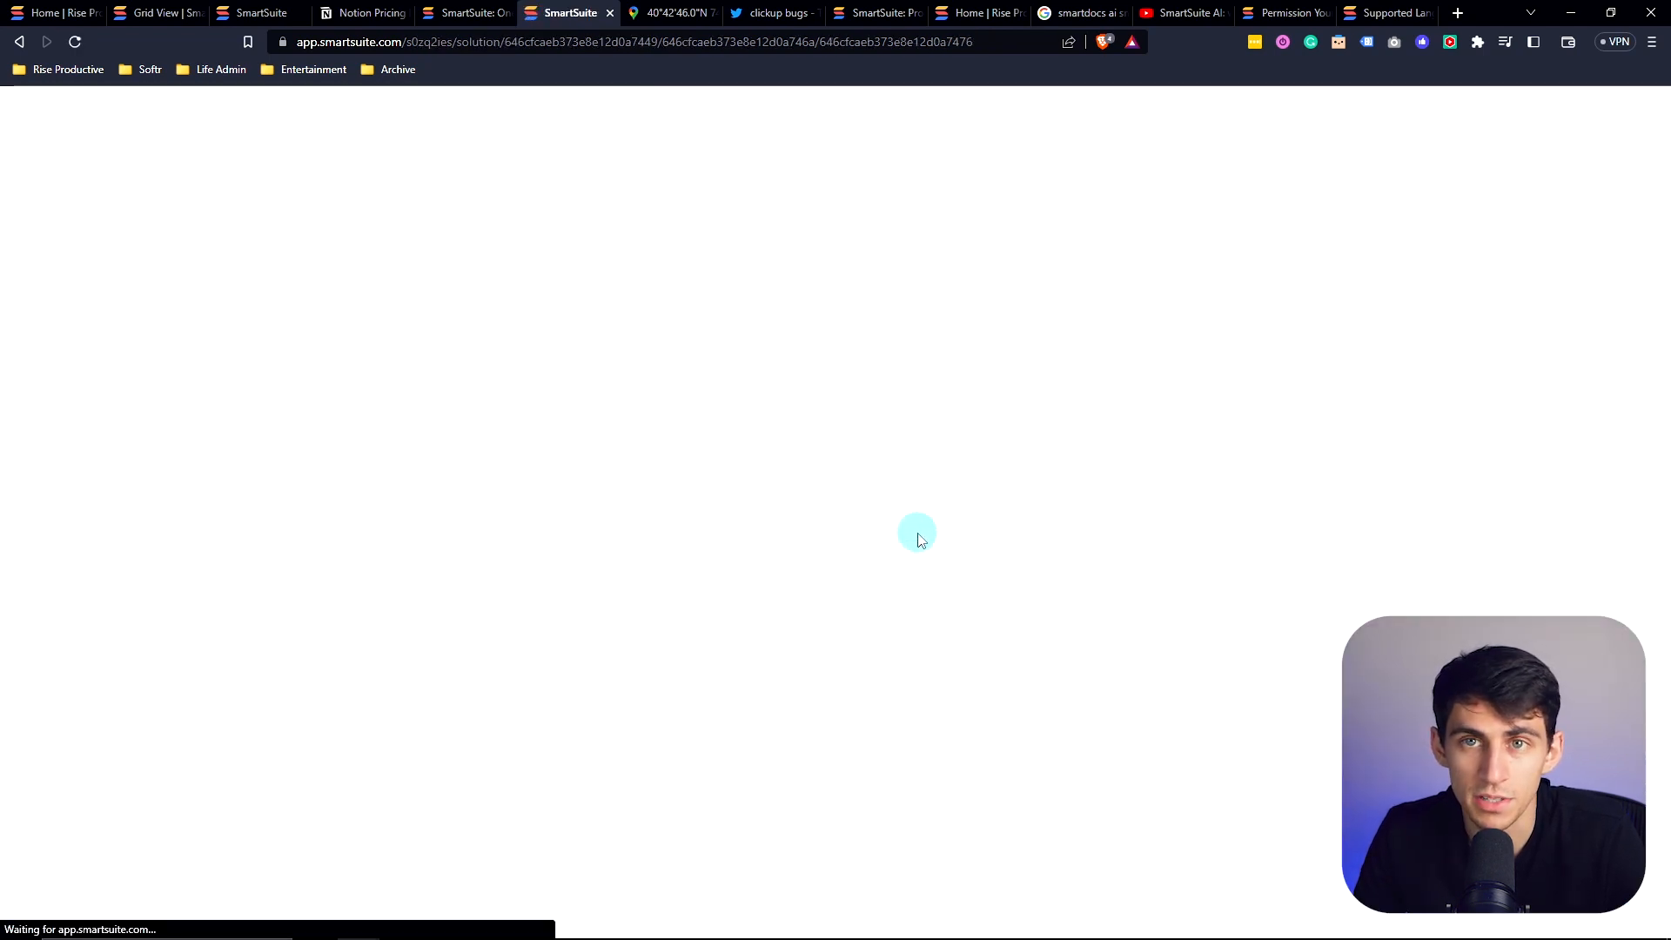